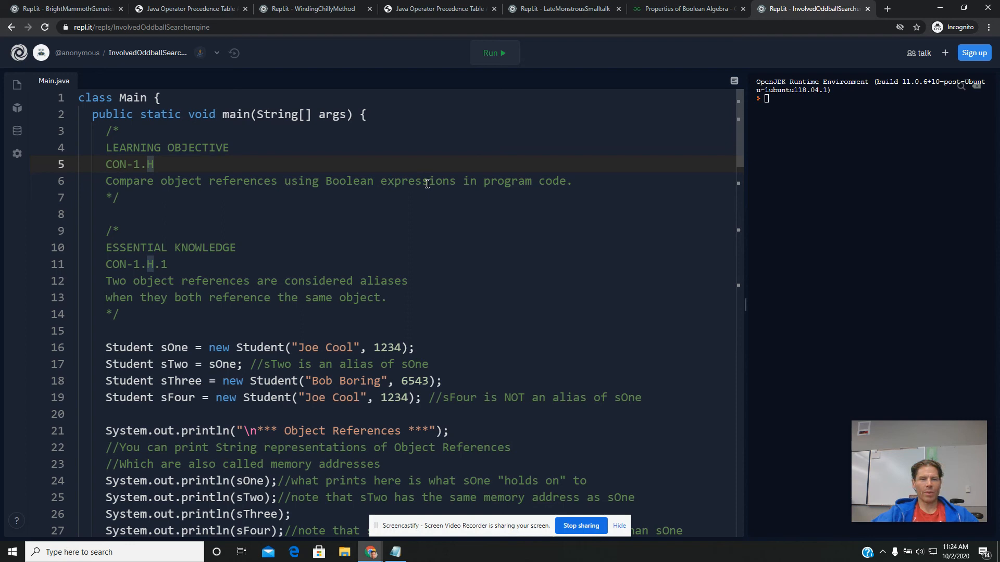
mouse_move(106, 182)
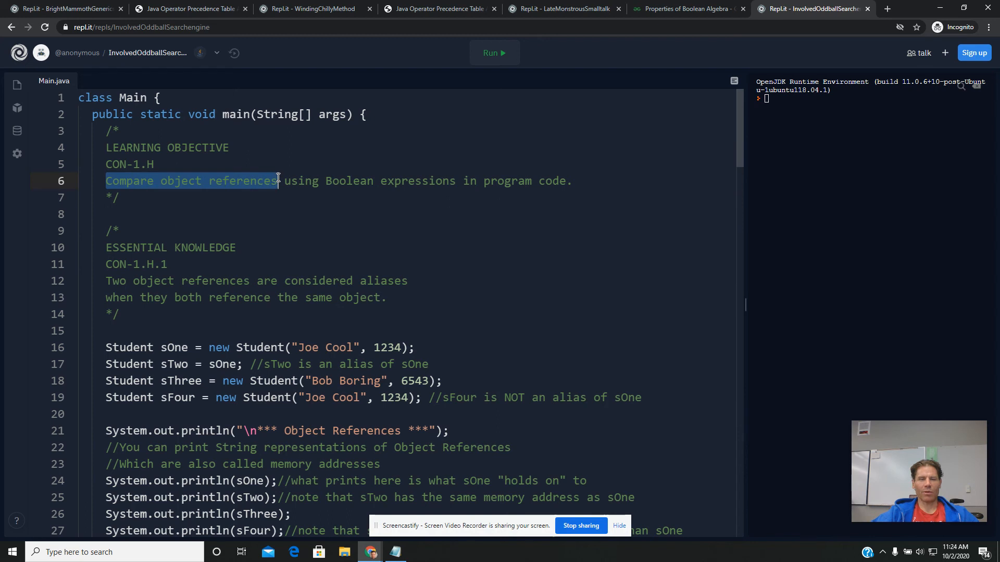
- Highlight the learning objective, then open Parent.java and Student.java to show its name and idNumber fields
drag(278, 181, 119, 199)
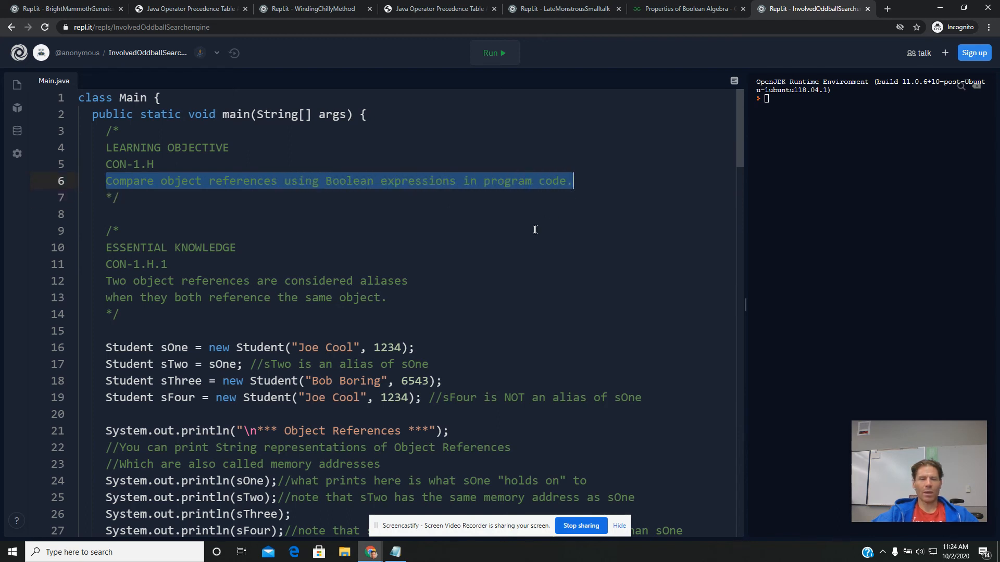
mouse_move(528, 234)
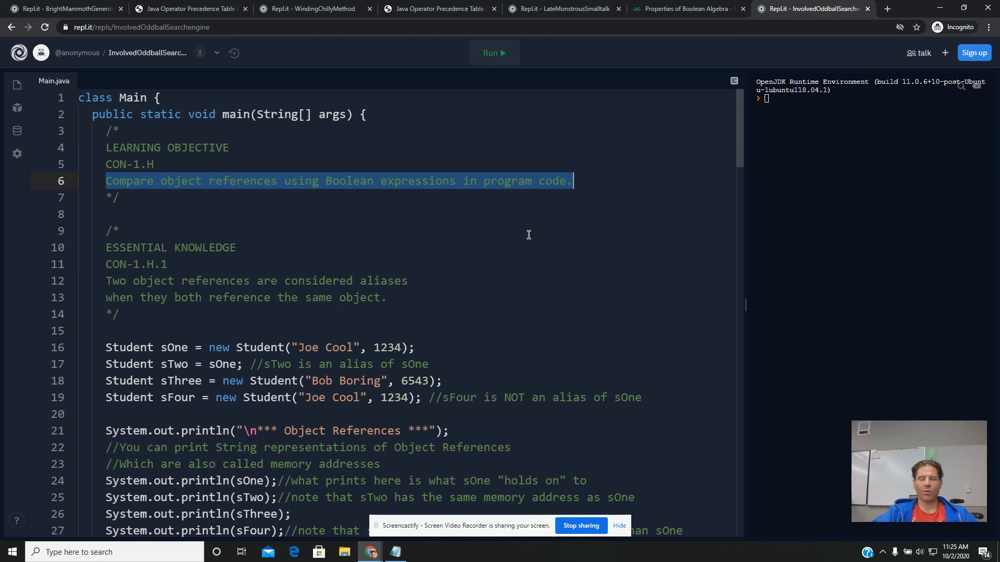
mouse_move(469, 324)
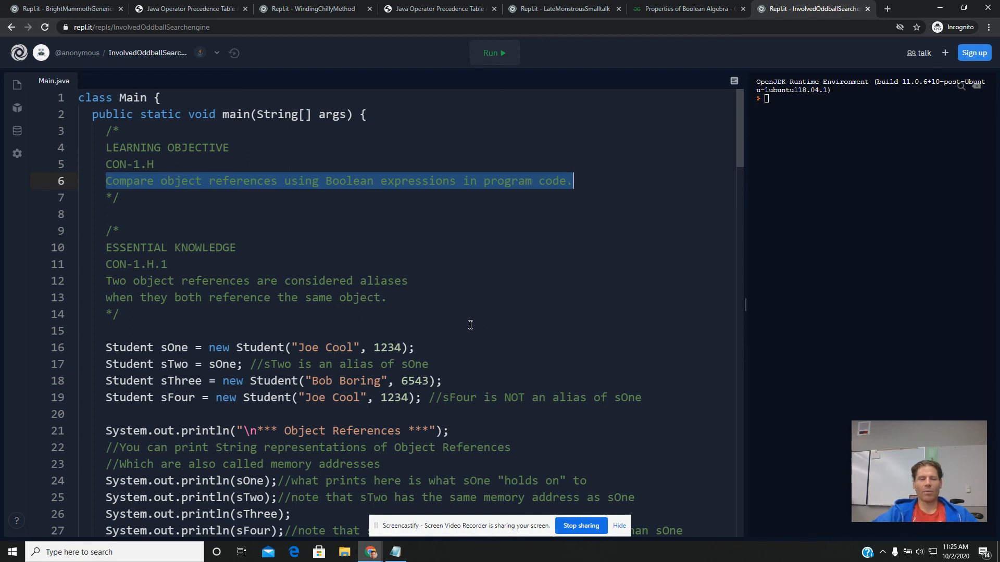
scroll(down, 3)
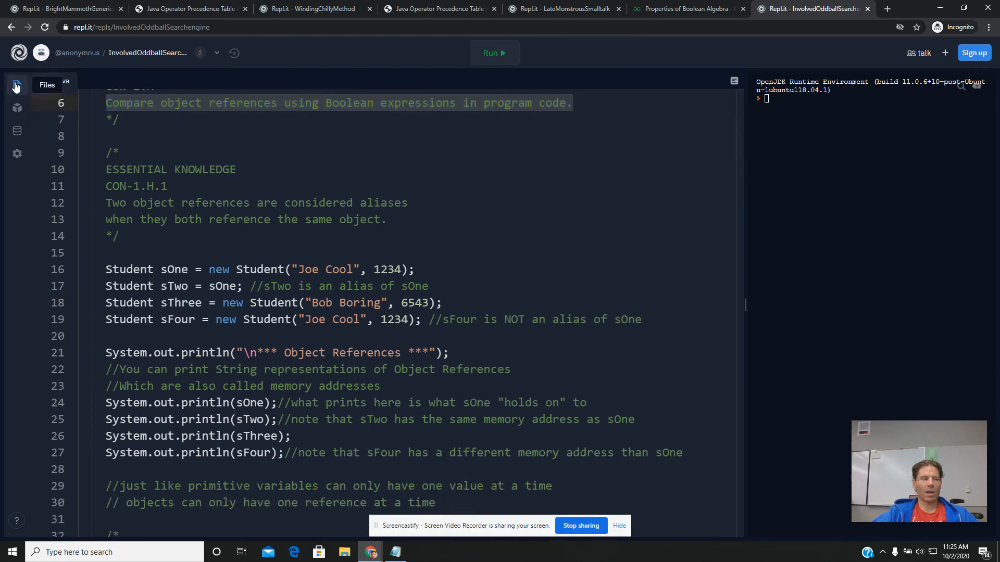
click(16, 85)
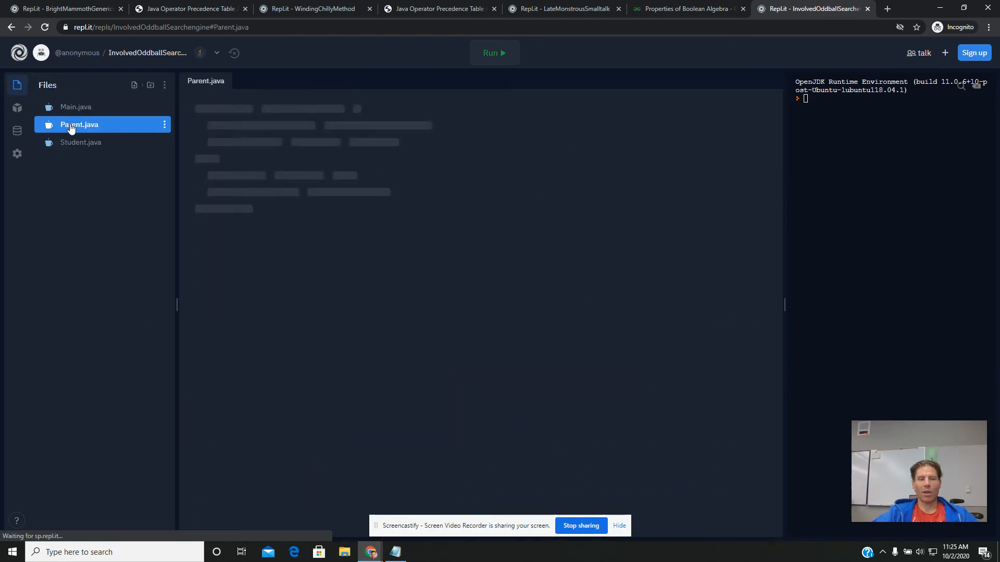
click(79, 124)
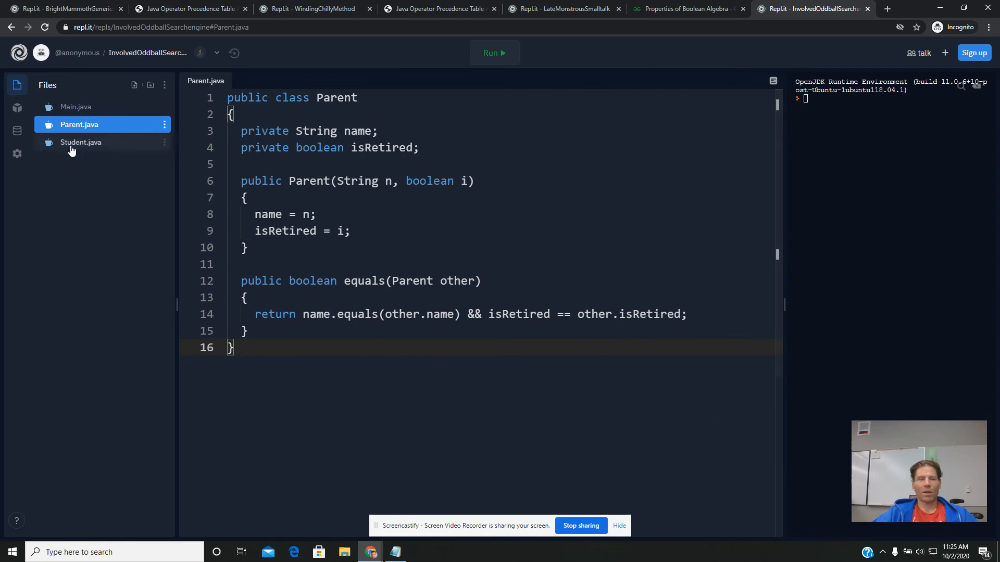
click(81, 142)
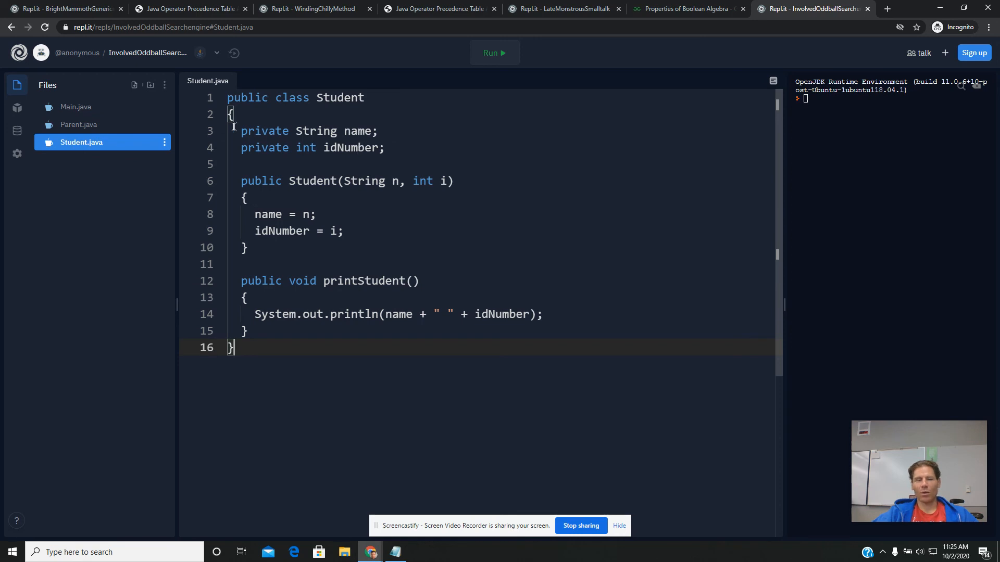
drag(241, 131, 383, 147)
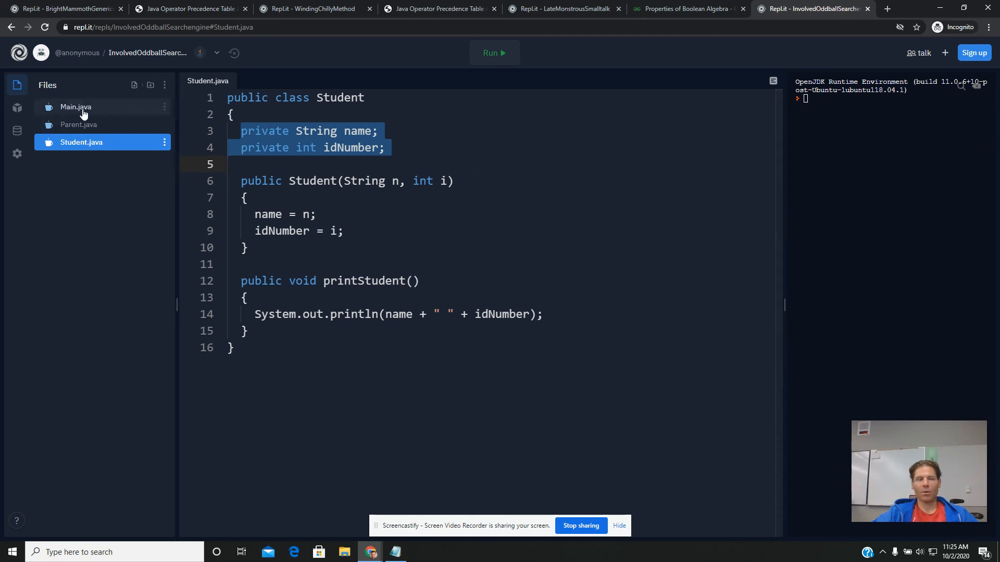
- Return to Main.java, highlight sOne, and scroll to the Student println statements
click(75, 106)
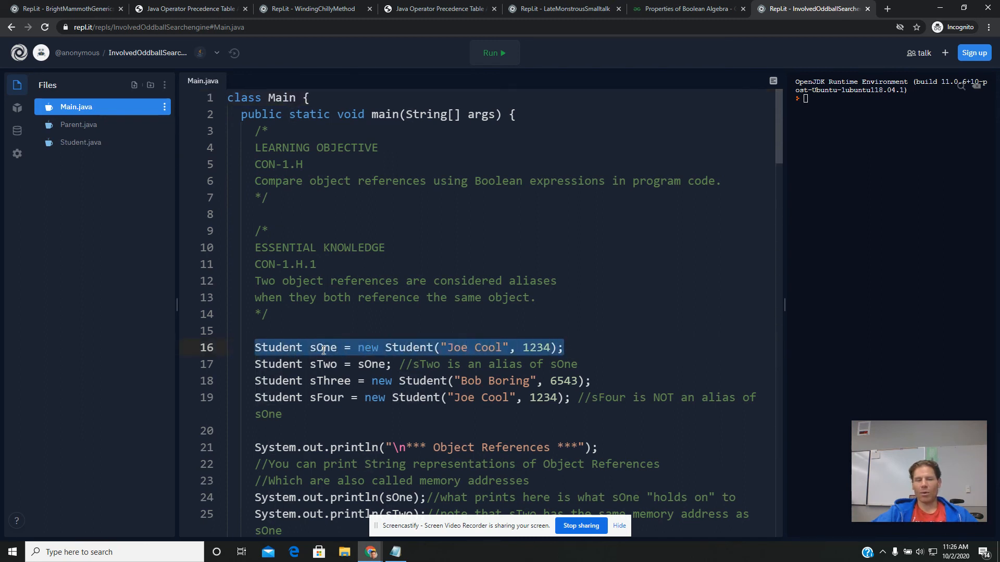
double_click(323, 348)
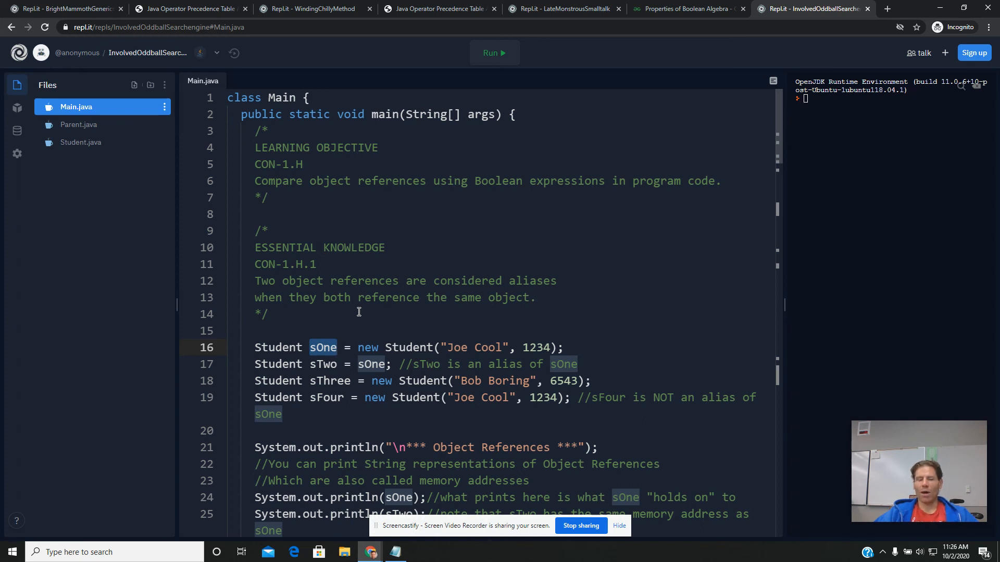
scroll(down, 3)
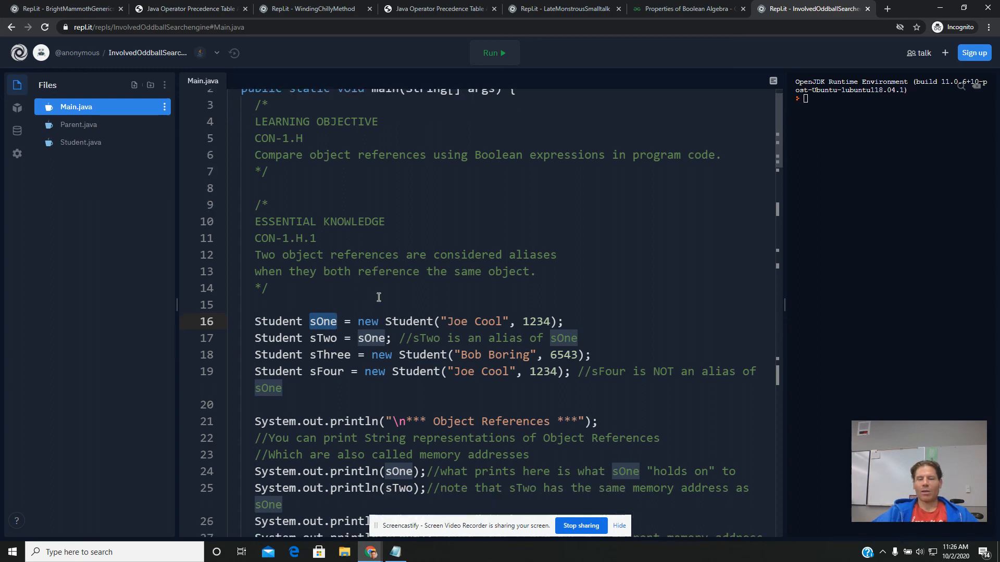
scroll(down, 3)
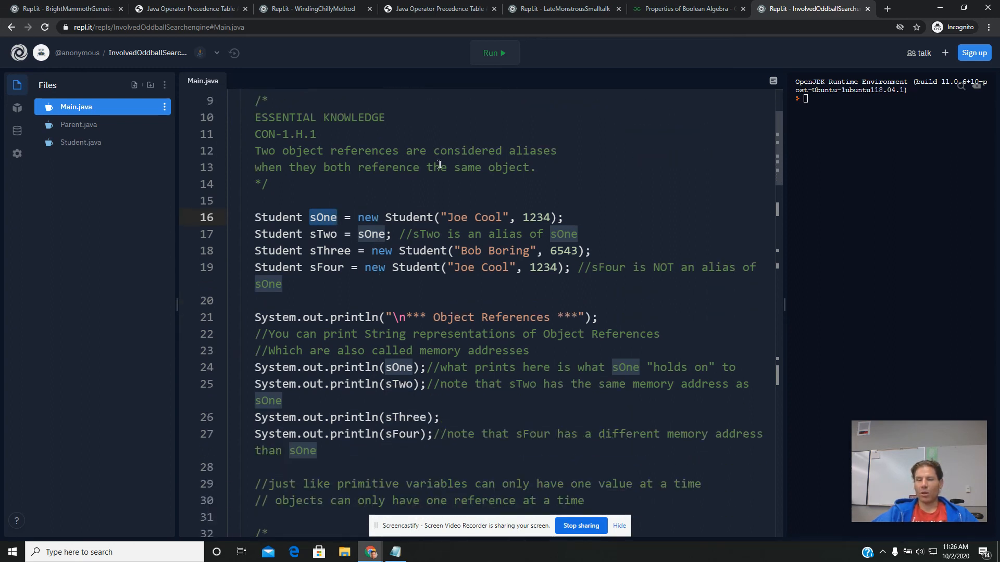
- Run the program and highlight println(sOne) alongside its printed Student@ memory address
click(493, 52)
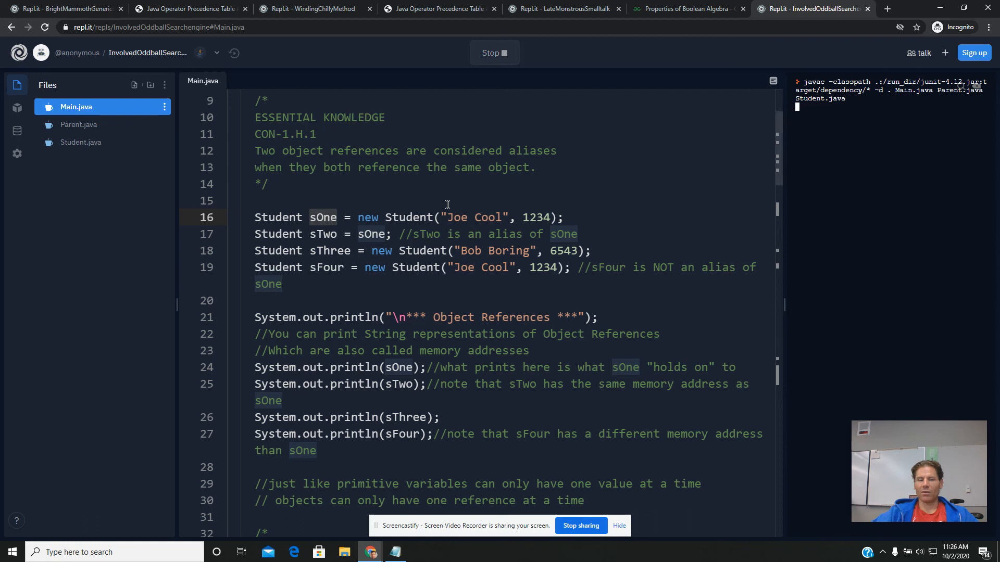
double_click(396, 350)
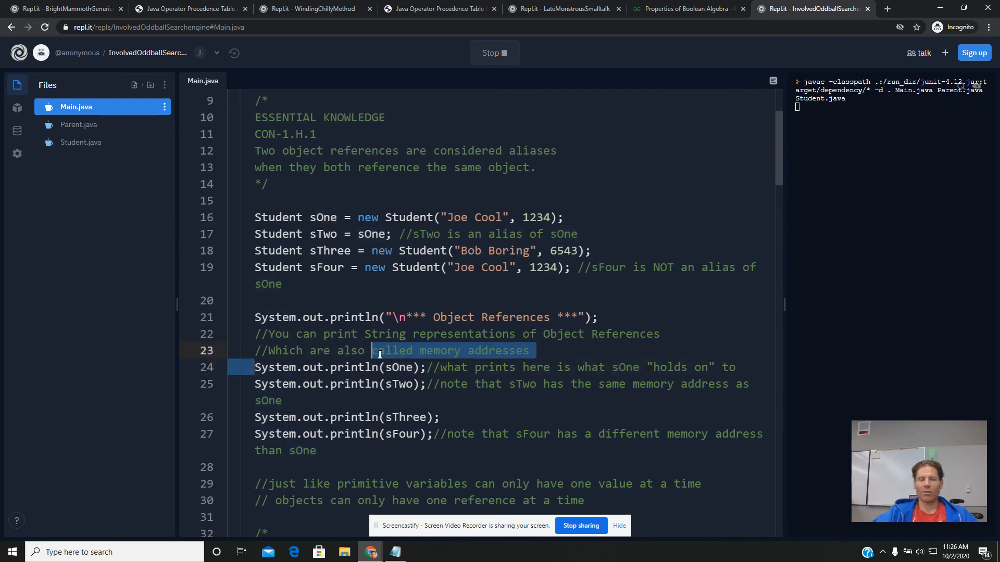
click(424, 366)
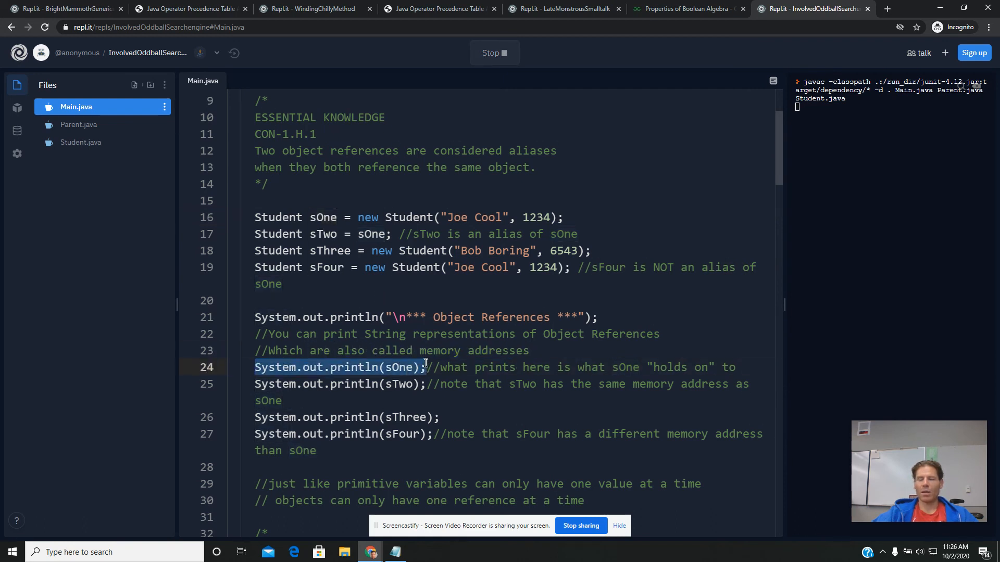
click(494, 54)
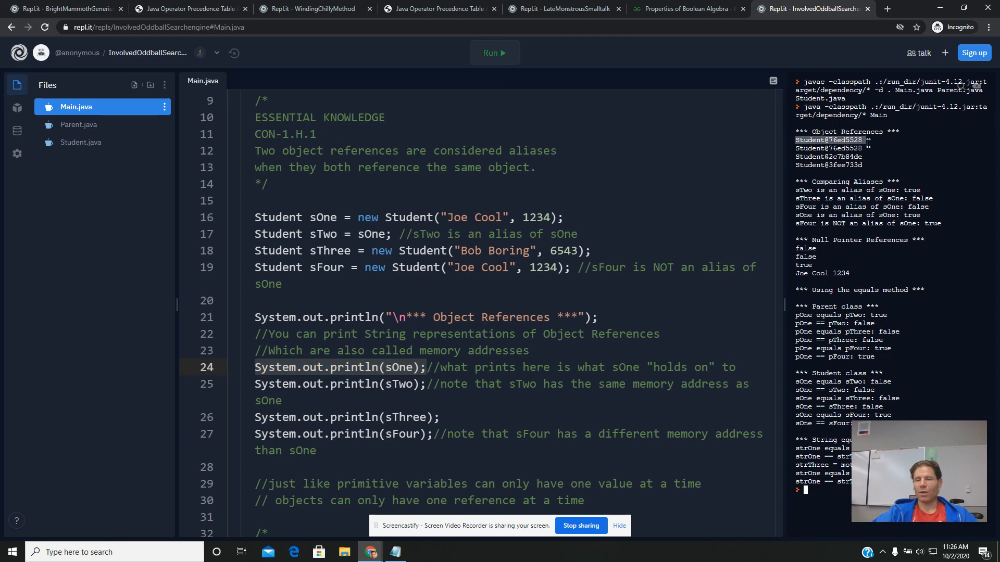
mouse_move(875, 142)
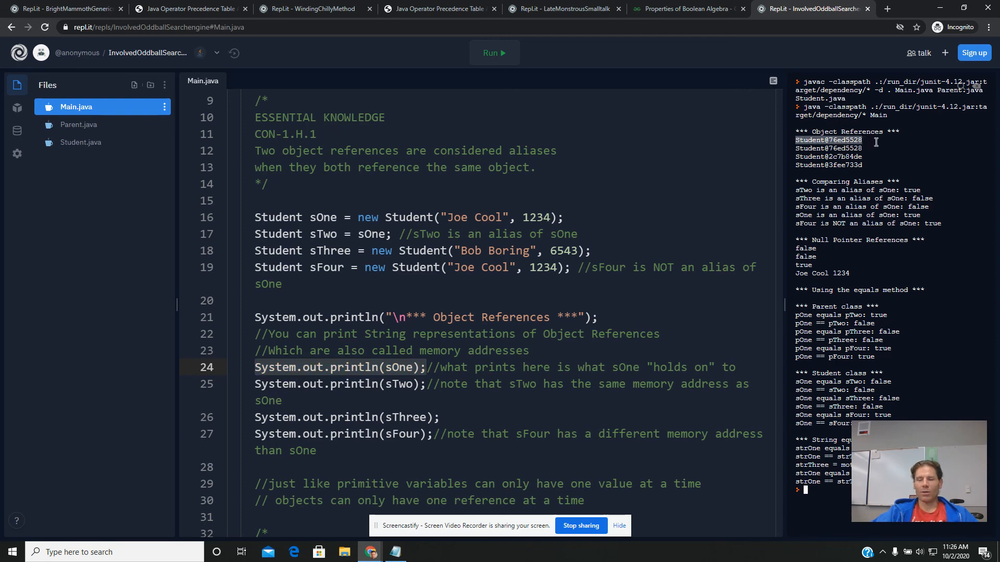
mouse_move(930, 158)
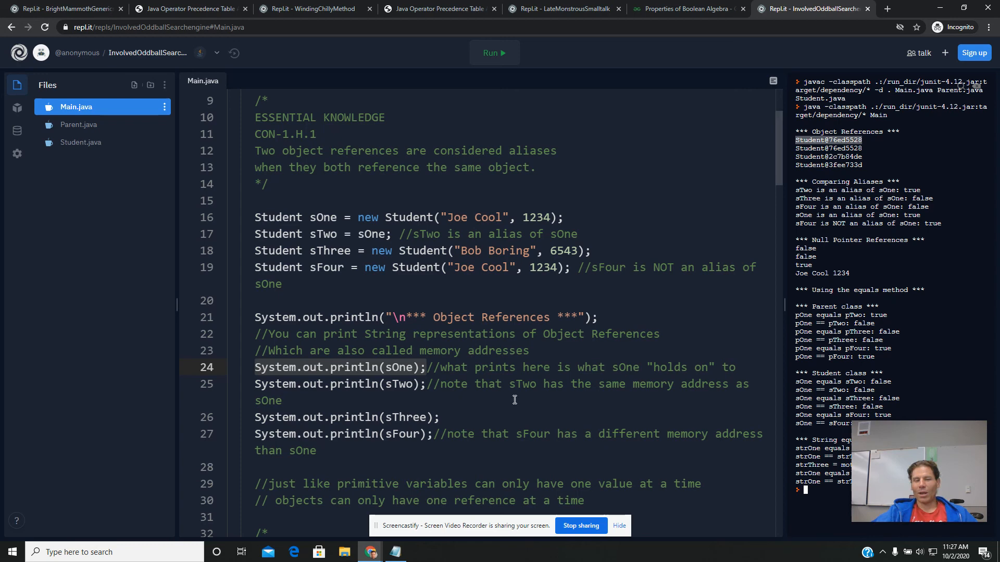
double_click(398, 367)
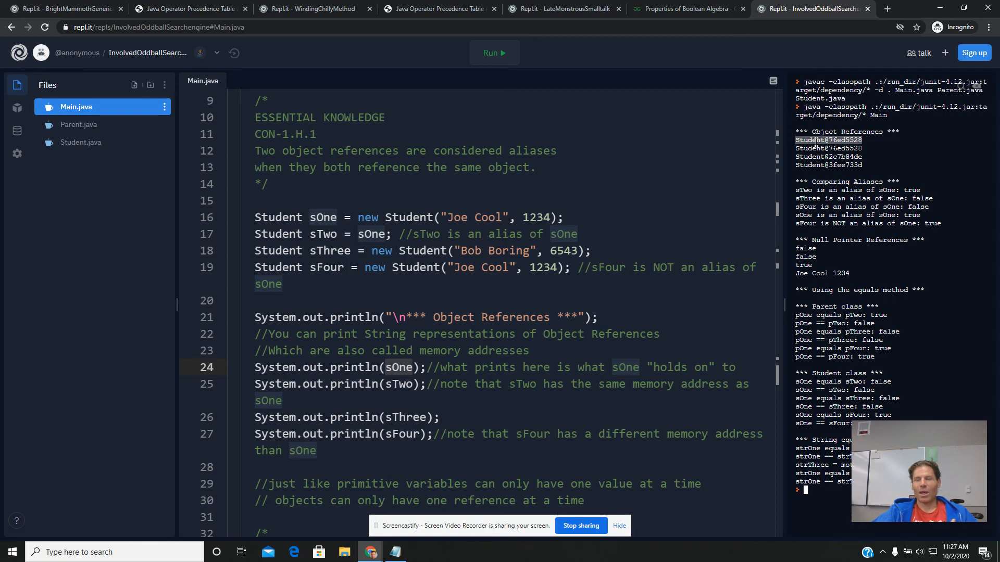
mouse_move(614, 290)
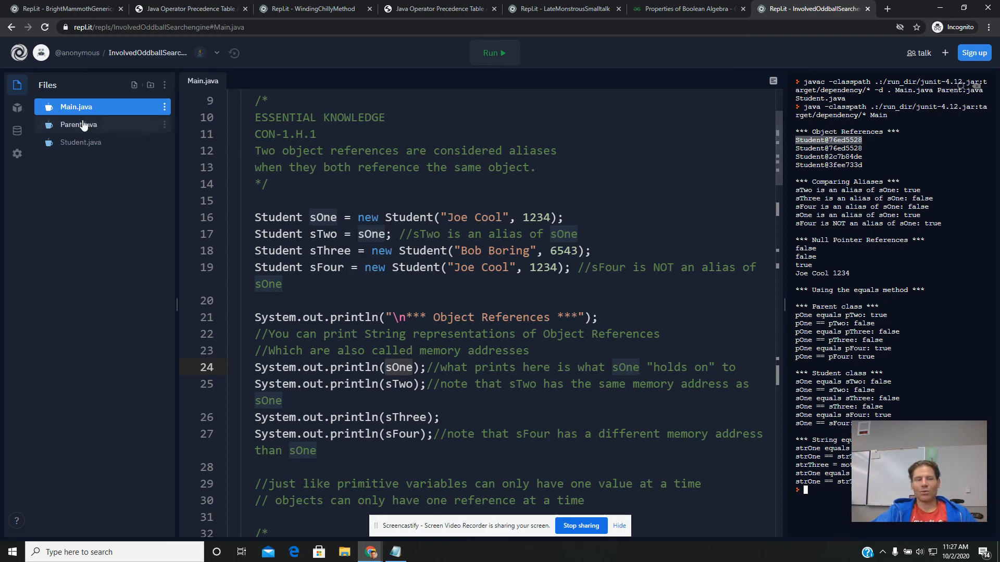
click(81, 142)
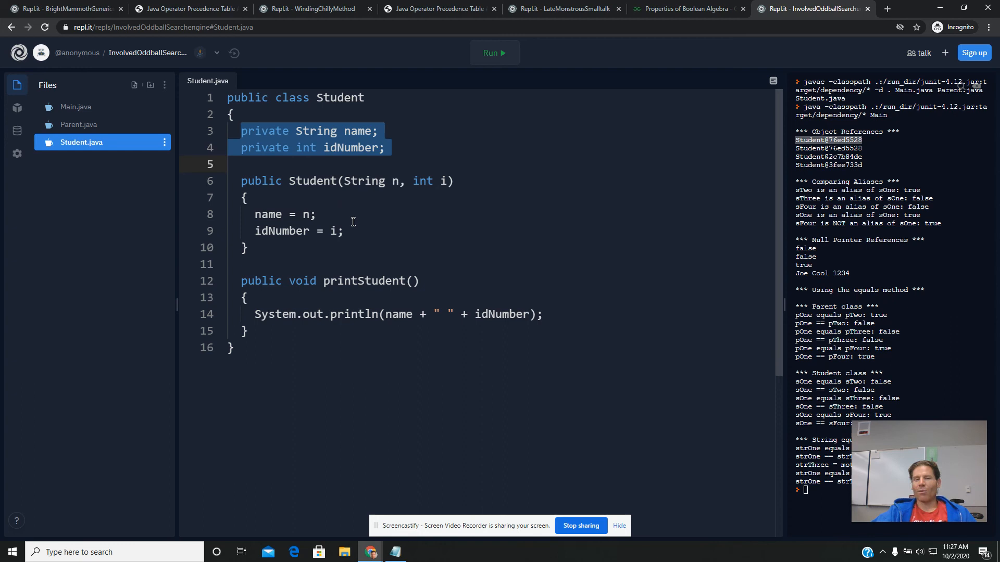
double_click(363, 281)
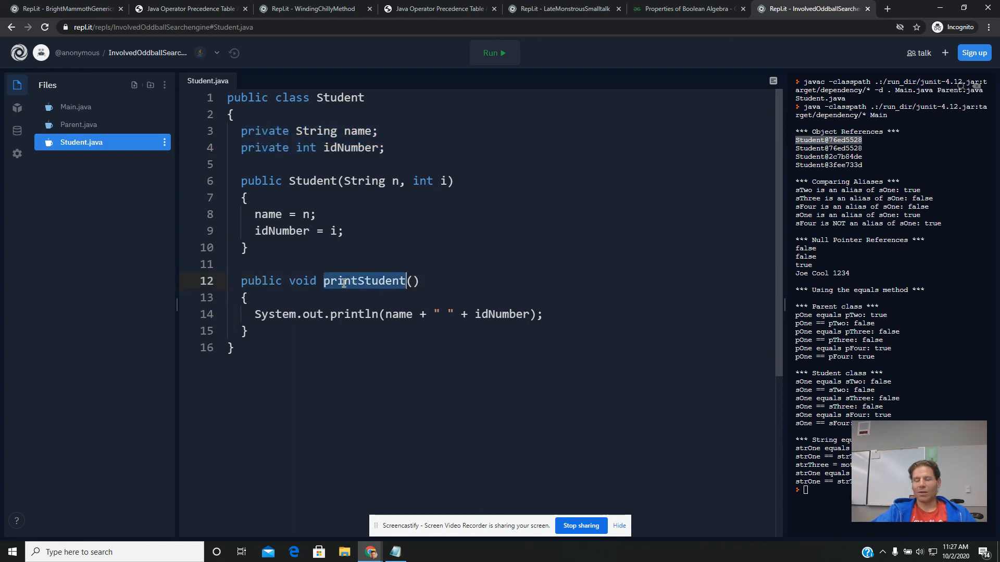
mouse_move(79, 125)
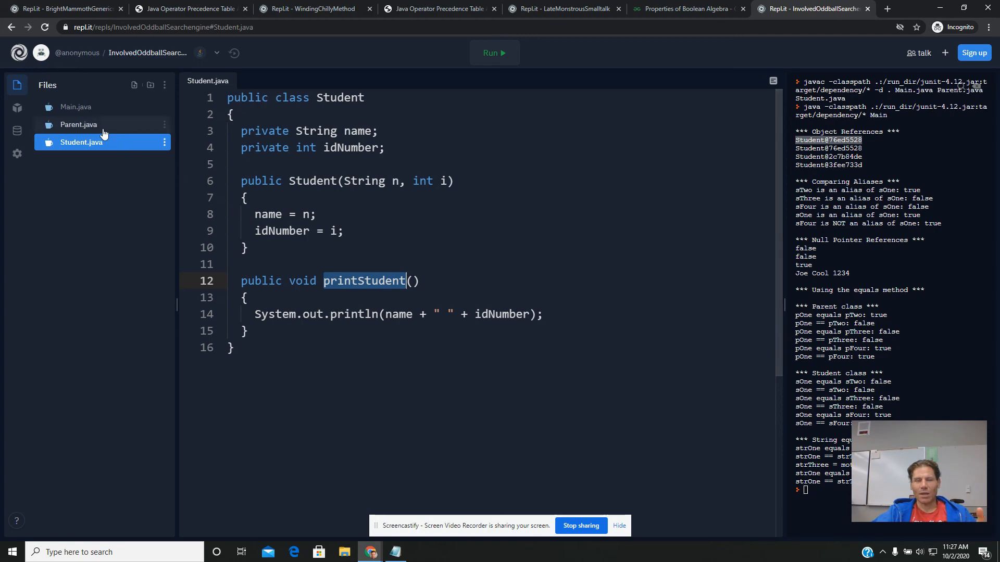
click(76, 107)
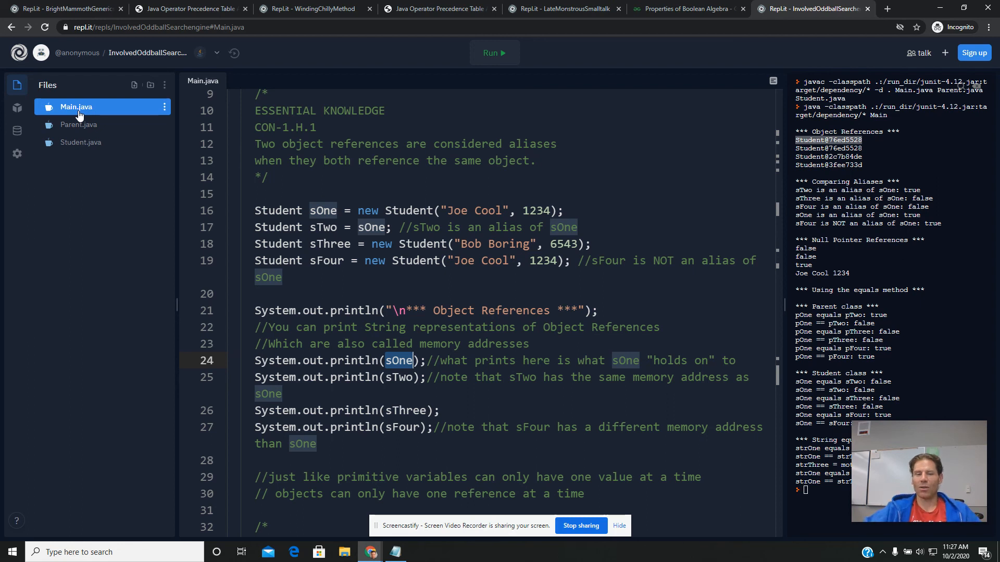
mouse_move(444, 215)
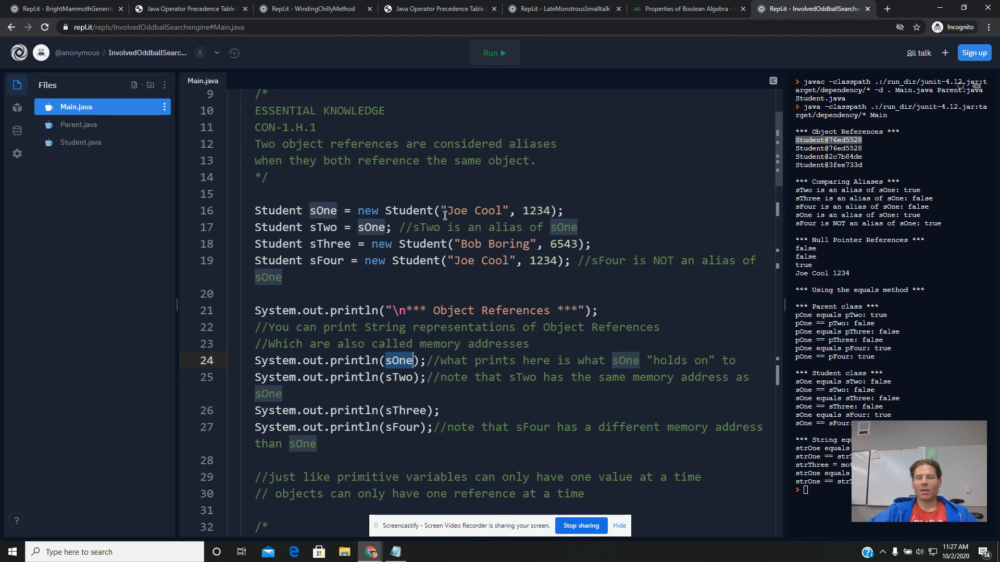
double_click(475, 211)
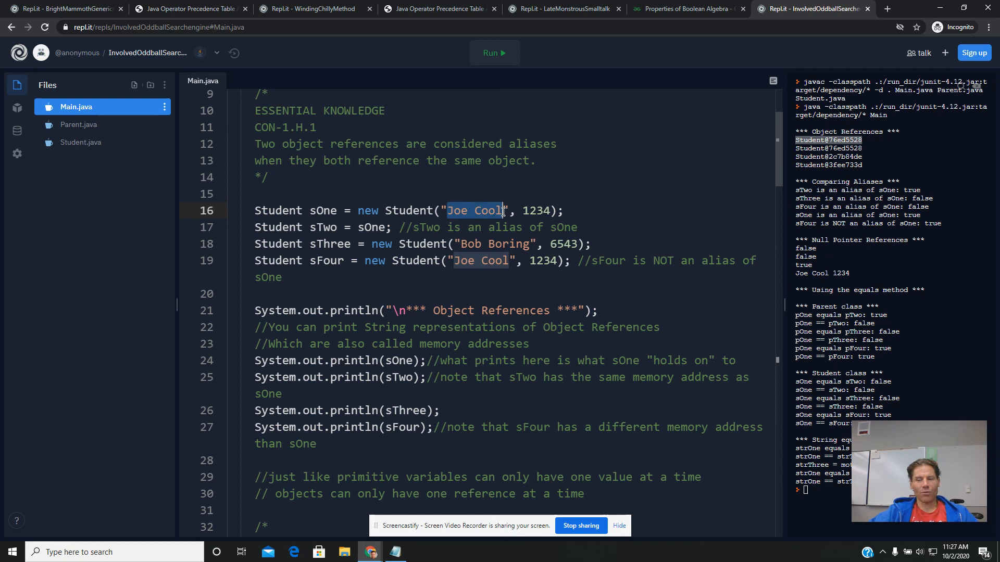
double_click(537, 210)
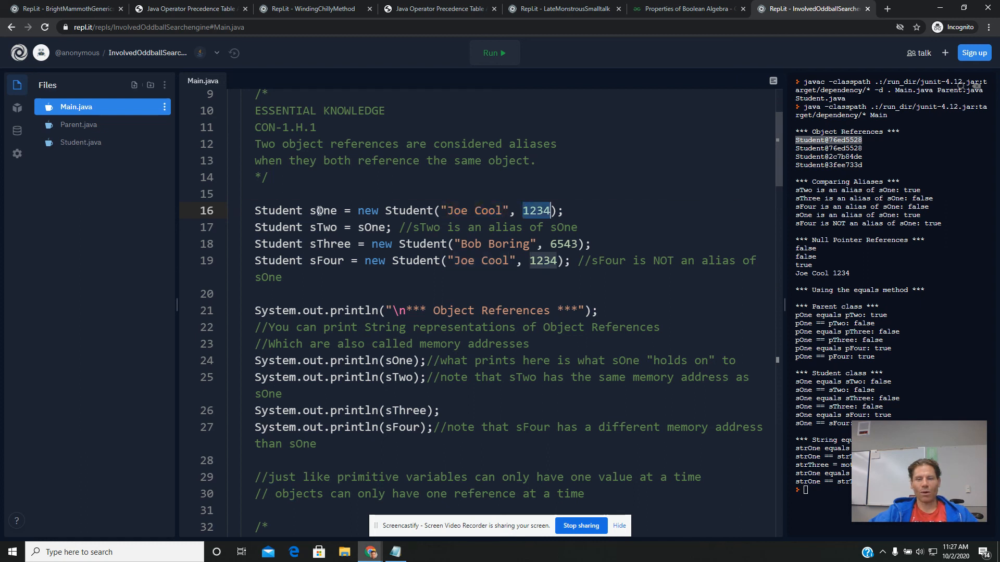
double_click(322, 211)
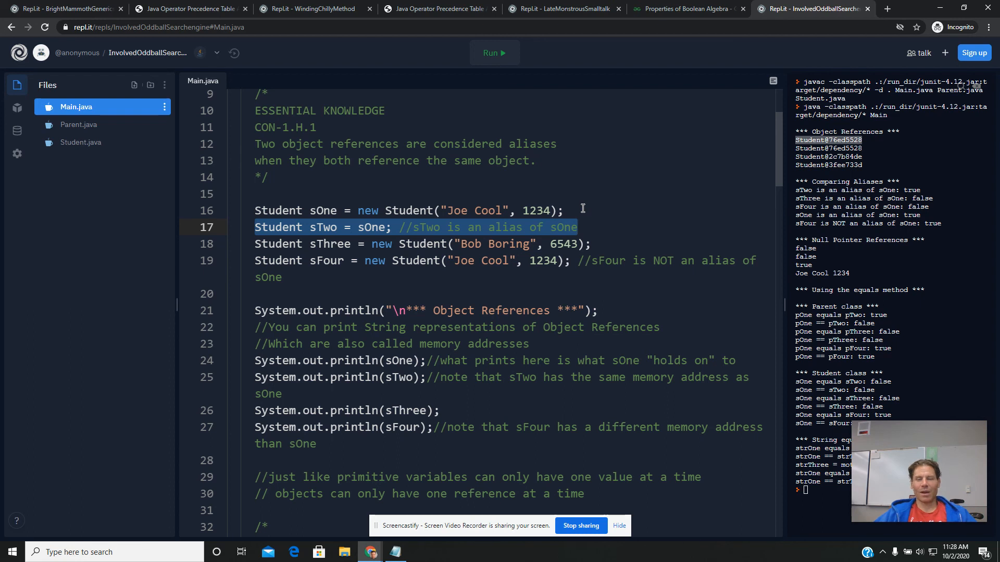
mouse_move(339, 239)
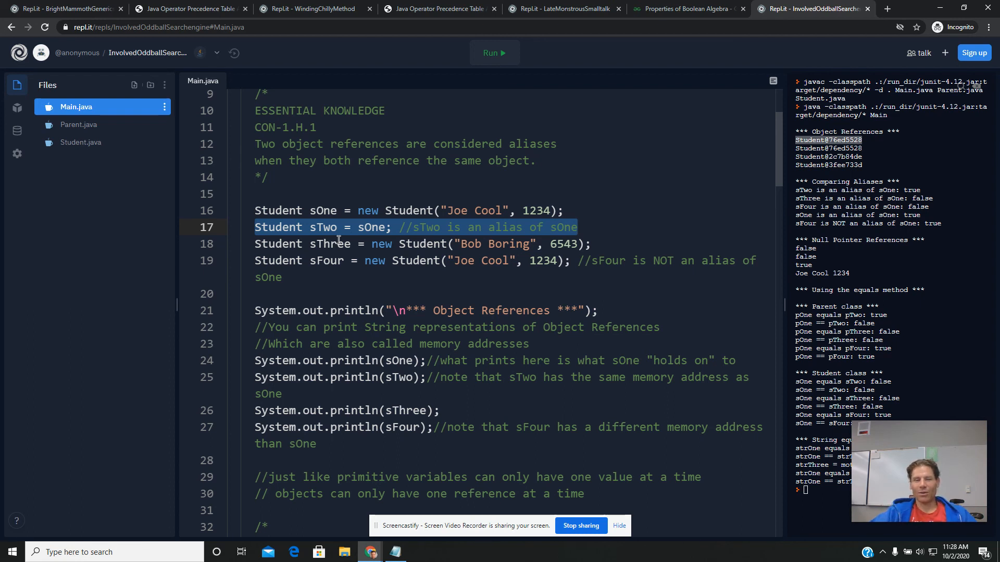
mouse_move(682, 198)
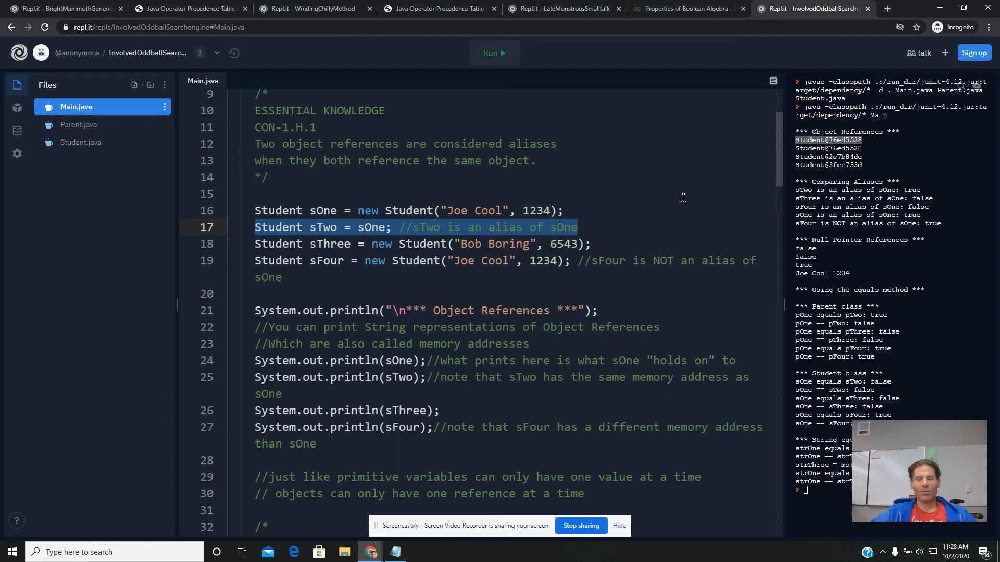
mouse_move(528, 207)
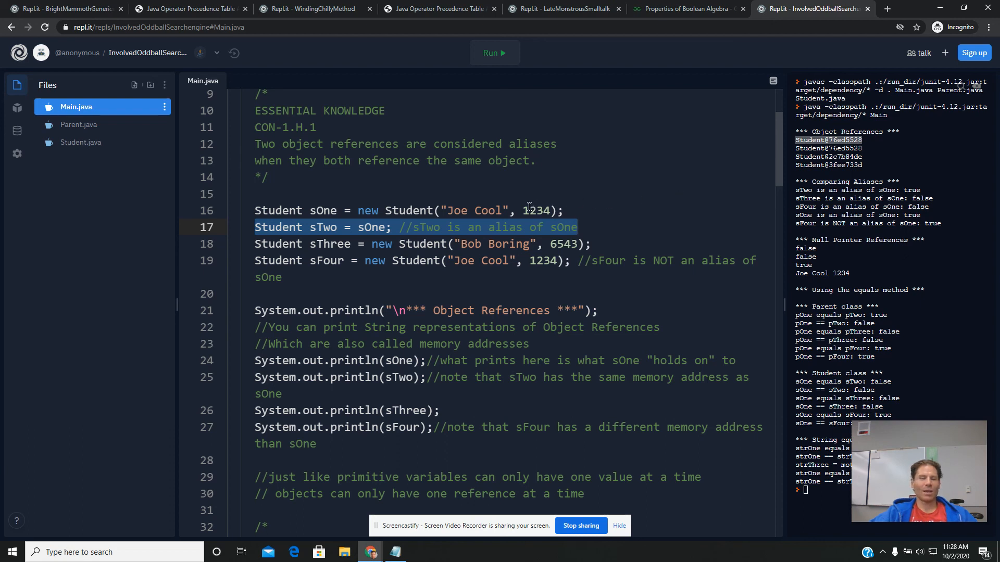
mouse_move(483, 183)
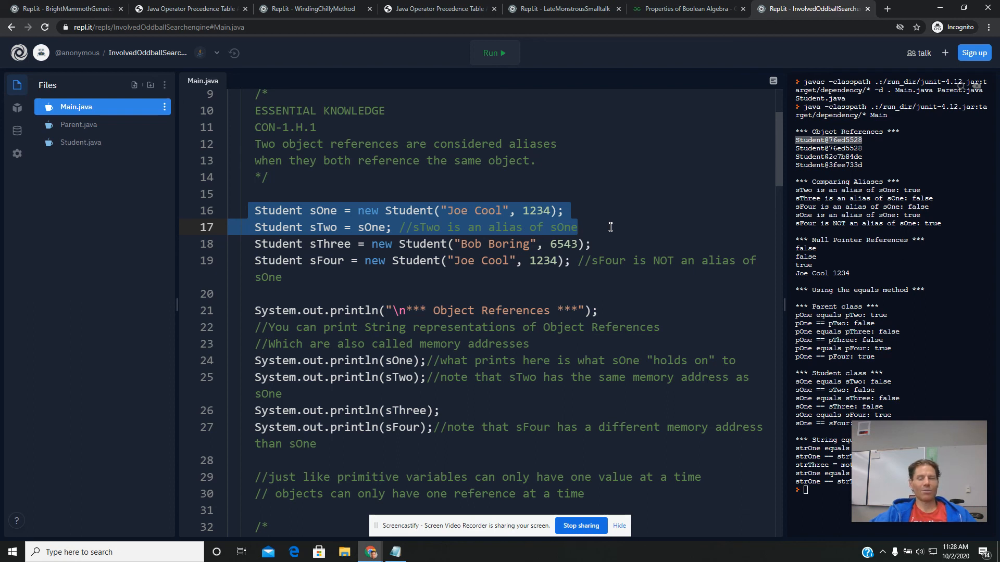
mouse_move(344, 233)
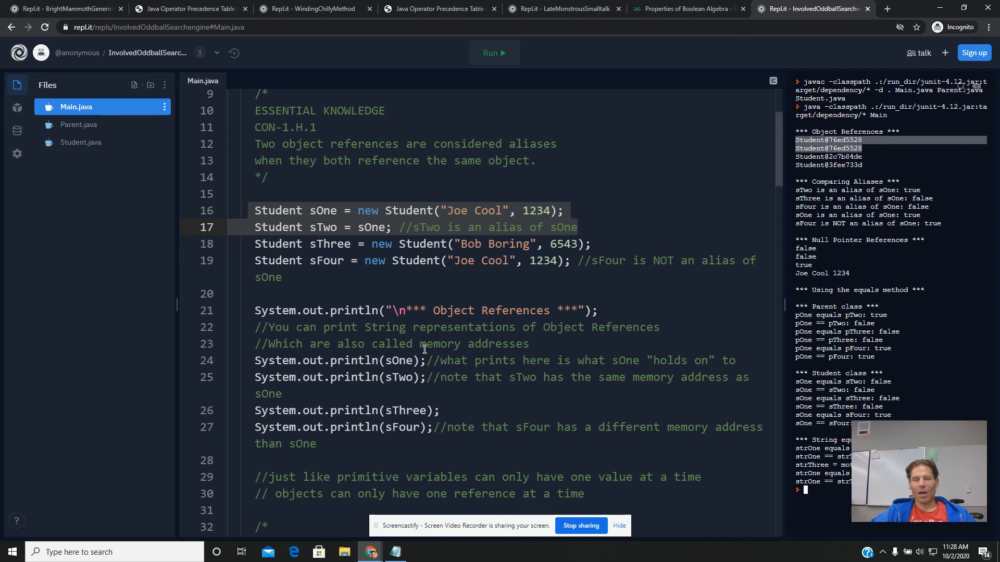
mouse_move(412, 350)
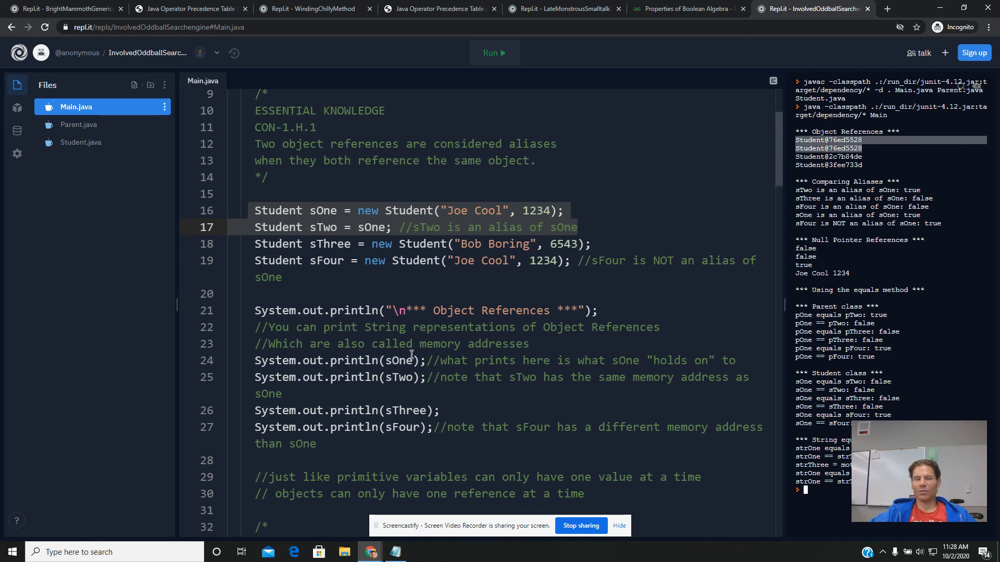
mouse_move(255, 244)
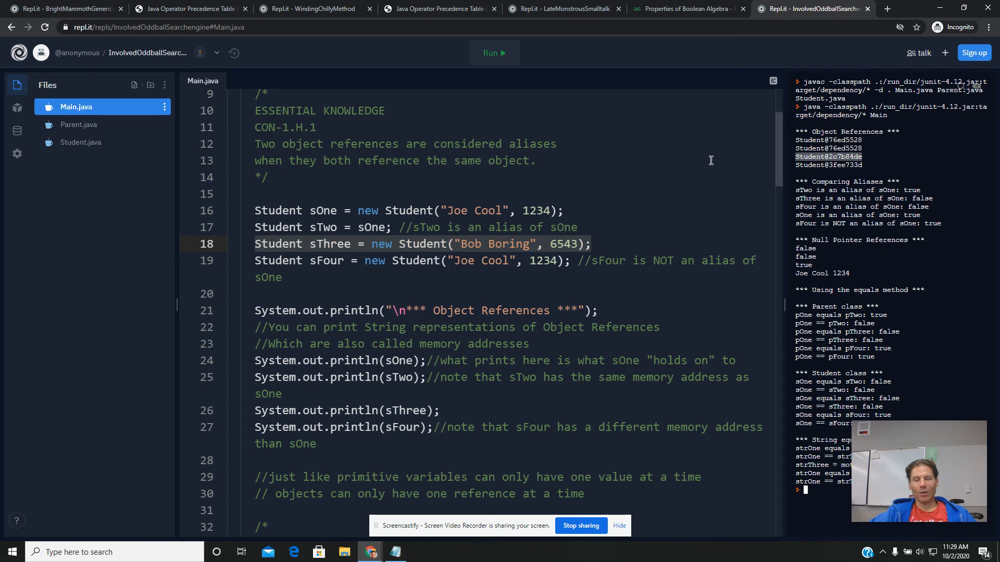
mouse_move(475, 241)
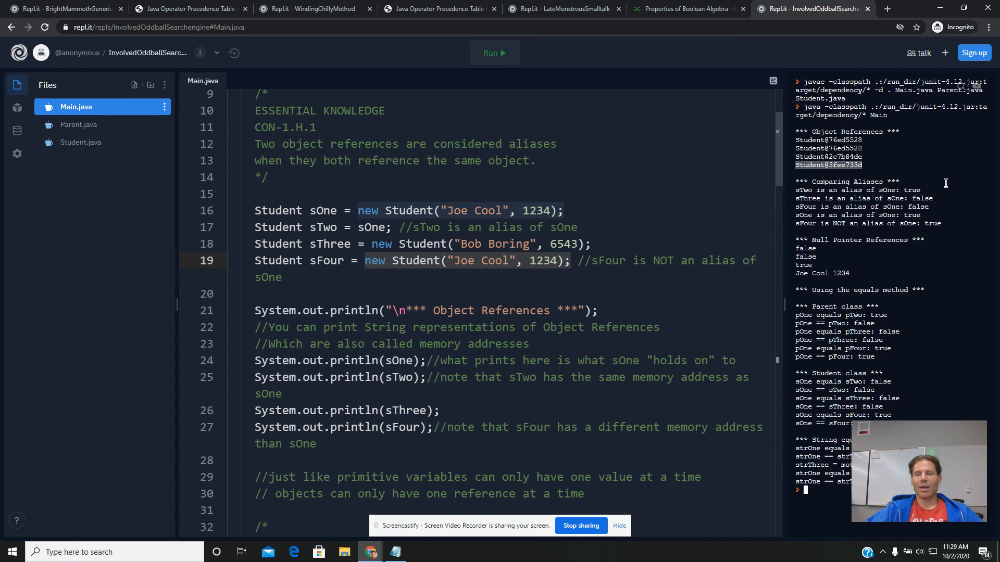
mouse_move(752, 198)
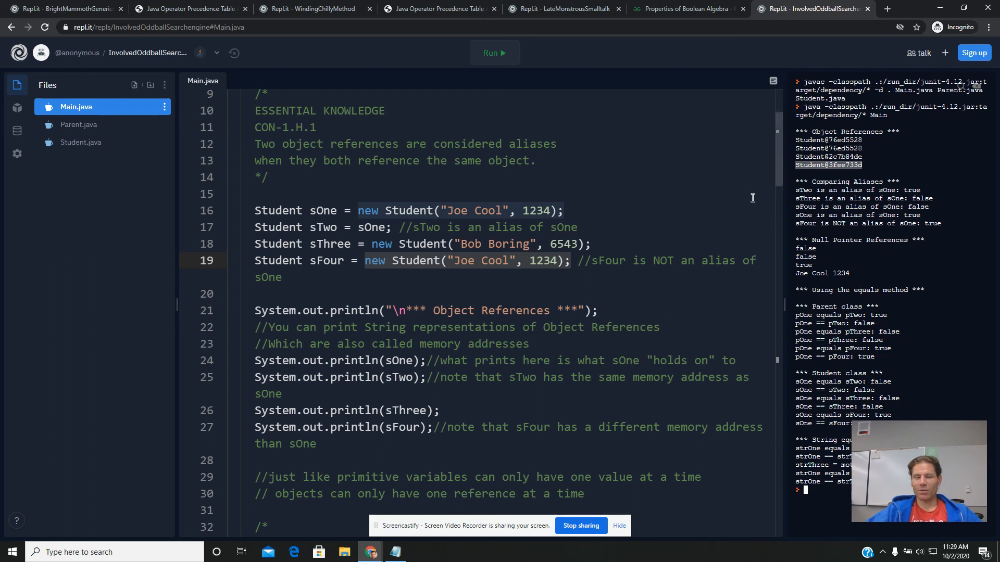
mouse_move(564, 290)
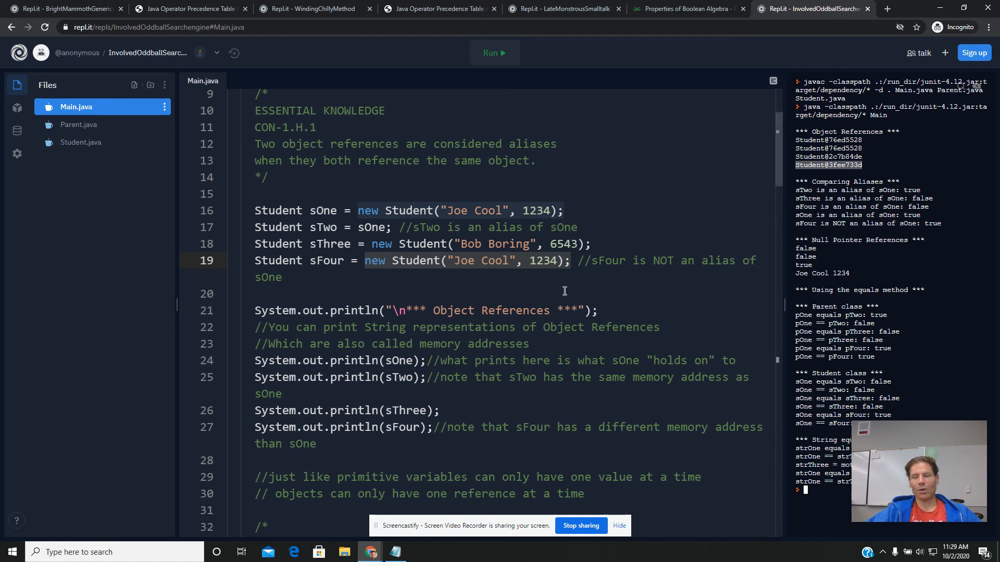
scroll(down, 3)
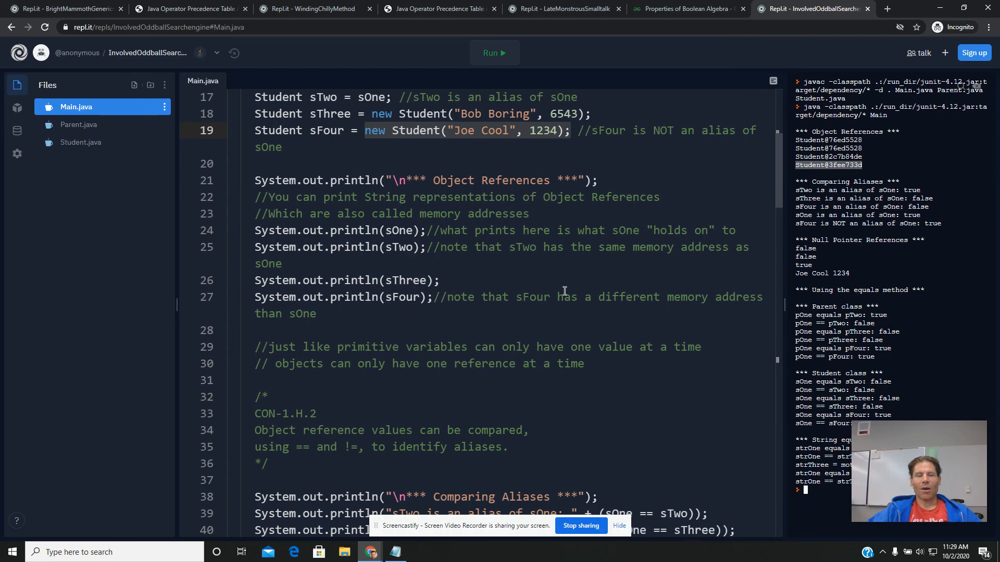
scroll(down, 3)
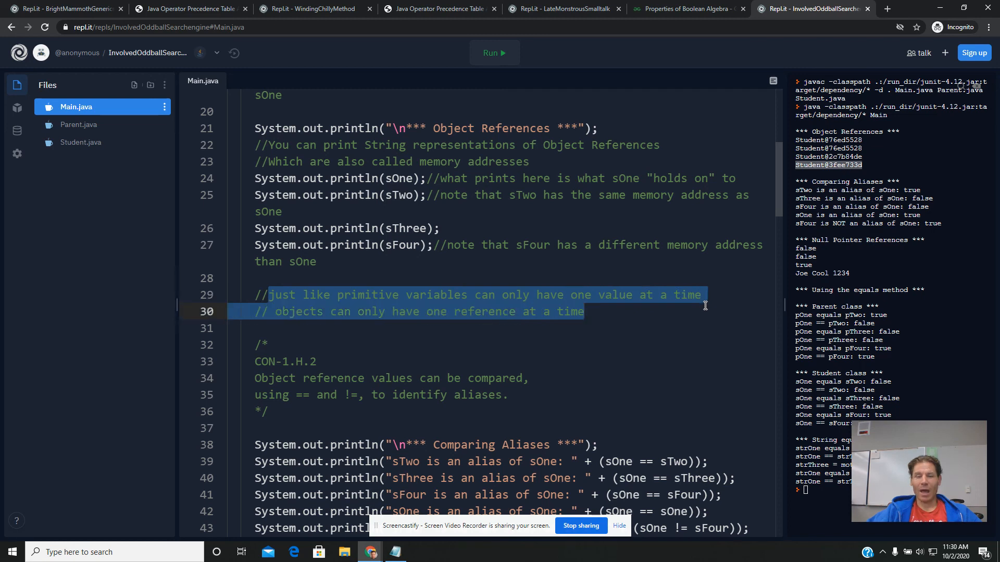
mouse_move(529, 273)
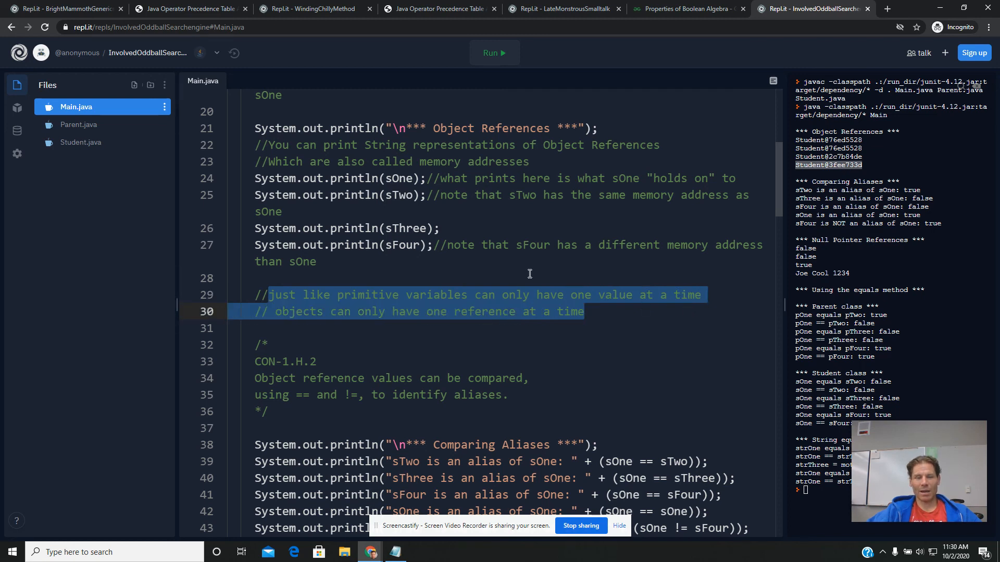
scroll(up, 3)
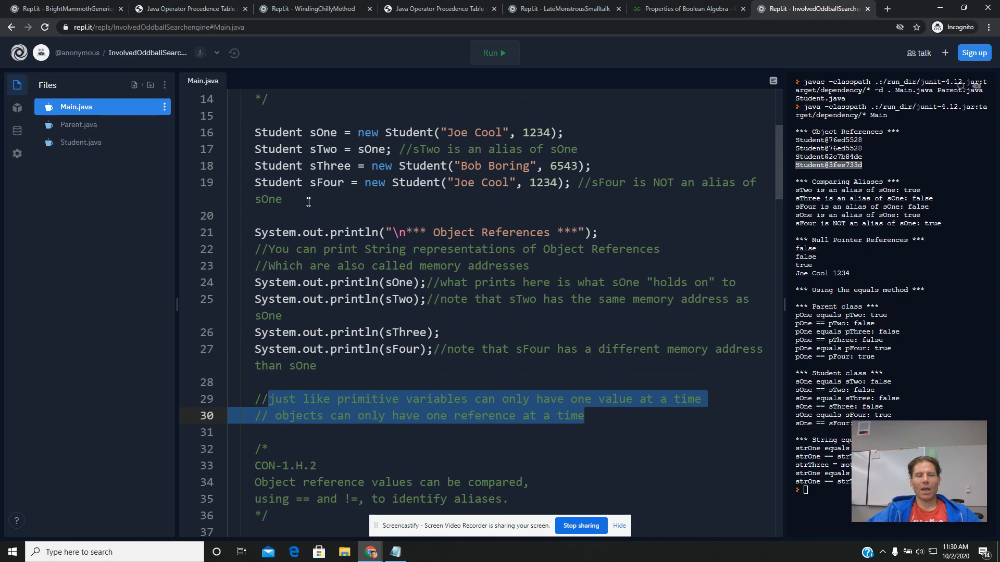
- Type the assignment sThree = sFour on line 20
text(s)
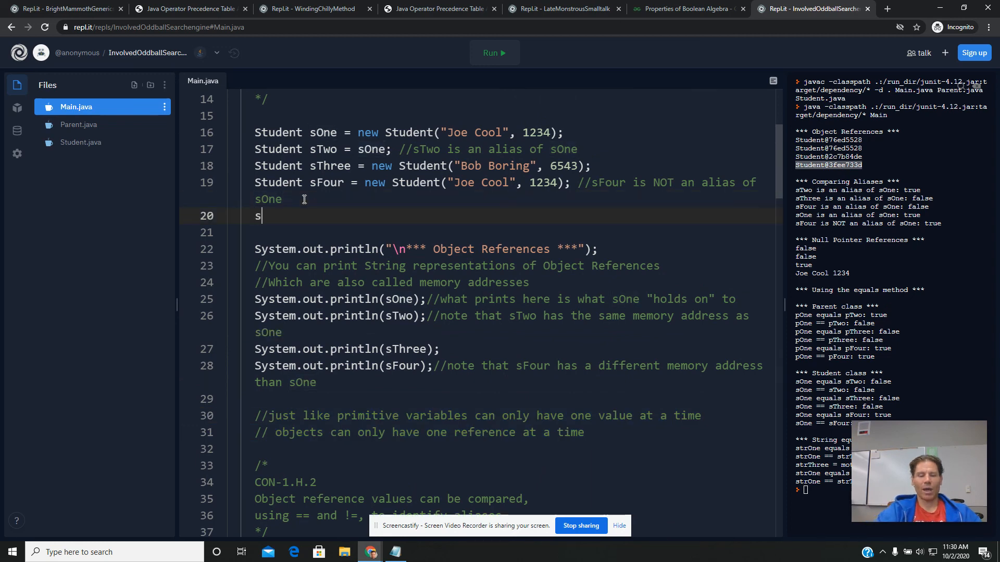
text(Three =)
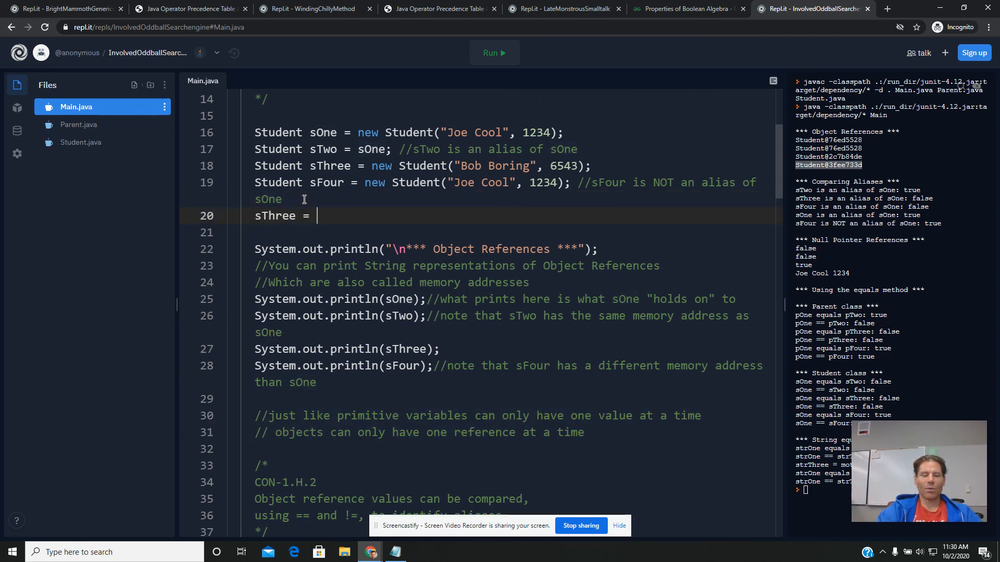
text(sFour;)
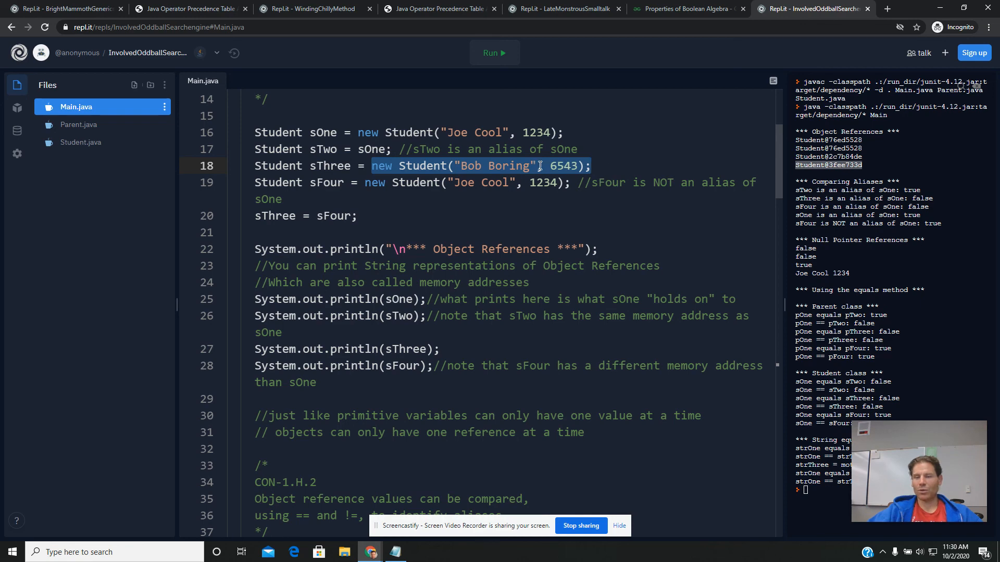
mouse_move(722, 170)
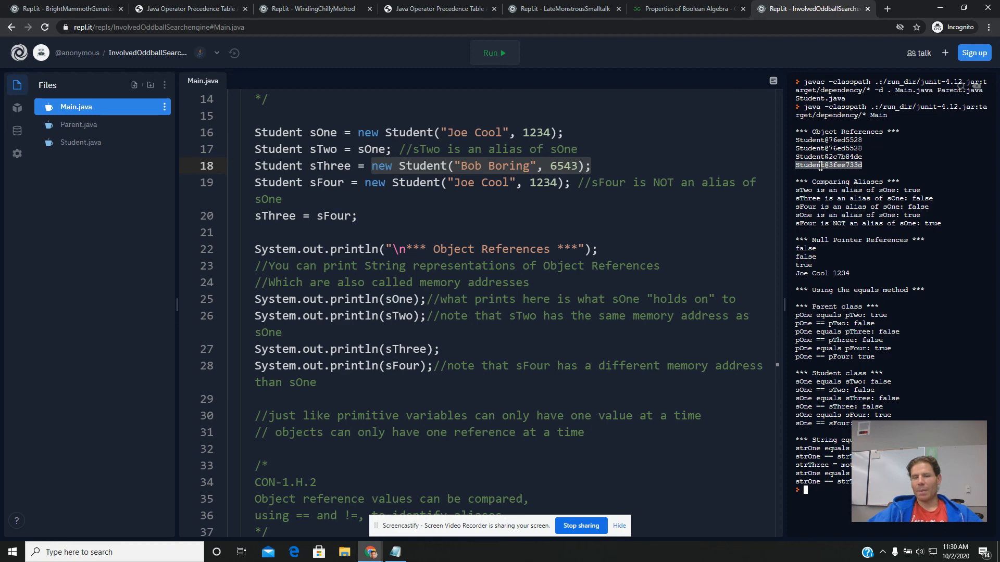
- Run to confirm sThree and sFour print the same address, then go to comment that line out
click(493, 53)
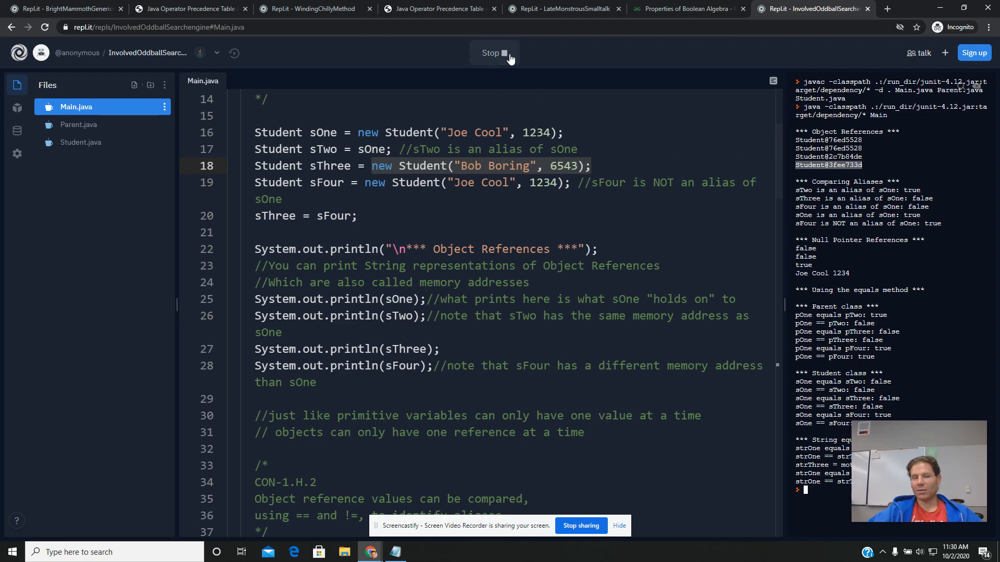
click(494, 53)
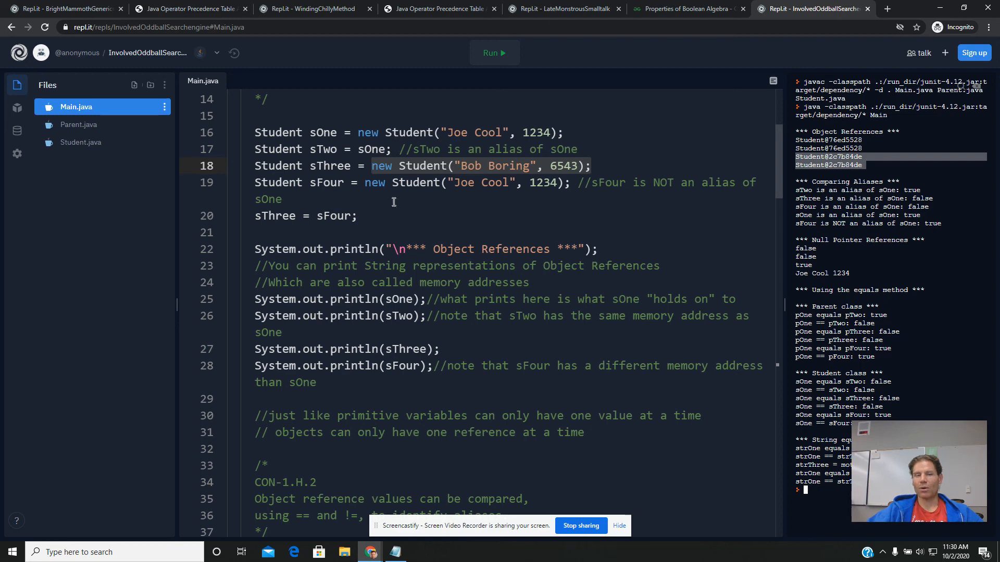
mouse_move(337, 213)
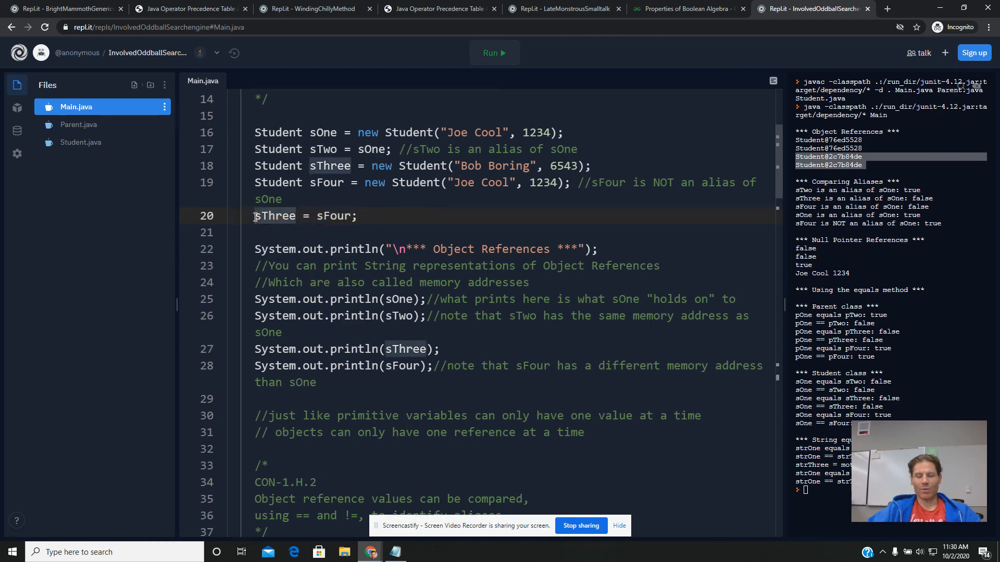
click(493, 54)
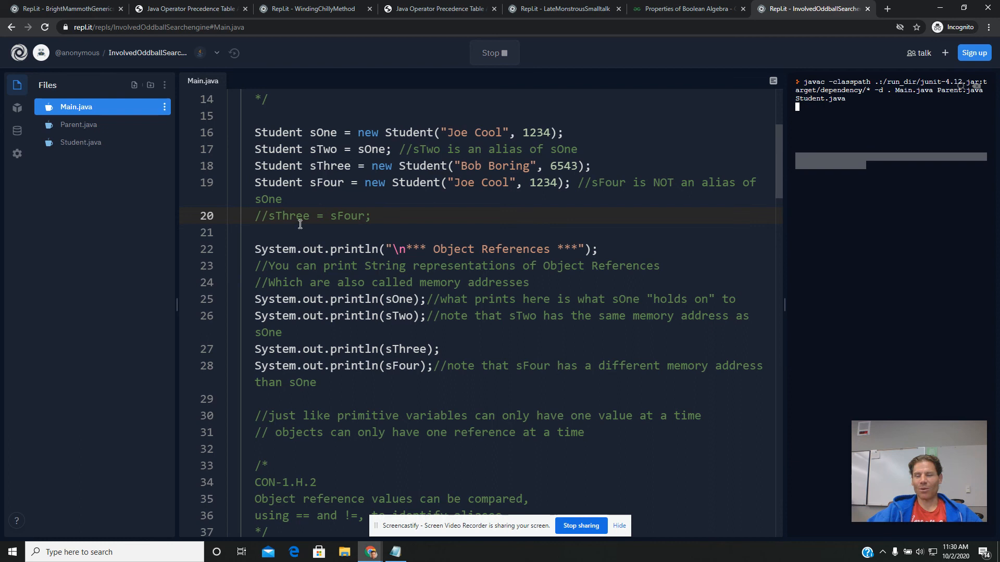
scroll(down, 3)
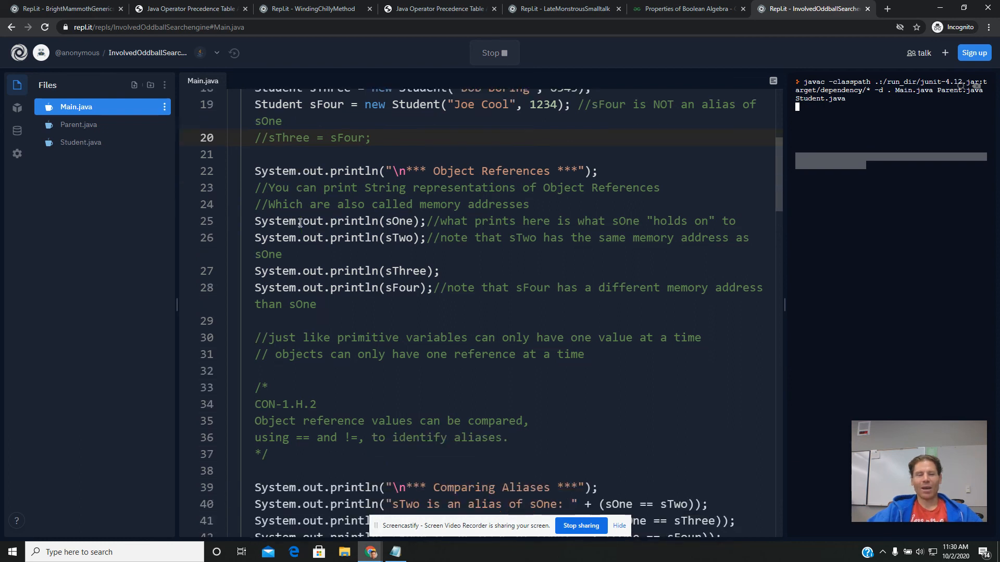
scroll(down, 3)
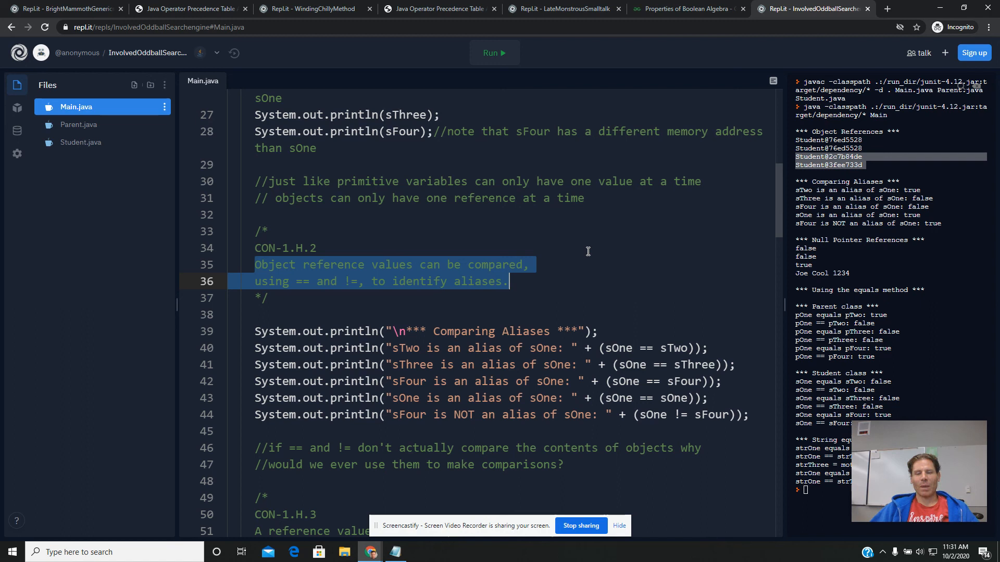
mouse_move(672, 205)
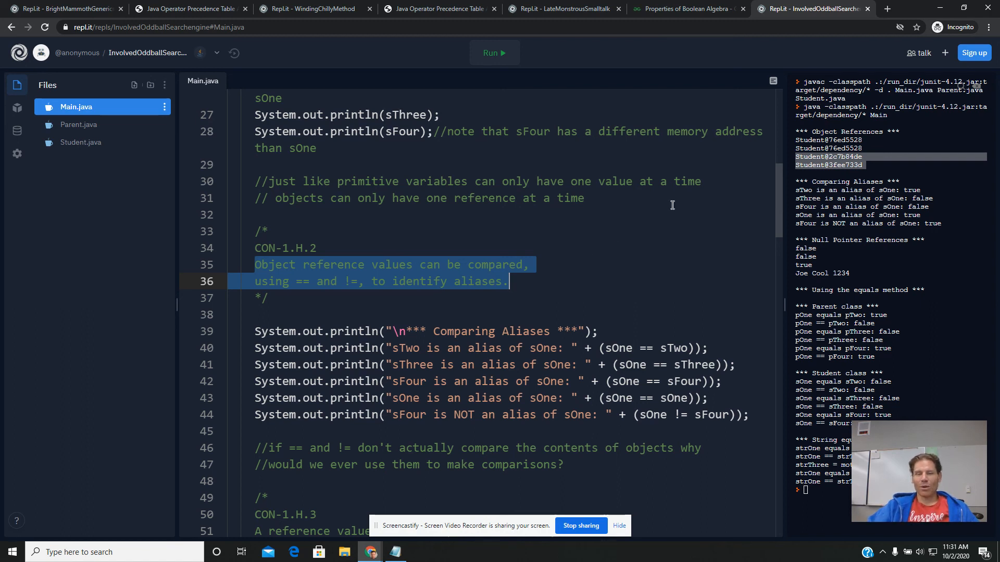
scroll(up, 3)
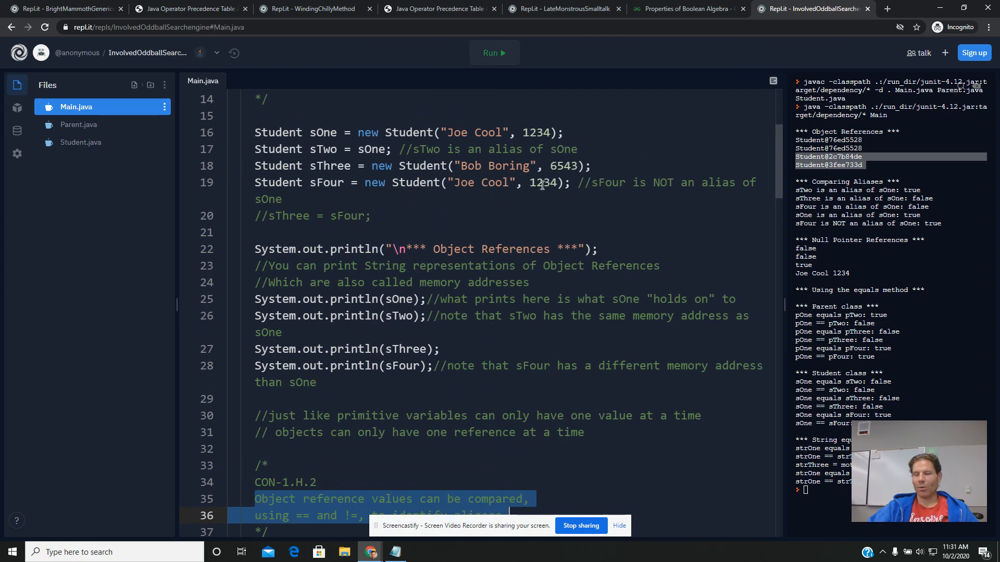
mouse_move(392, 187)
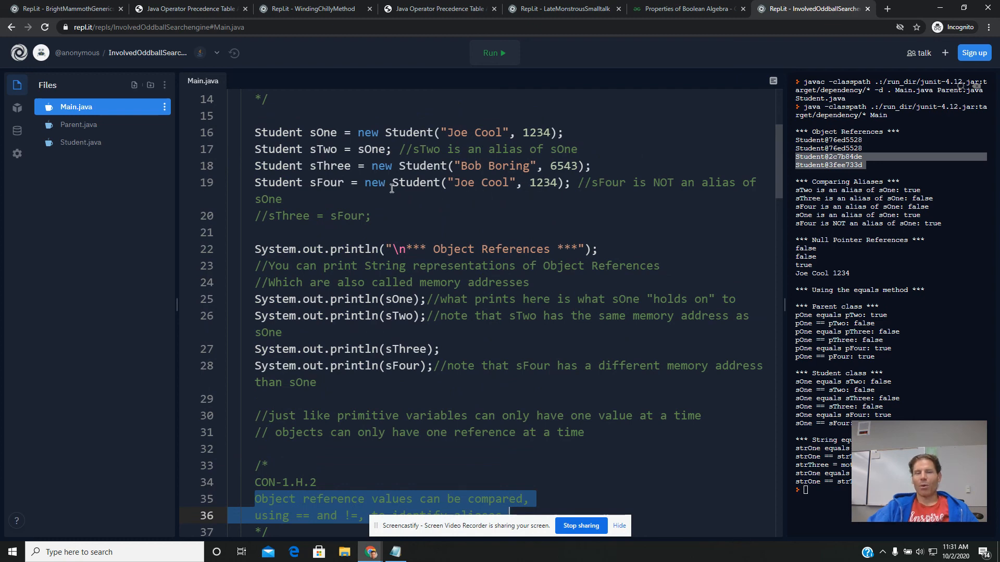
double_click(326, 182)
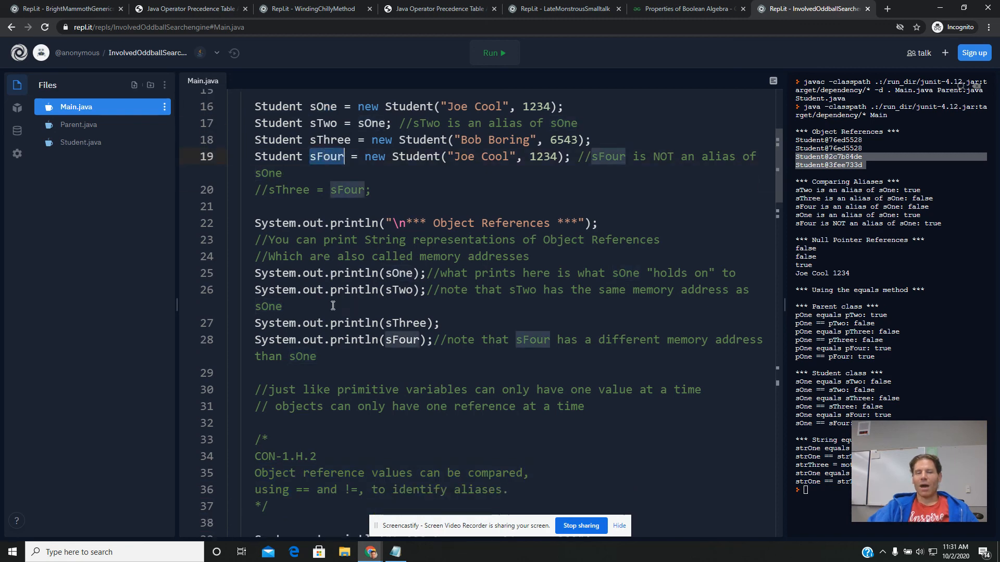
scroll(down, 3)
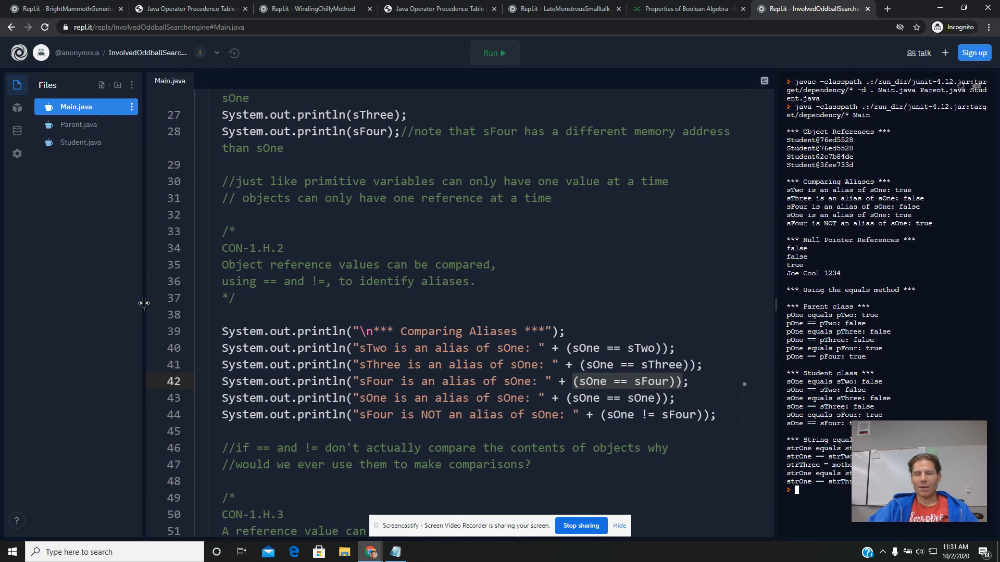
- Add a //false comment after the sFour == comparison on line 42
scroll(down, 3)
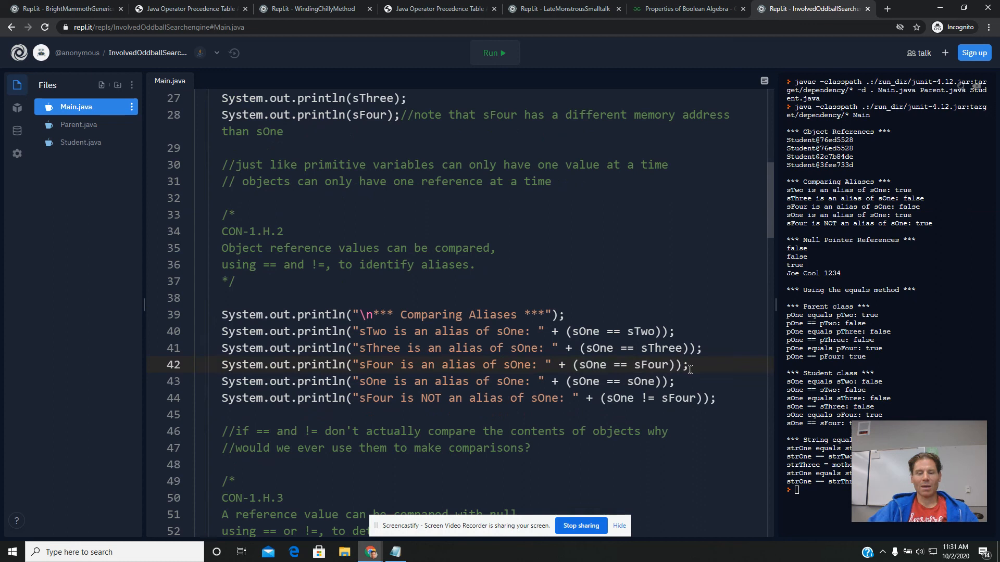
text(//false)
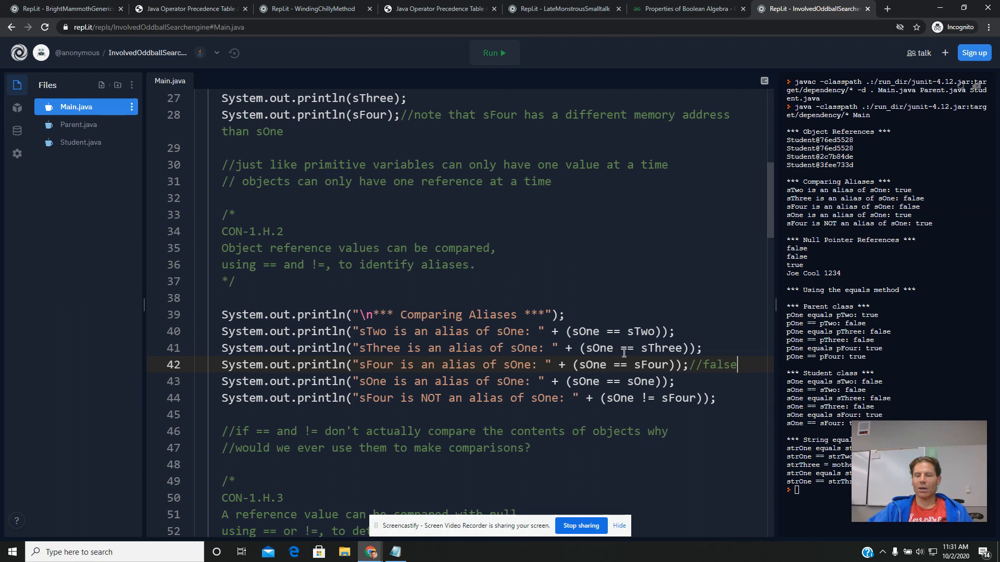
scroll(up, 3)
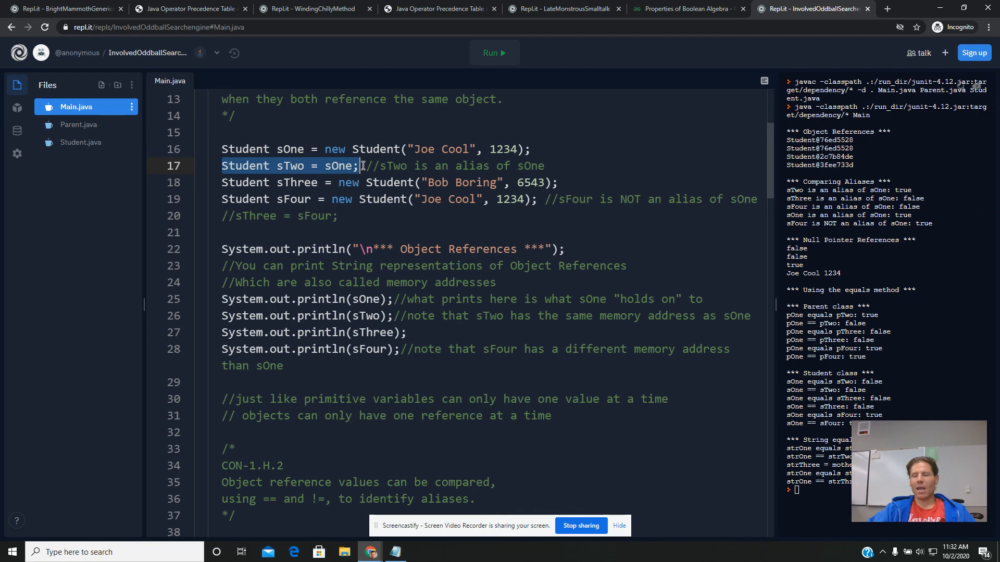
mouse_move(387, 268)
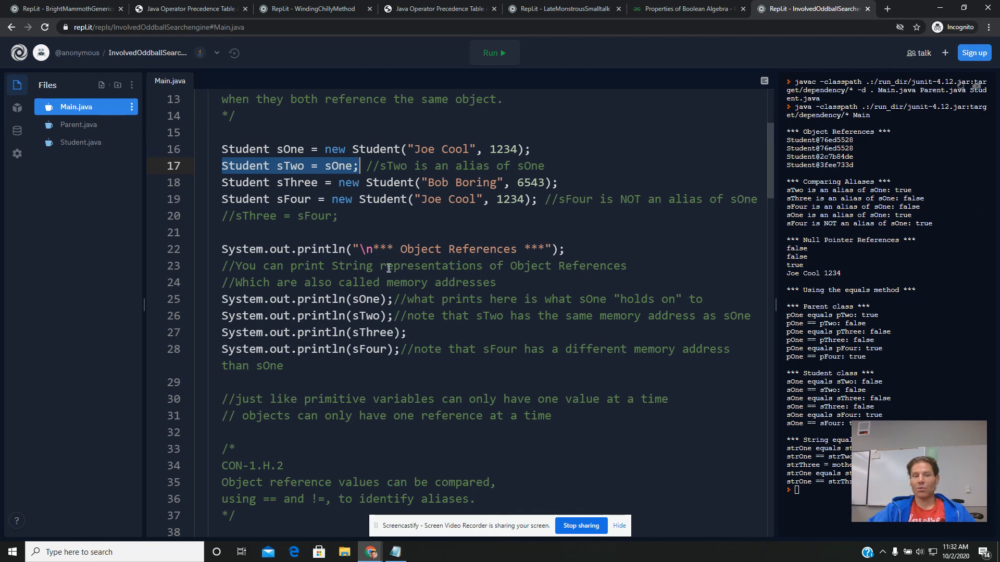
- Review the sOne == sTwo and sOne == sOne comparisons against their printed results
scroll(down, 3)
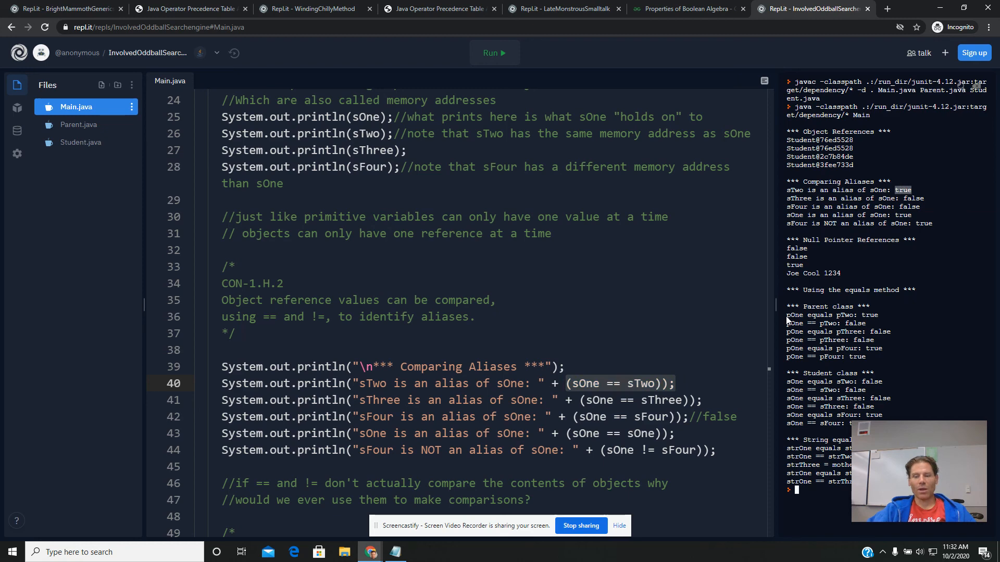
click(568, 432)
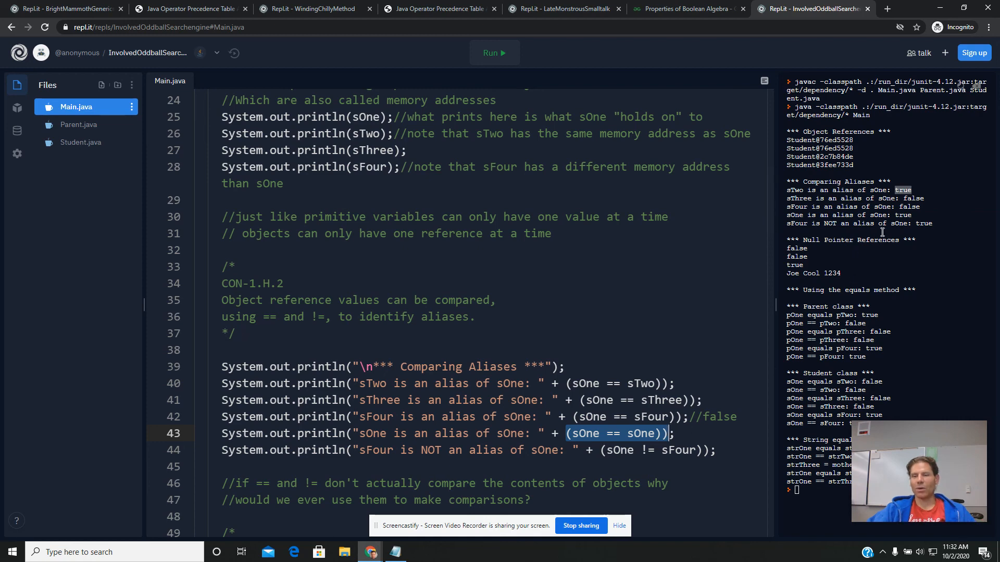
click(642, 450)
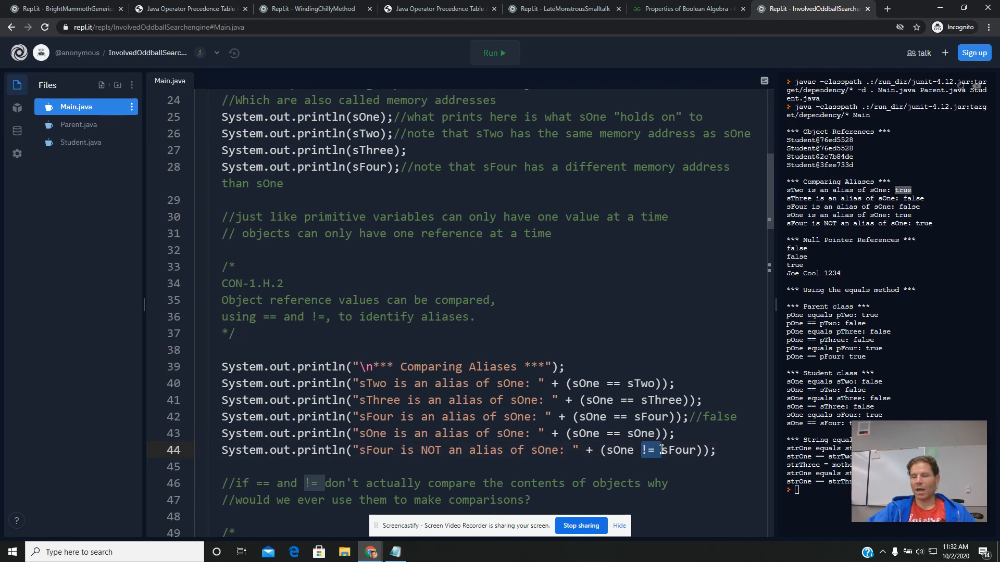
mouse_move(655, 450)
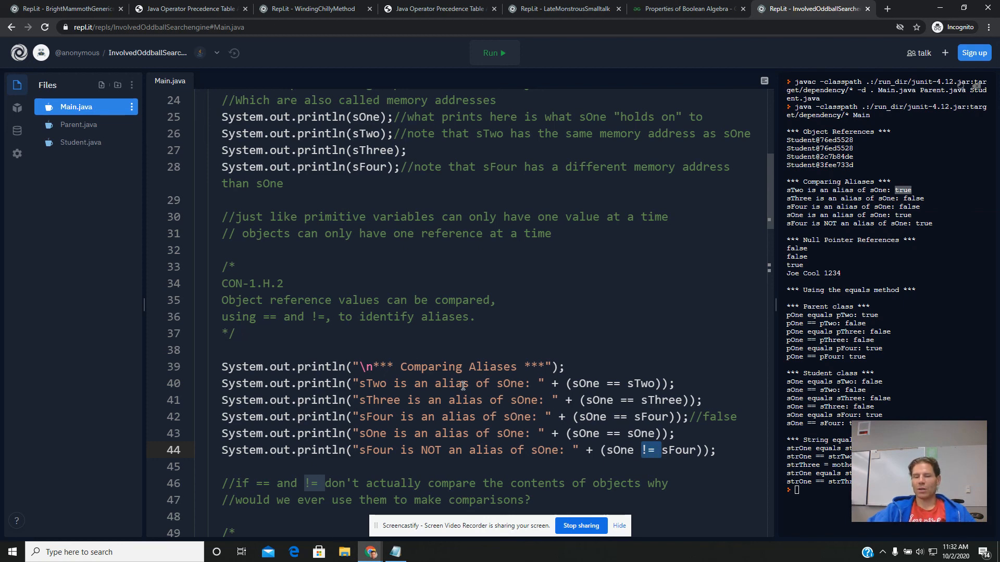
scroll(up, 3)
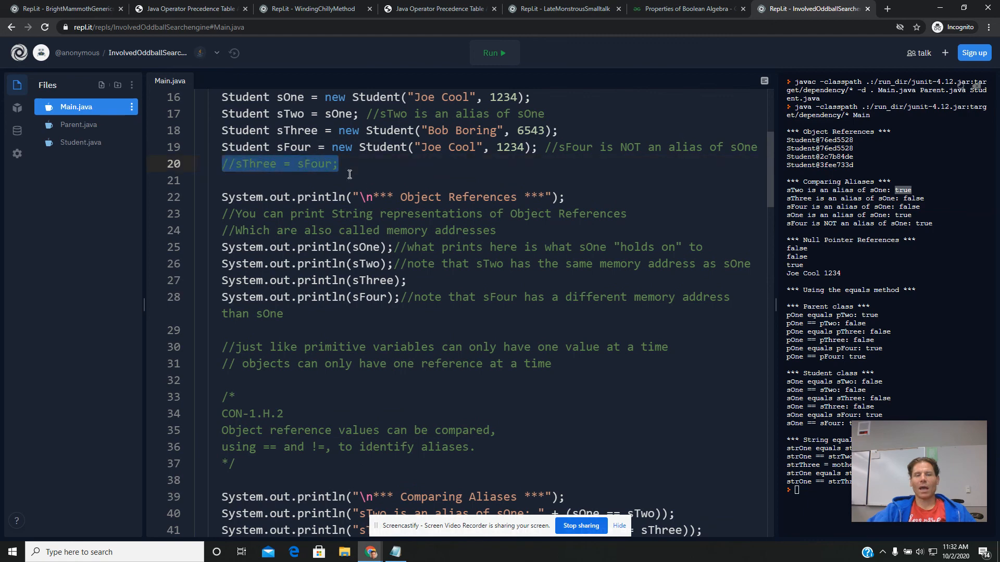
scroll(down, 3)
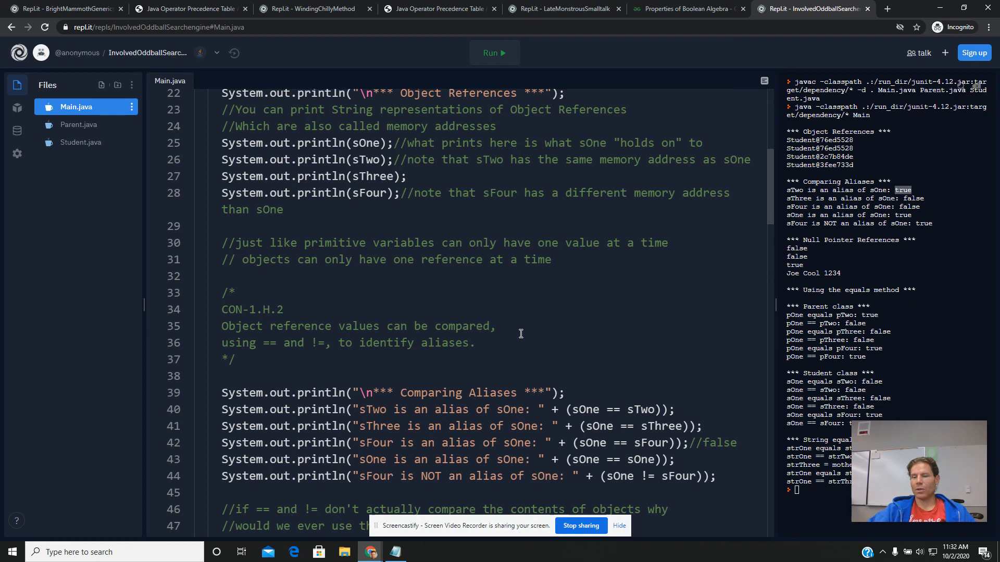
scroll(down, 3)
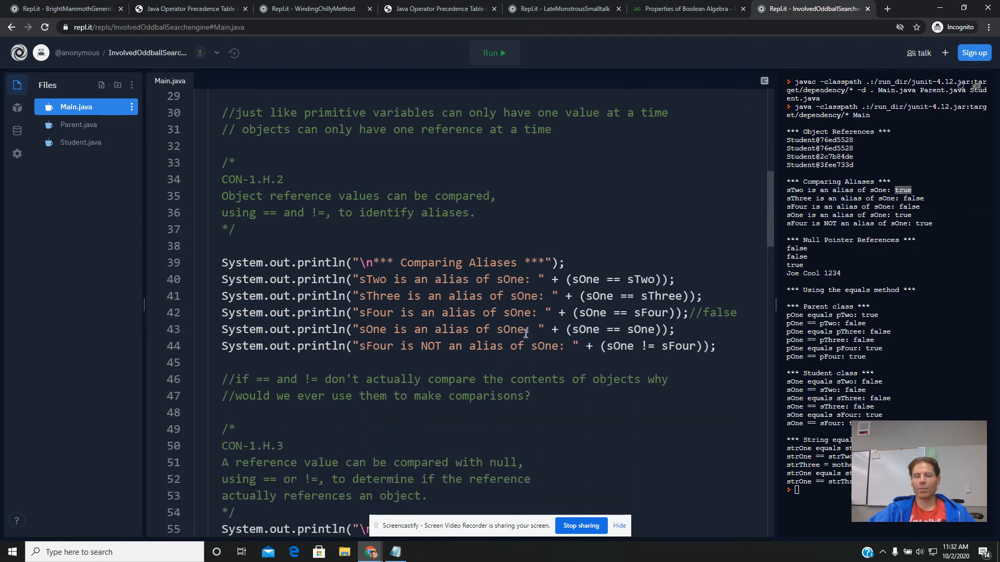
scroll(down, 3)
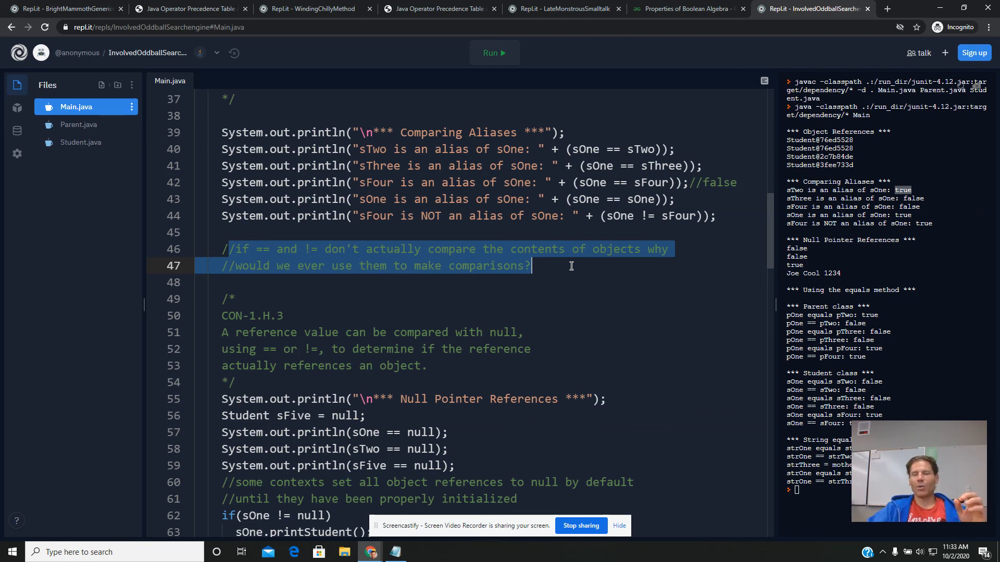
click(571, 149)
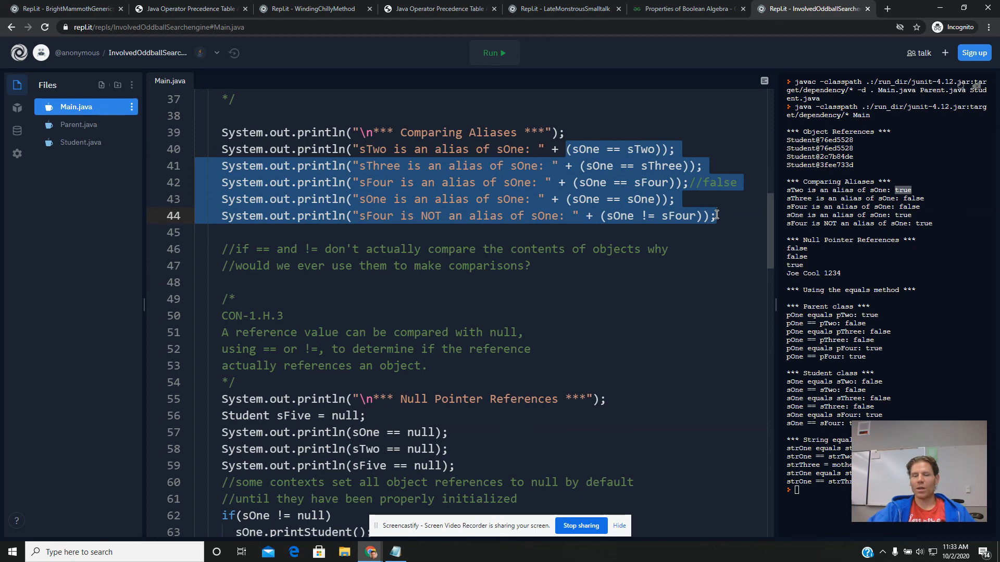
mouse_move(576, 313)
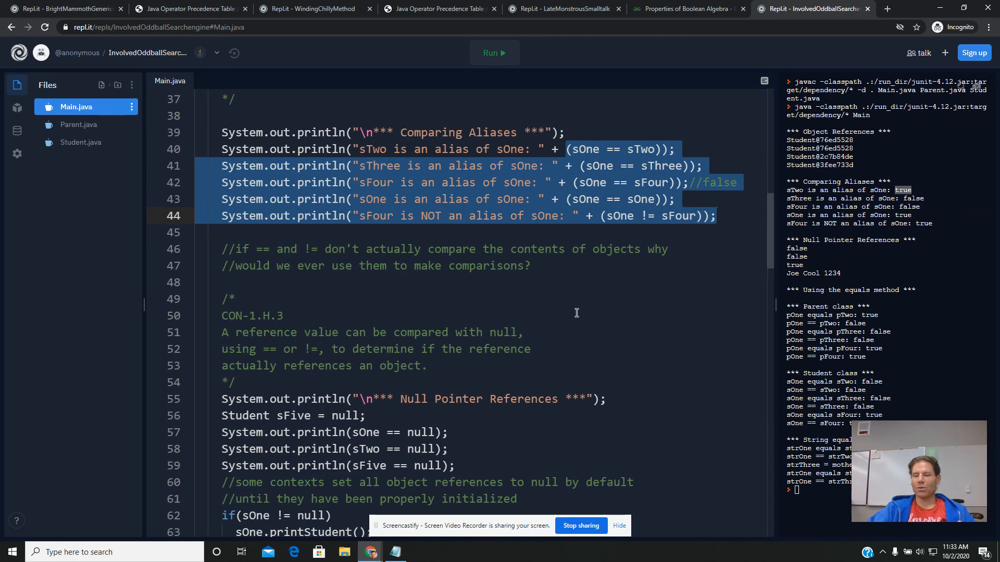
scroll(down, 3)
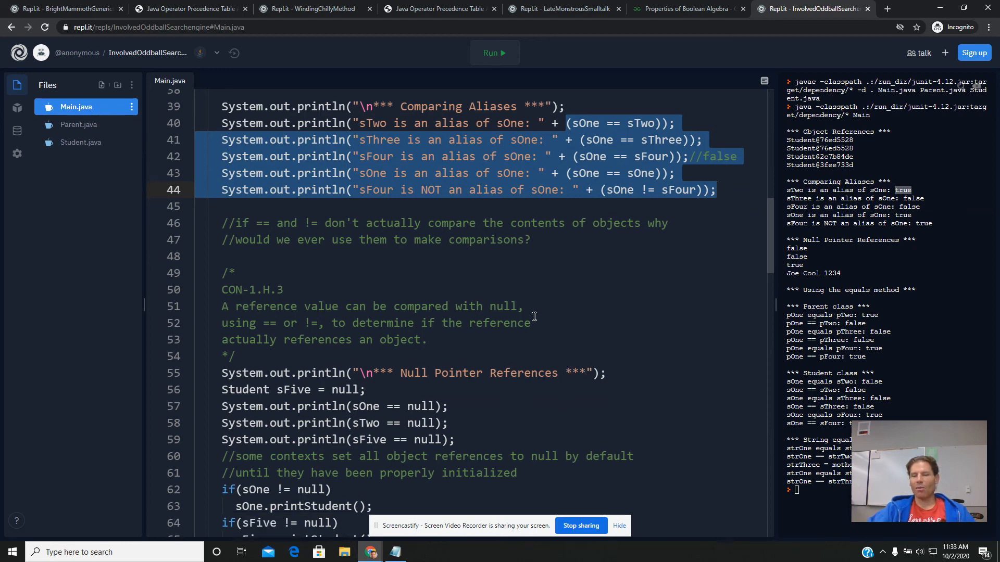
scroll(down, 3)
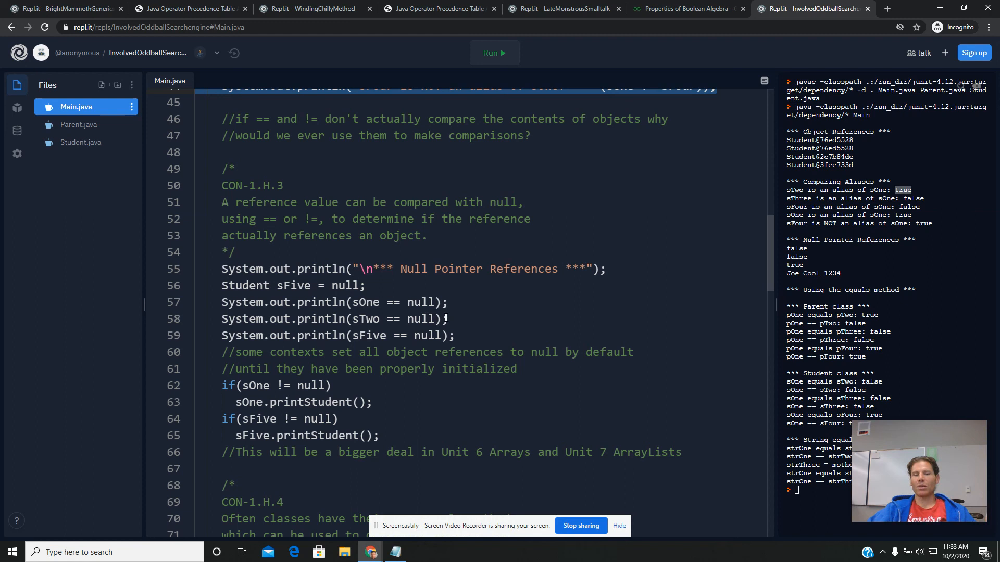
mouse_move(366, 308)
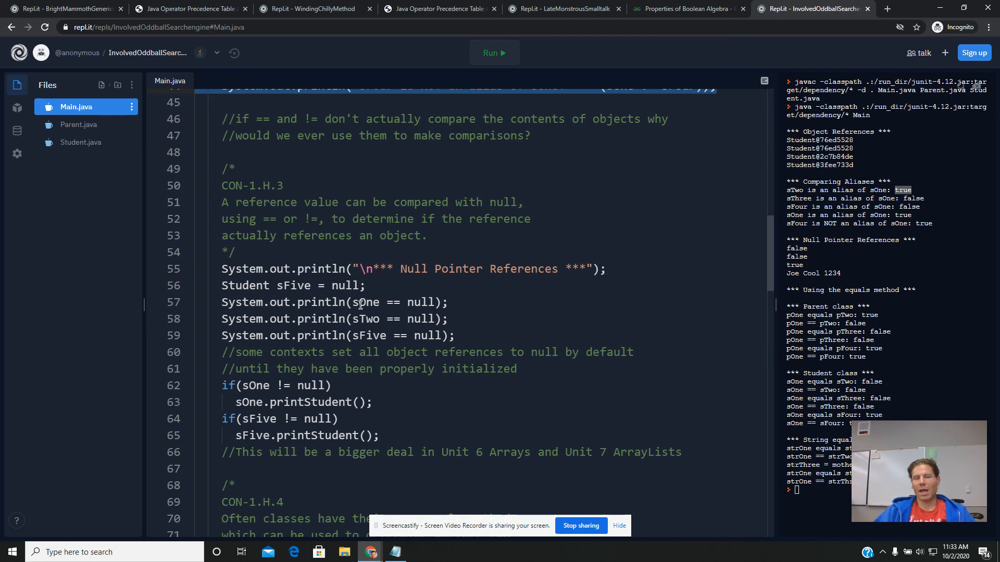
mouse_move(313, 310)
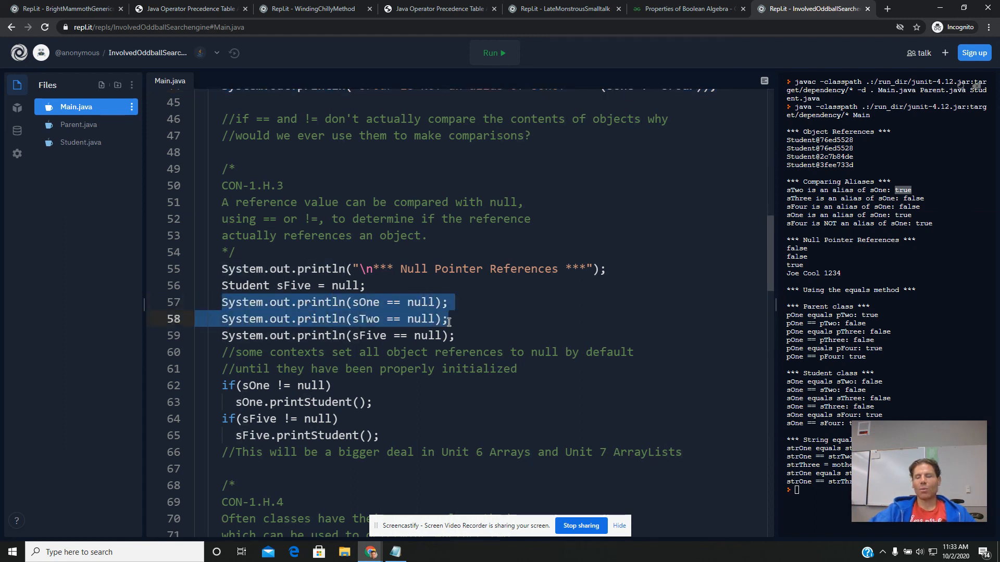
mouse_move(617, 288)
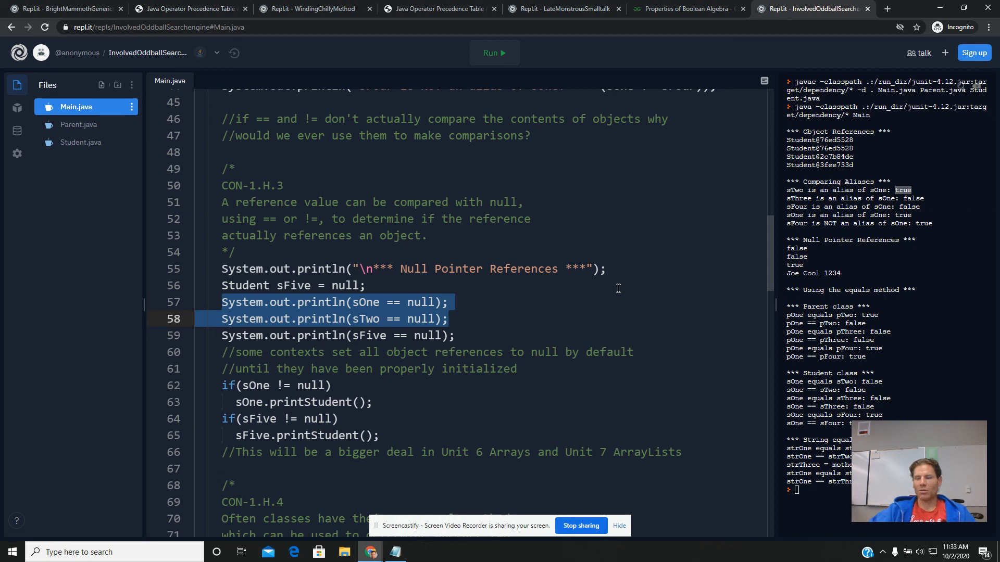
mouse_move(787, 247)
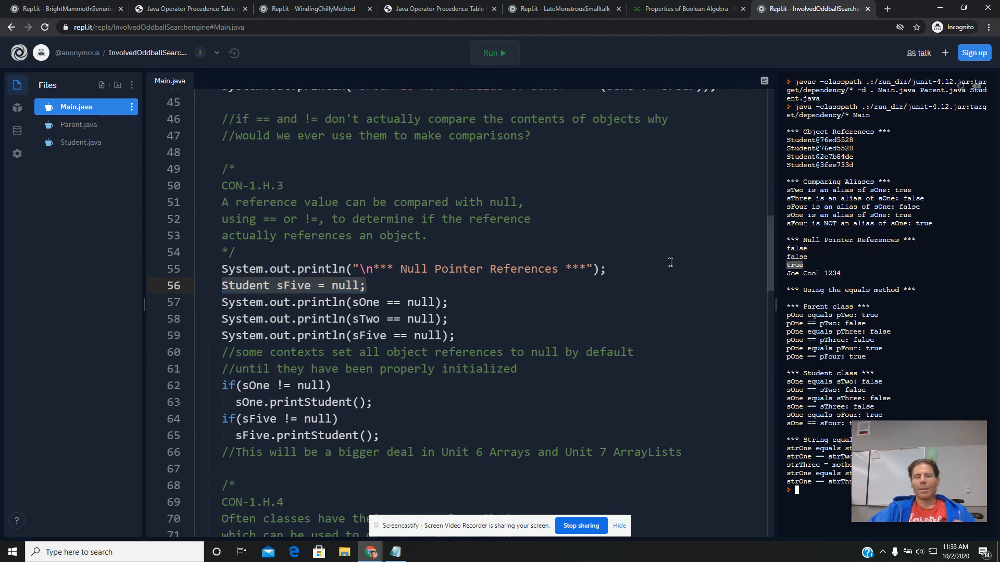
mouse_move(496, 328)
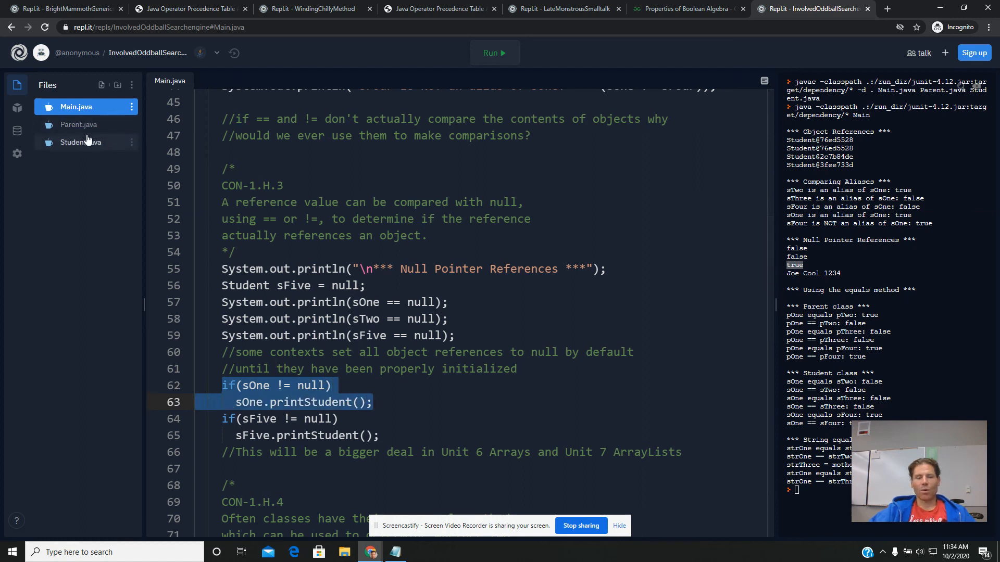
mouse_move(309, 402)
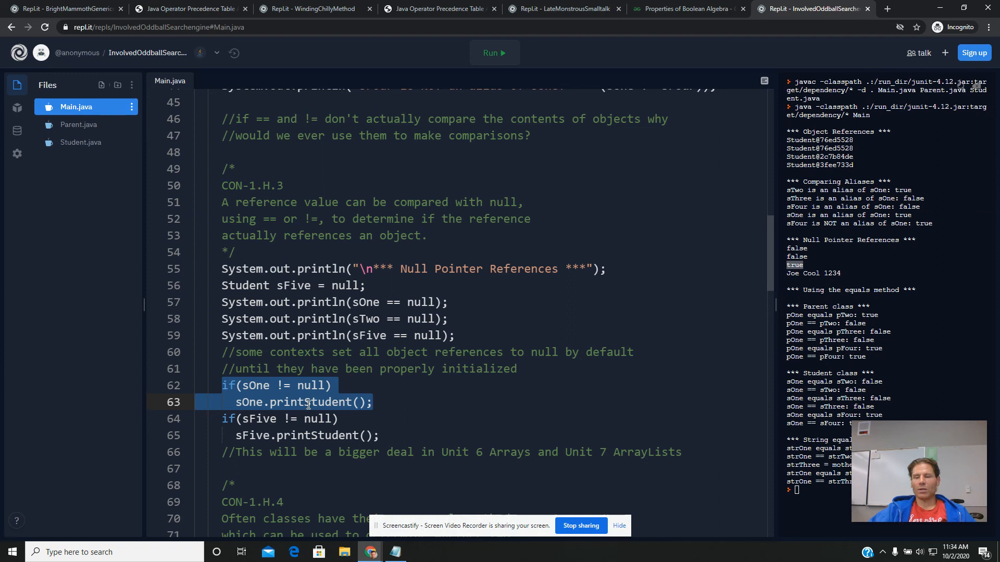
mouse_move(359, 402)
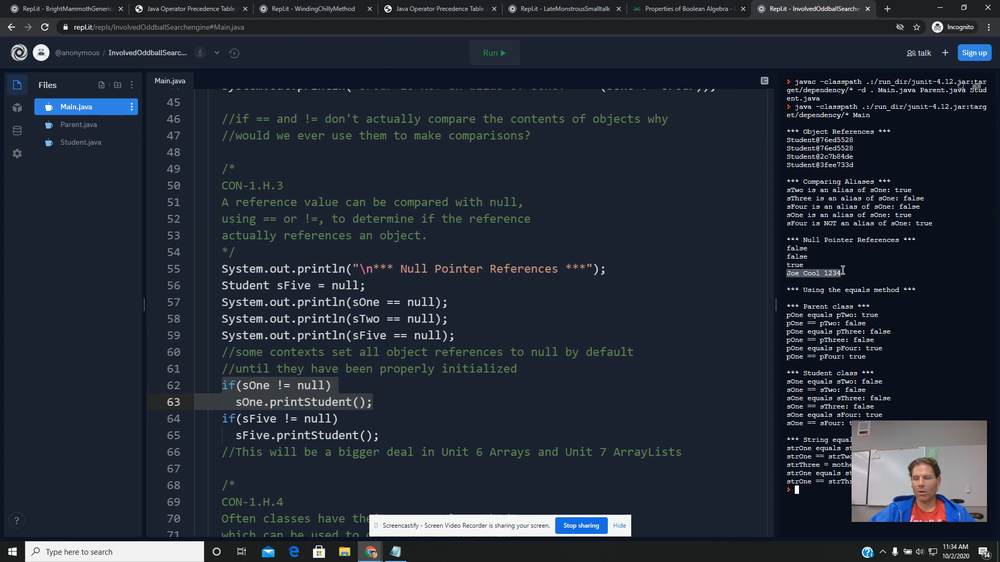
- Jump to the printStudent method definition in Student.java
click(81, 142)
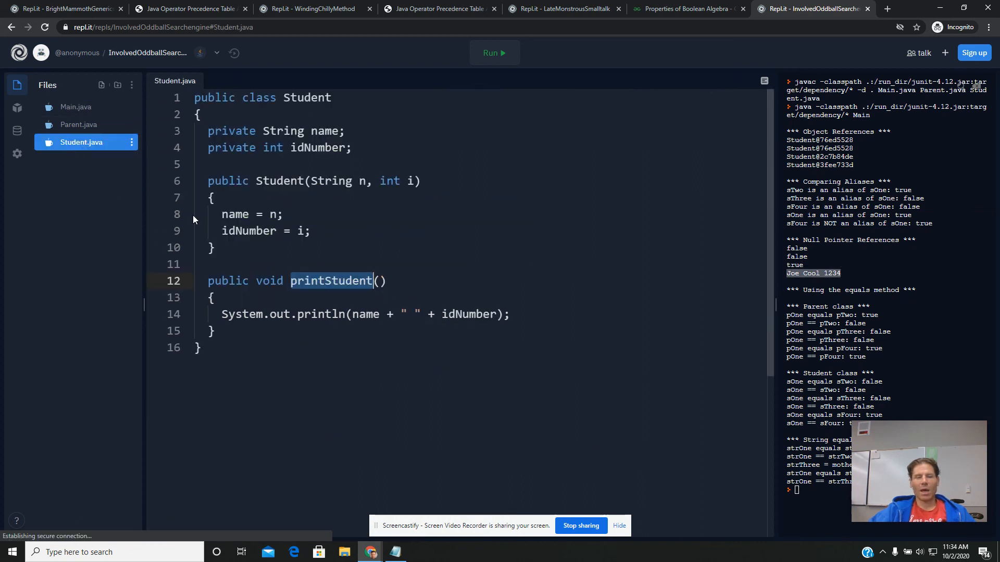
mouse_move(381, 316)
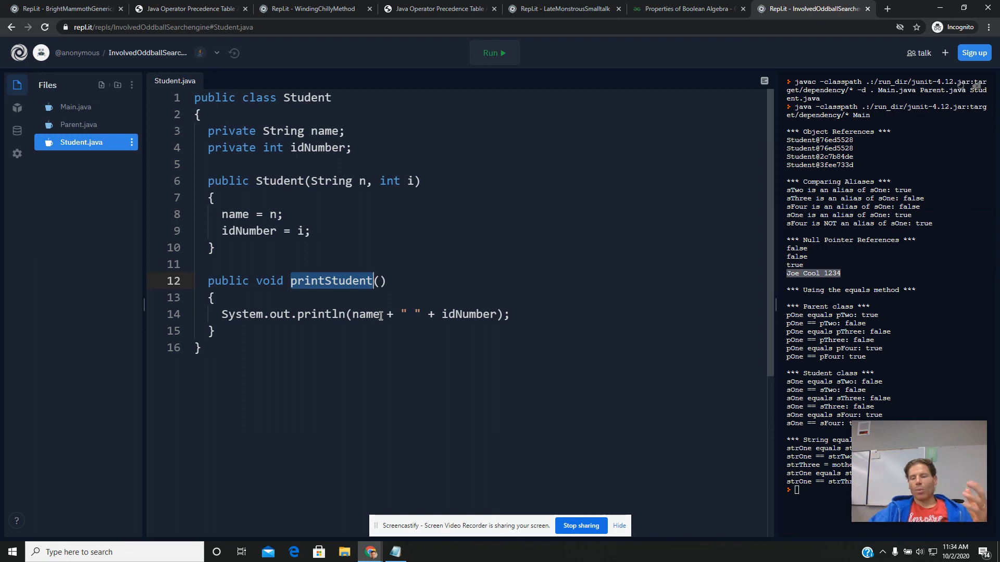
mouse_move(495, 79)
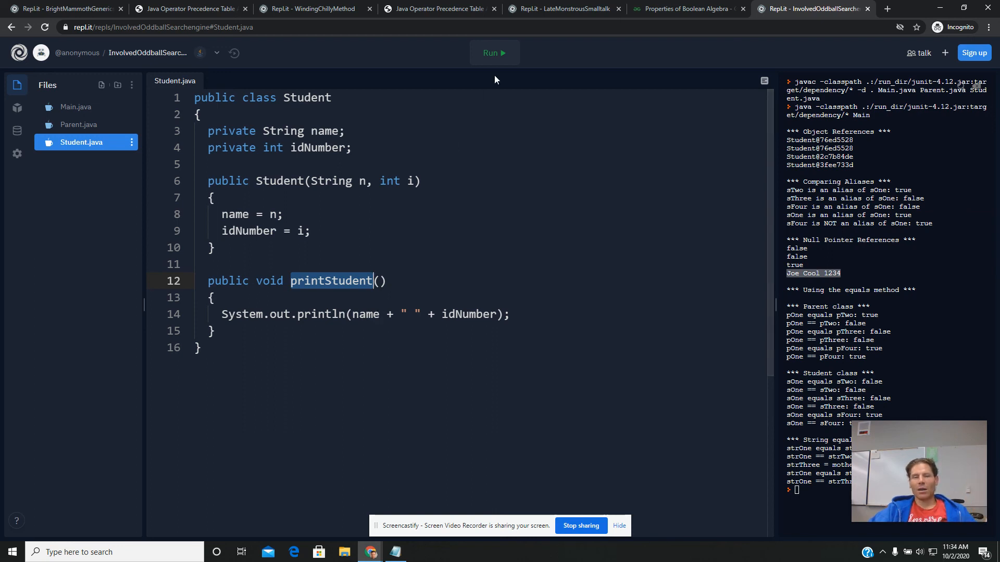
- Run Main.java without the sFive null check to show the NullPointerException at line 65
click(75, 106)
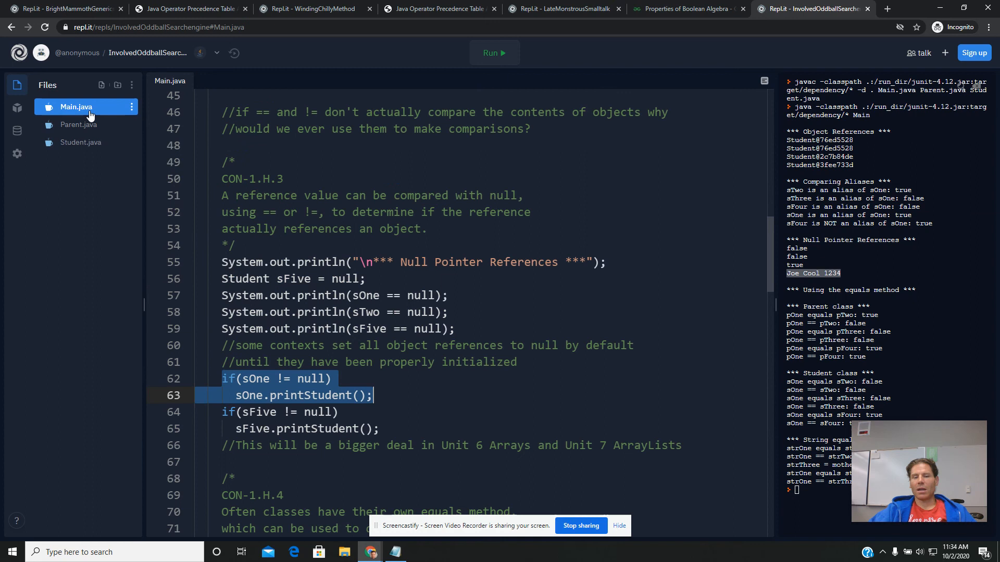
mouse_move(221, 411)
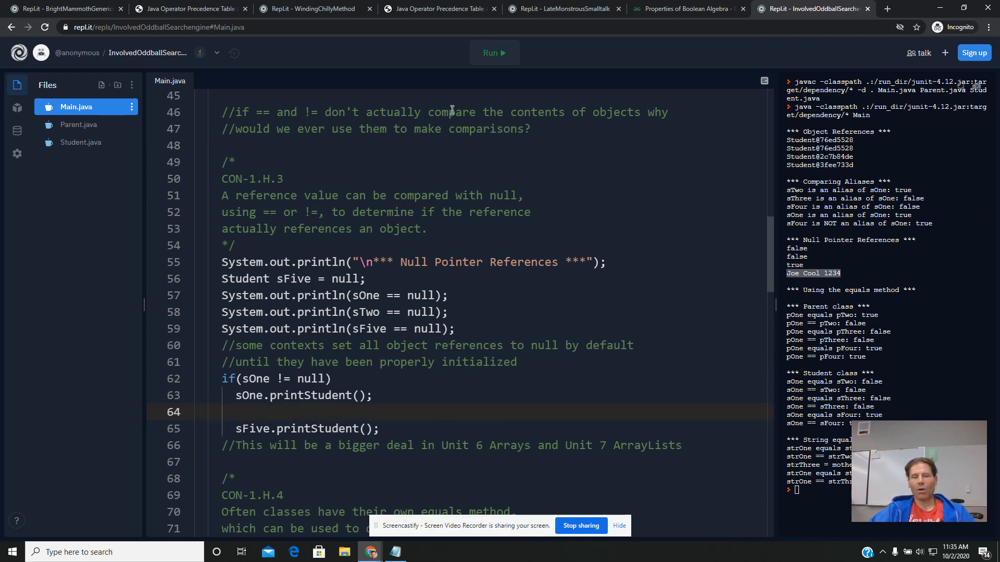
click(494, 53)
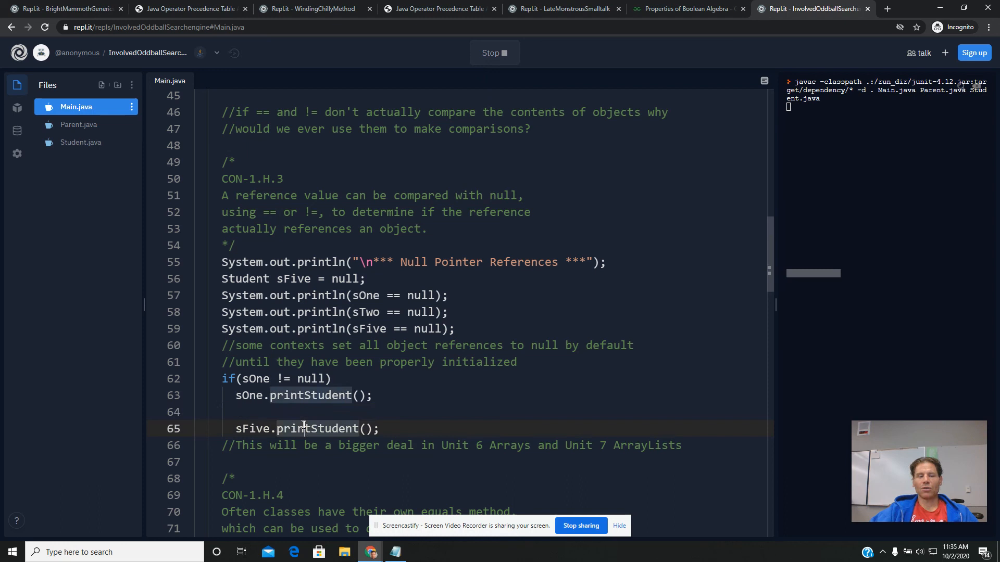
click(494, 52)
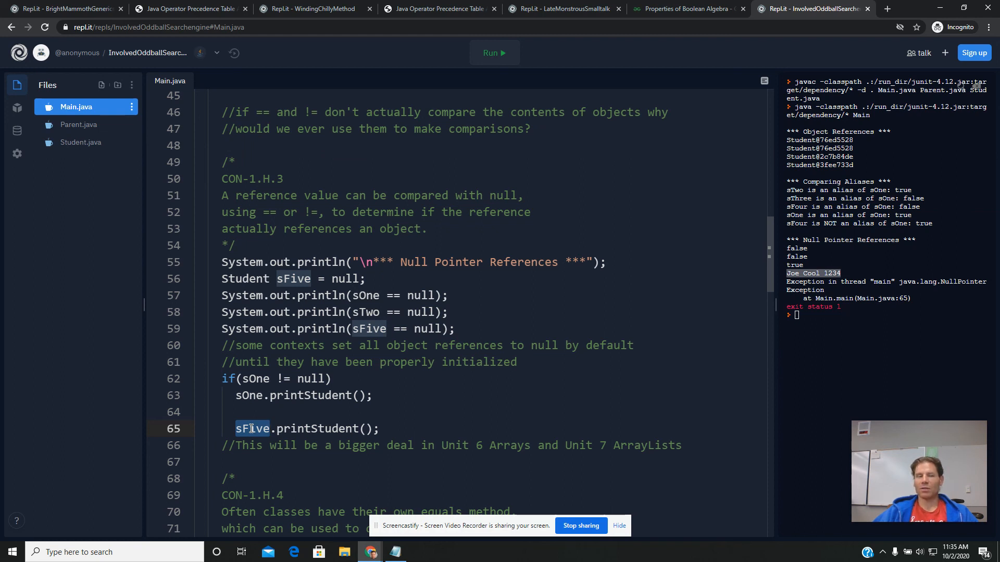
mouse_move(81, 143)
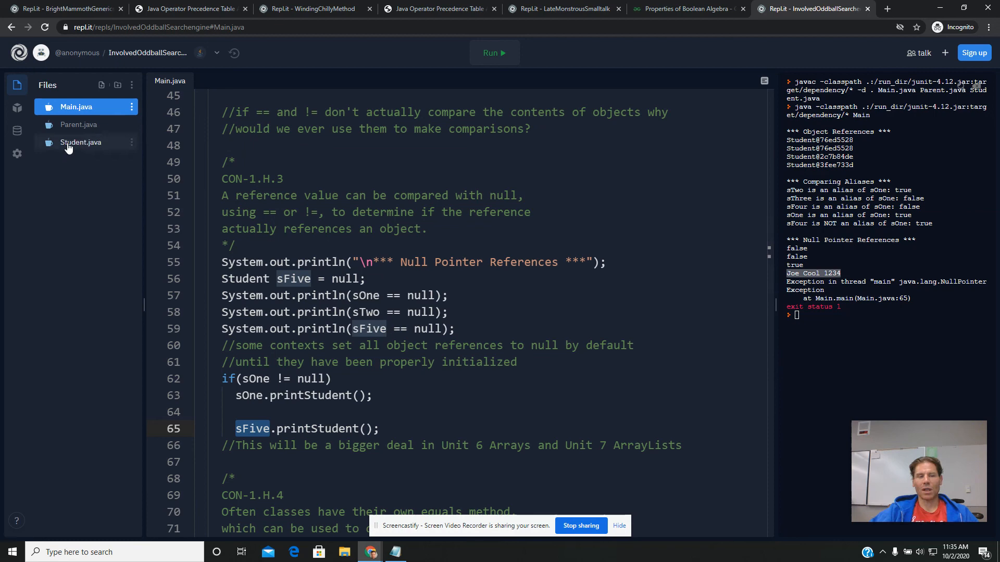
- Check the Student class, then restore the if(sFive != null) guard in Main.java
click(80, 142)
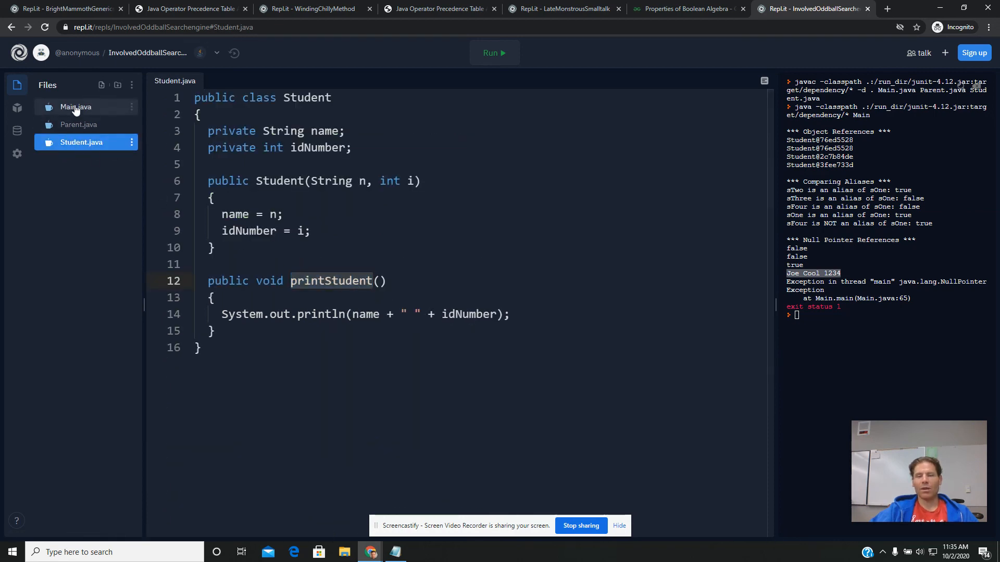
click(76, 106)
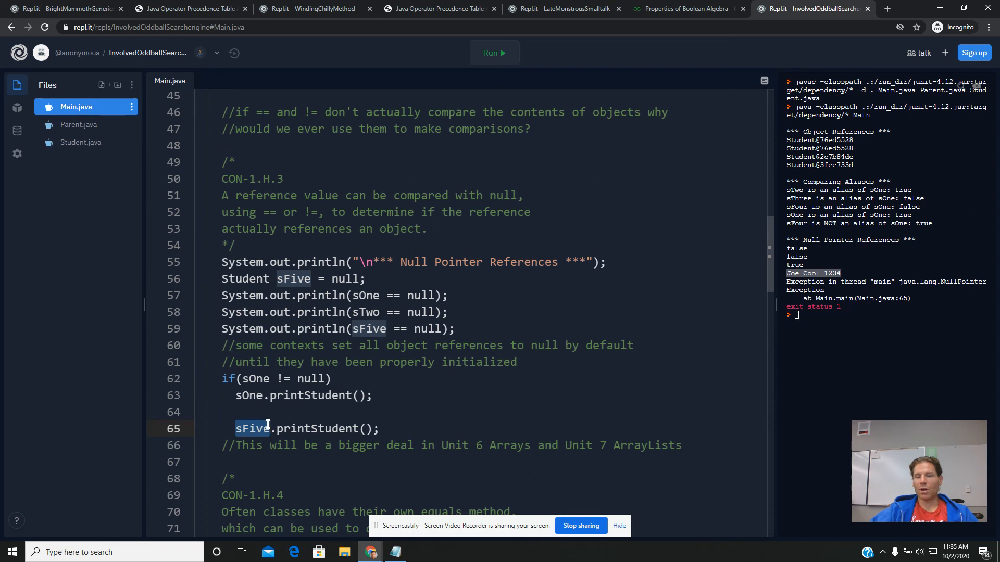
text(null)
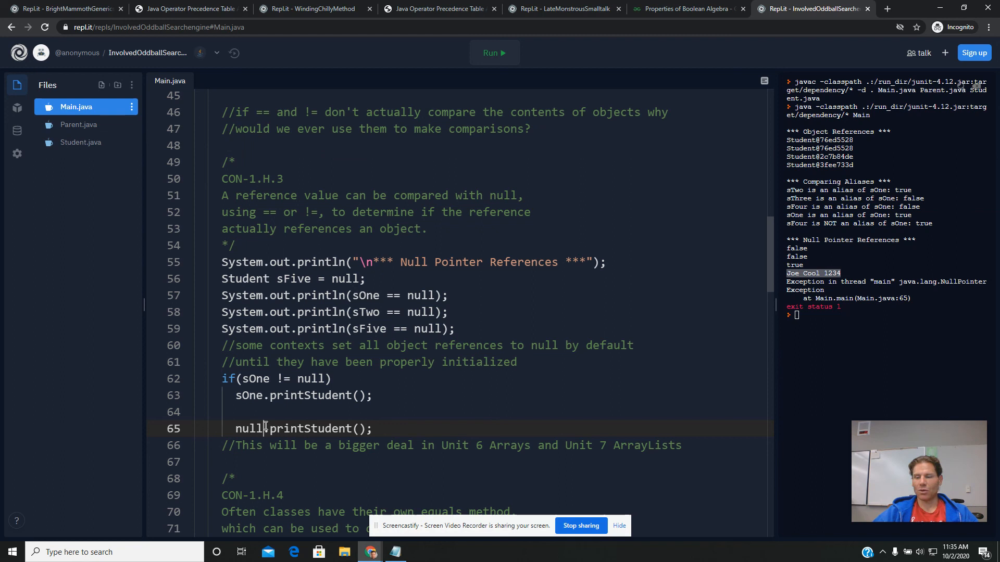
text(sFive)
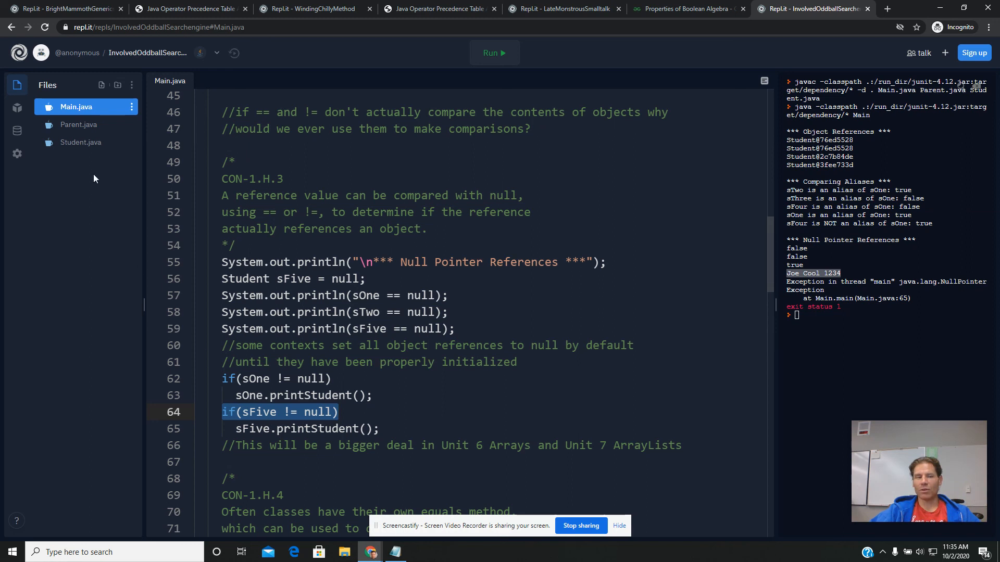
mouse_move(81, 142)
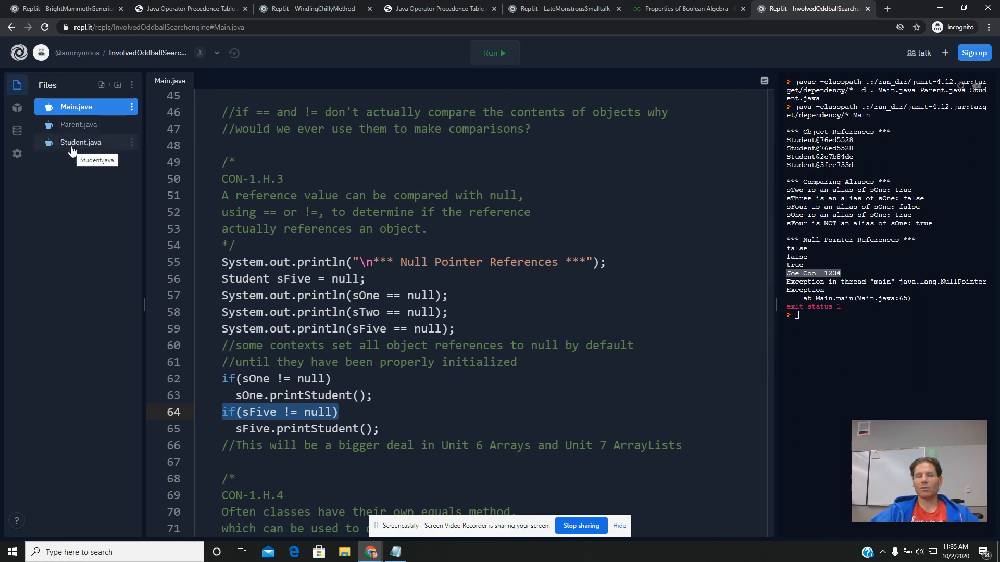
mouse_move(245, 434)
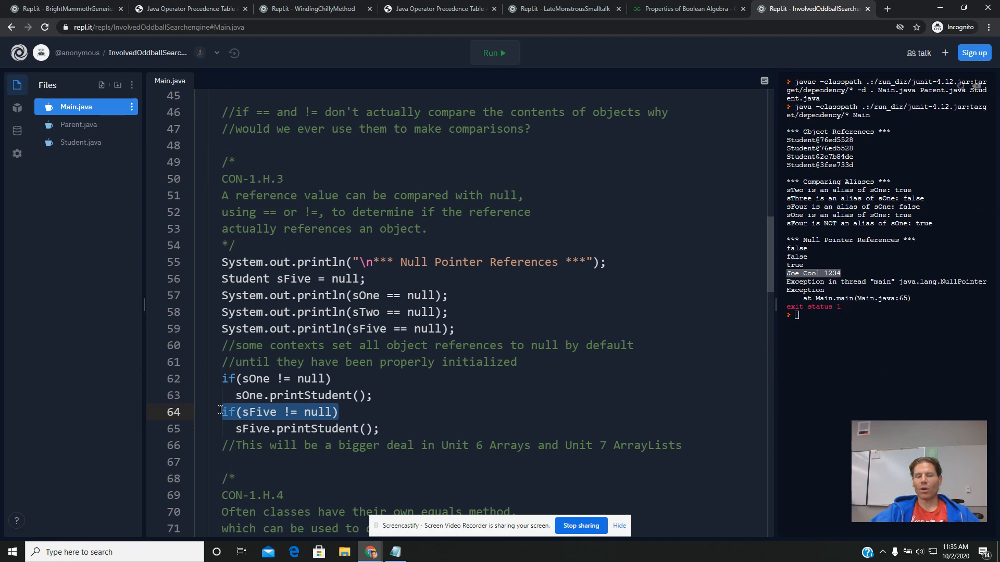
- Scroll through Main.java's equals section, then open Parent.java to view its equals method
scroll(down, 3)
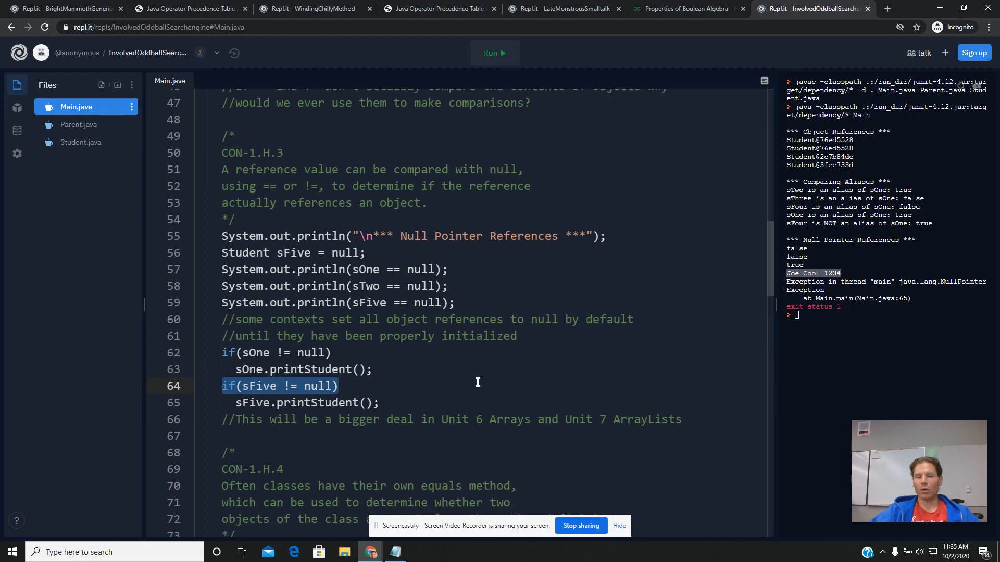
scroll(down, 3)
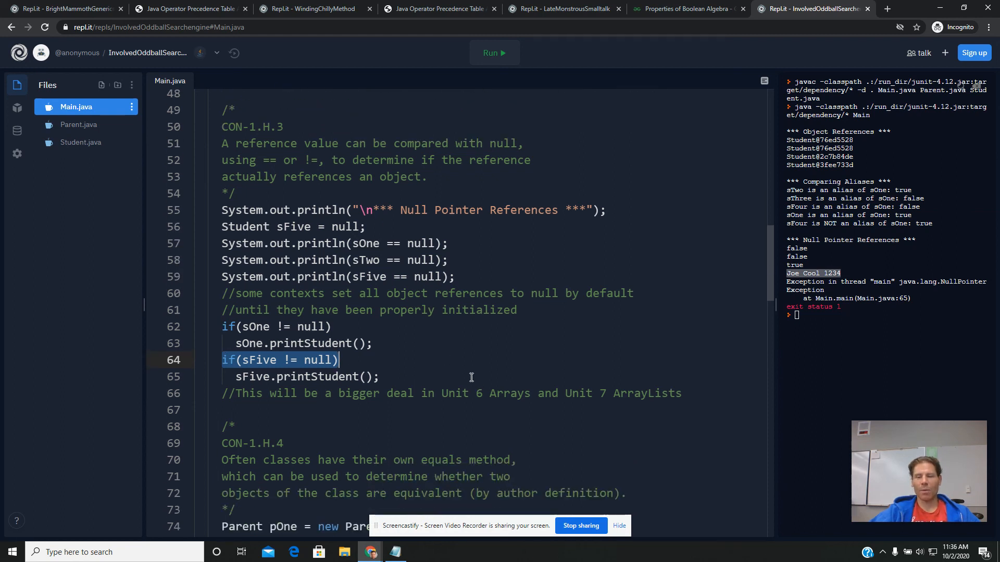
scroll(down, 3)
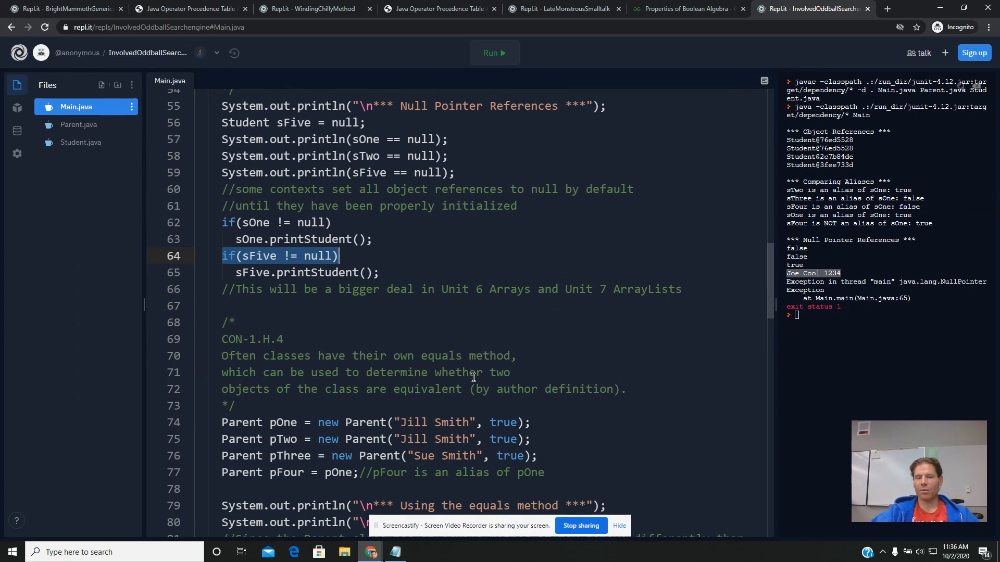
scroll(down, 3)
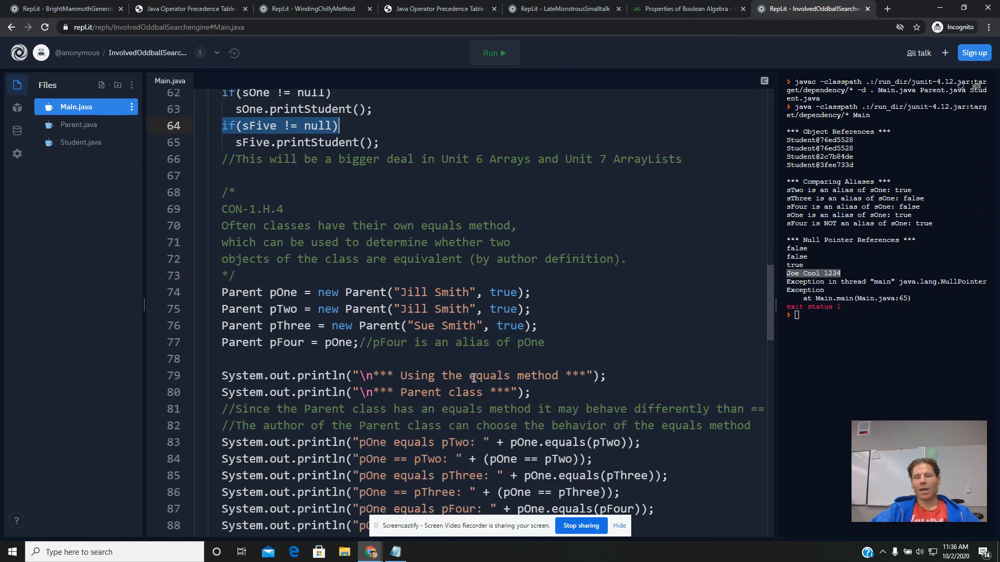
scroll(down, 3)
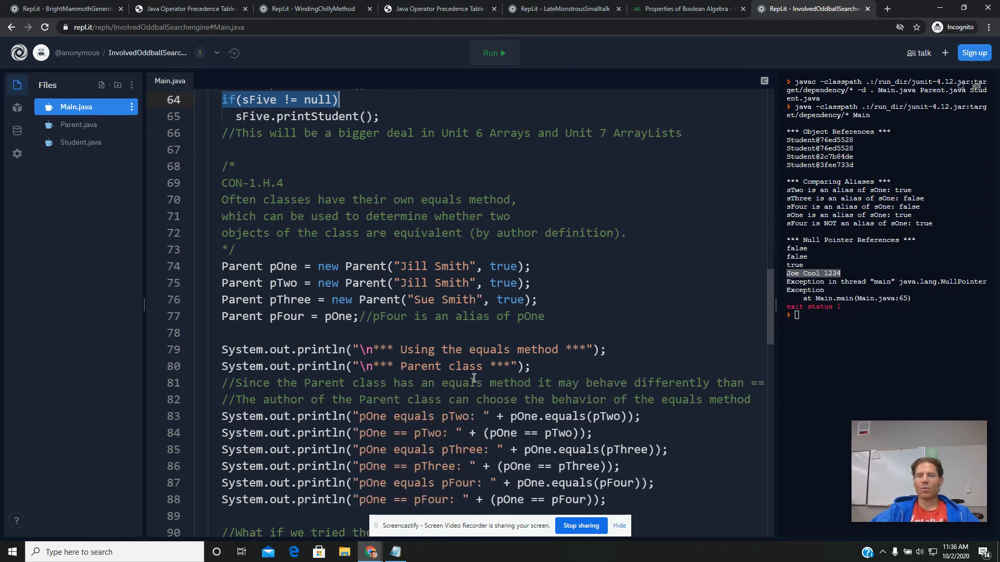
scroll(up, 3)
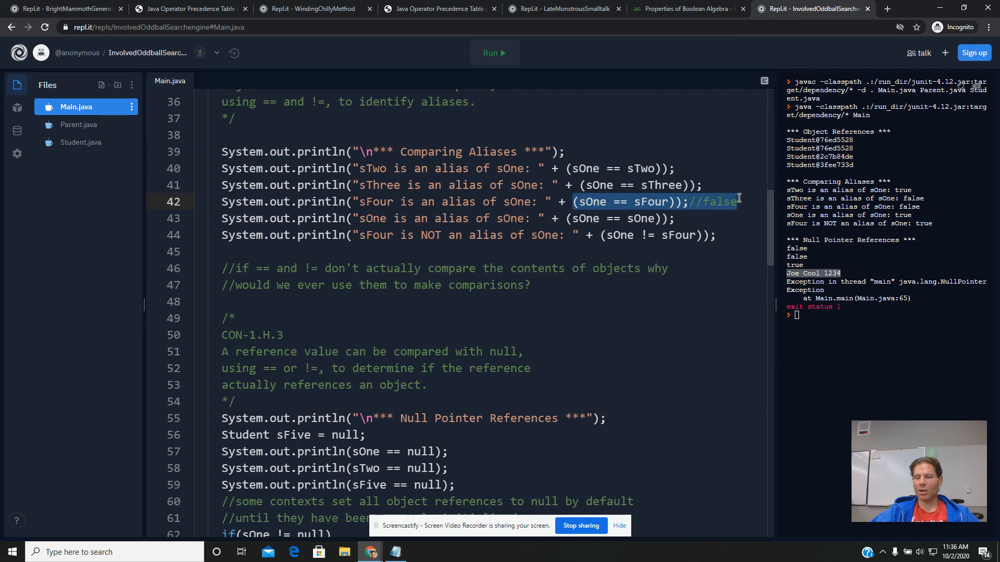
scroll(down, 3)
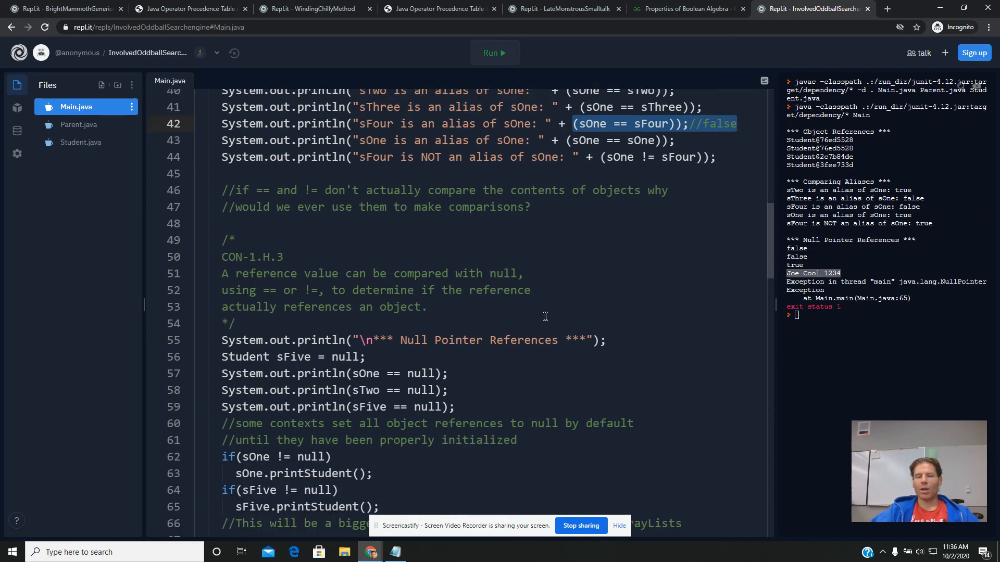
scroll(down, 3)
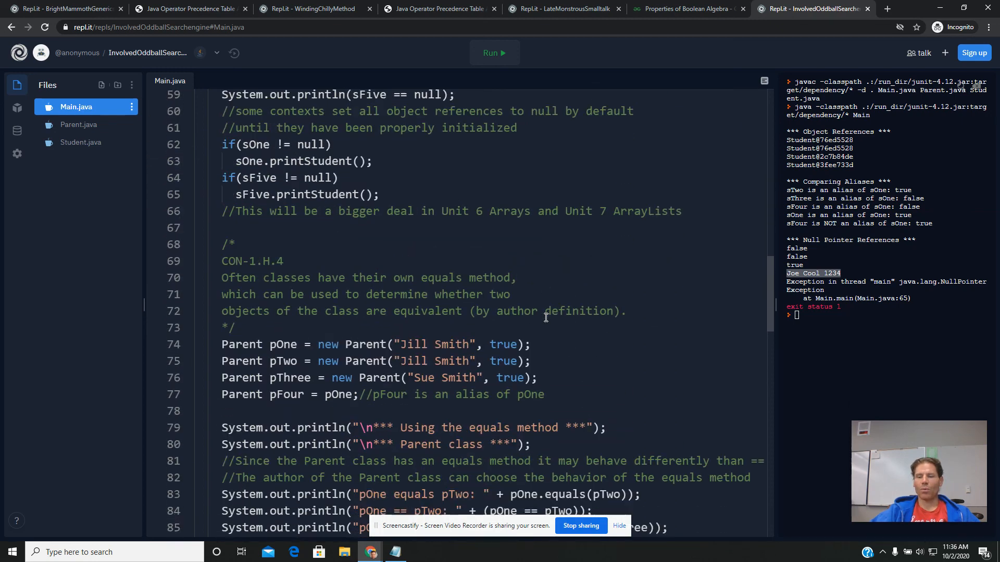
scroll(down, 3)
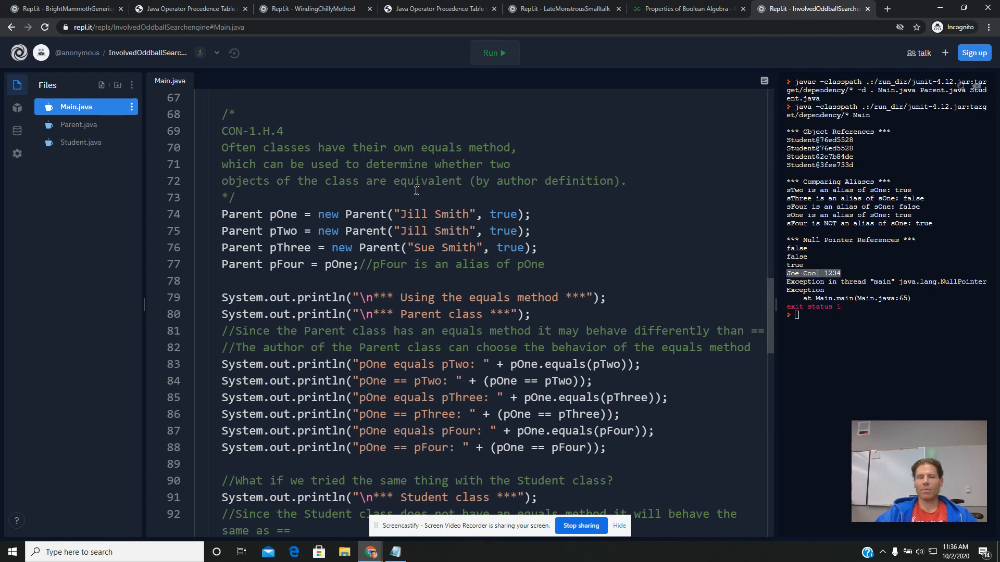
mouse_move(367, 212)
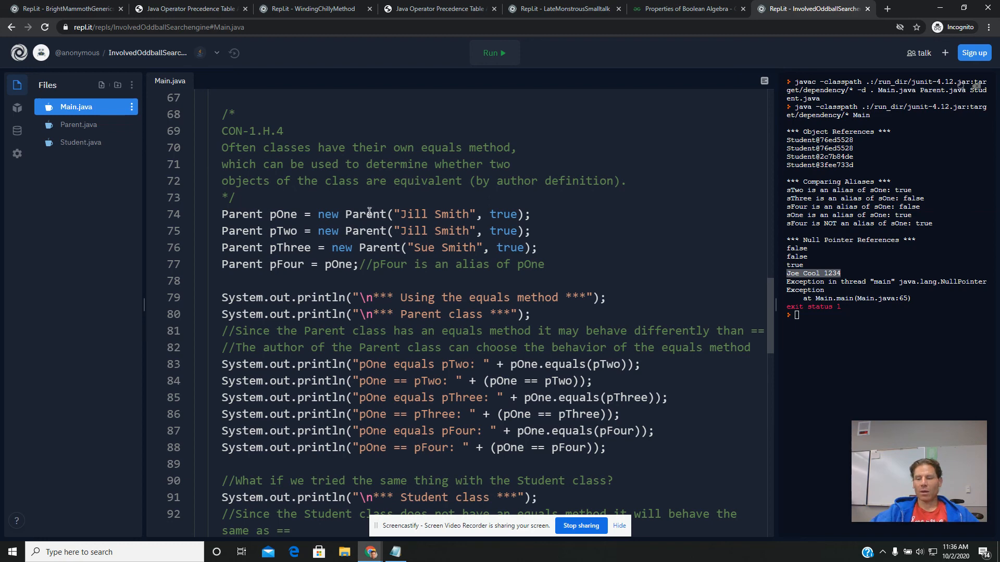
click(79, 125)
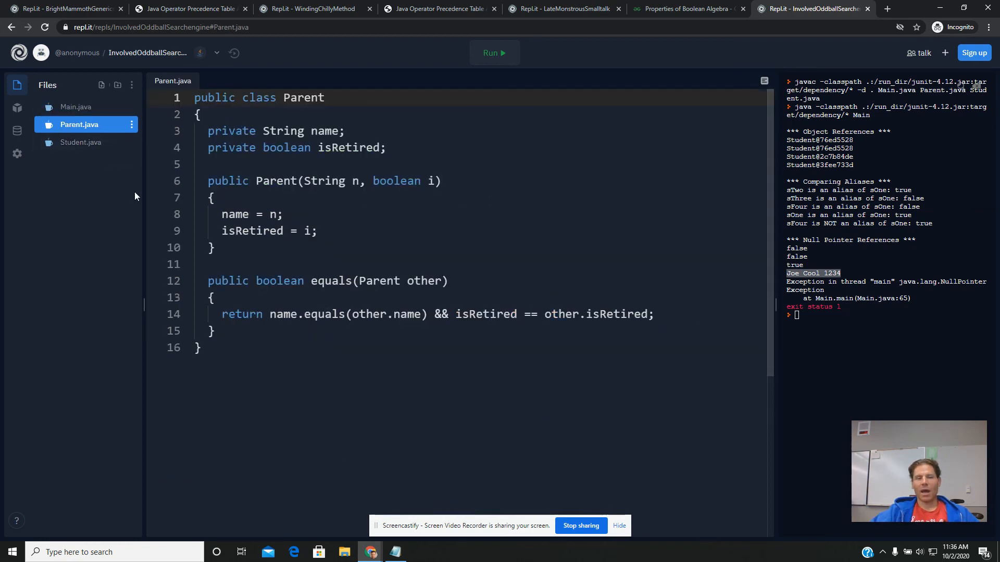
- Highlight the name-and-isRetired comparison in Parent's equals, then return to Main.java
double_click(331, 281)
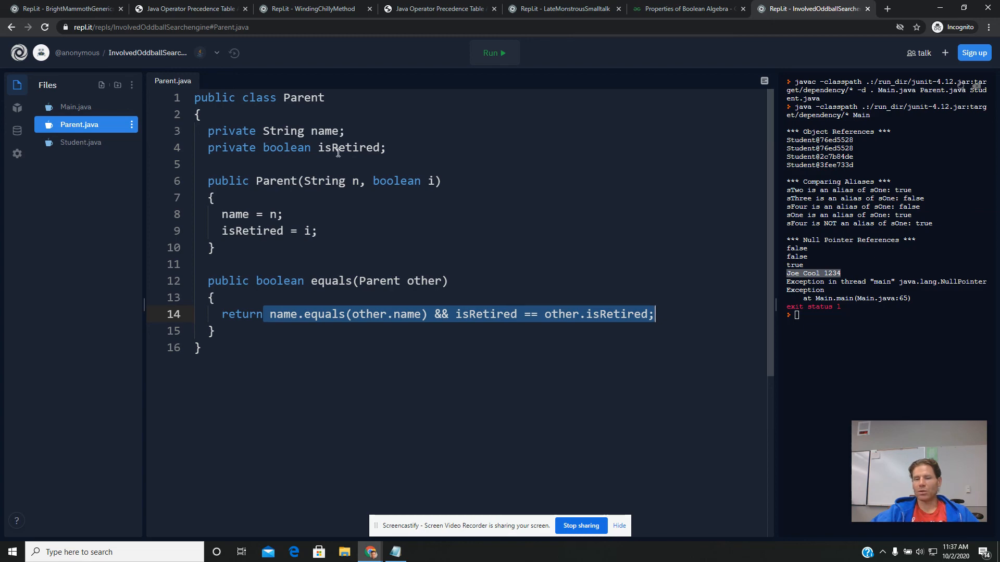
click(75, 107)
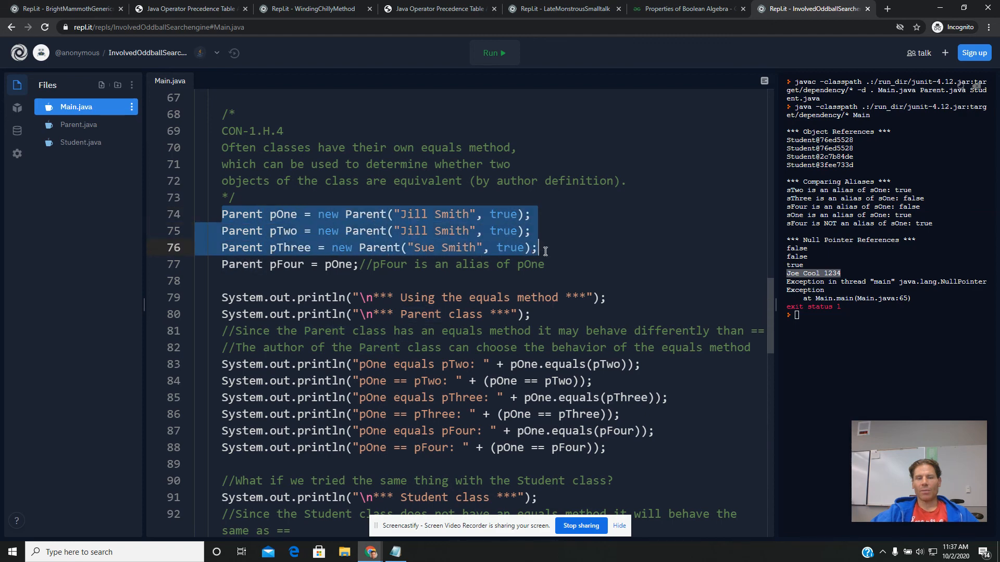
click(560, 264)
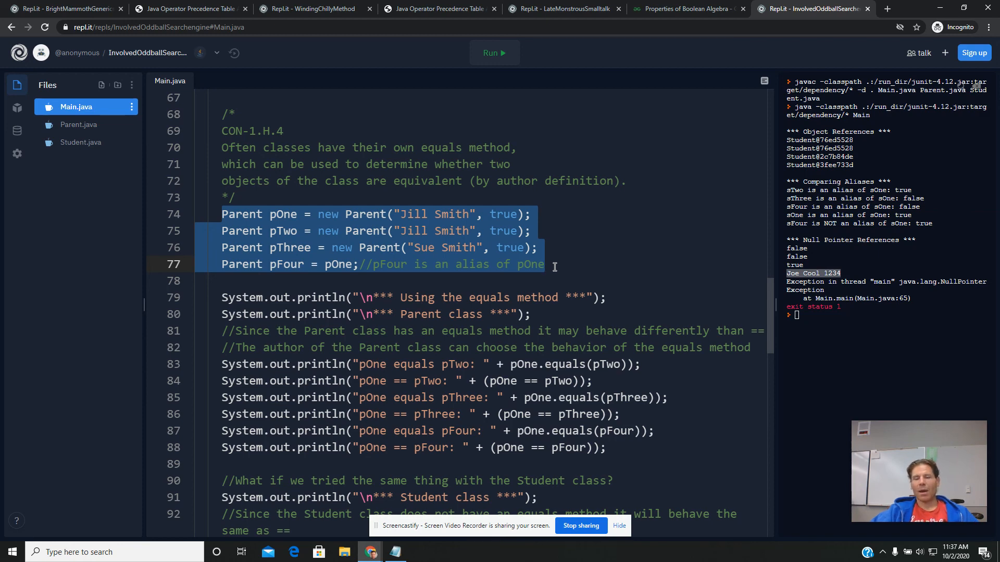
mouse_move(557, 364)
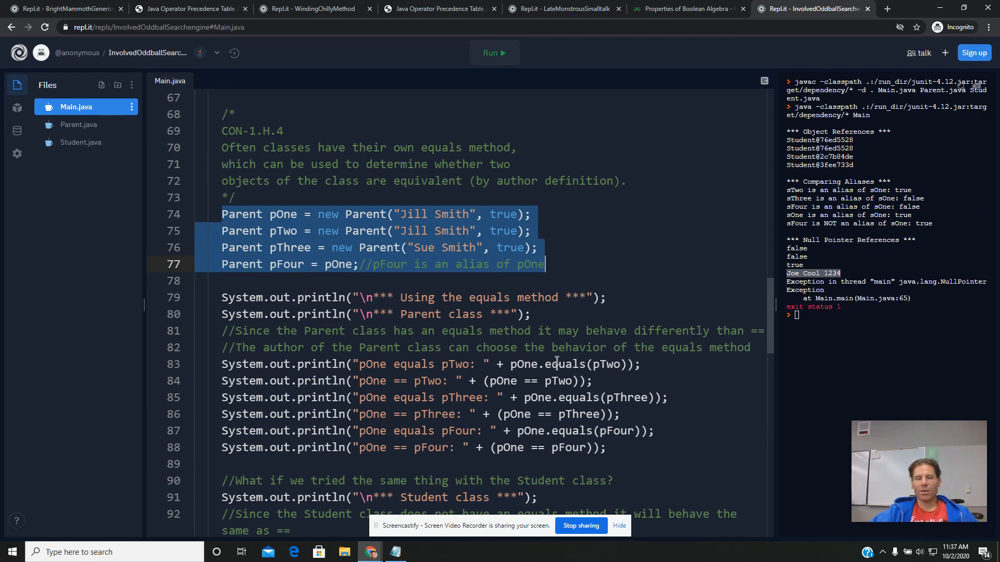
mouse_move(559, 335)
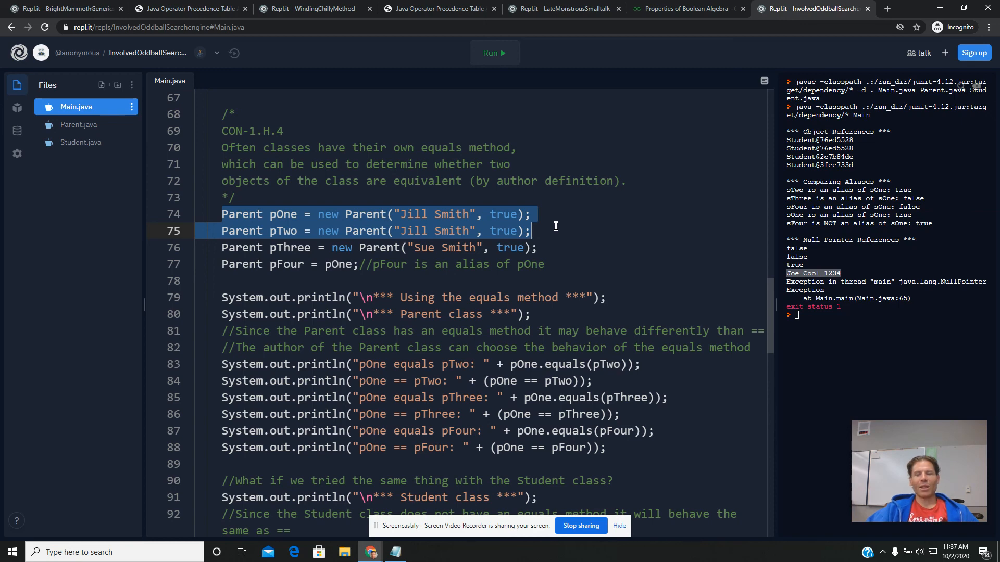
mouse_move(552, 231)
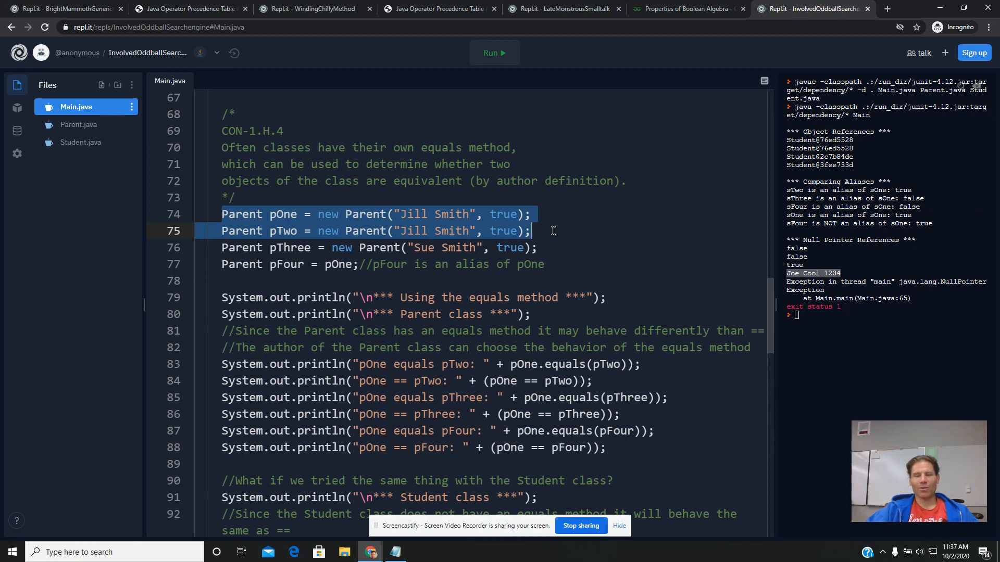
click(241, 364)
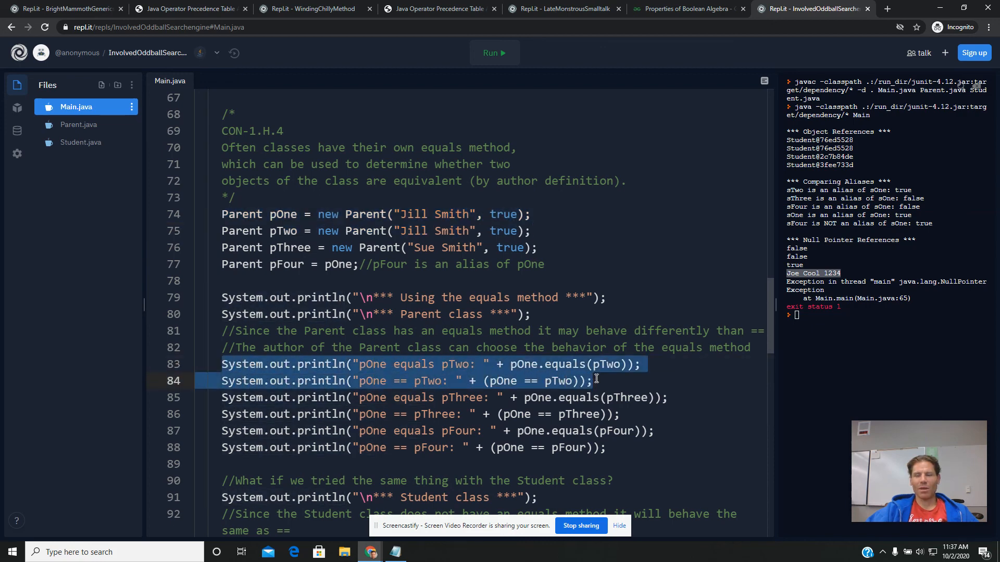
mouse_move(489, 89)
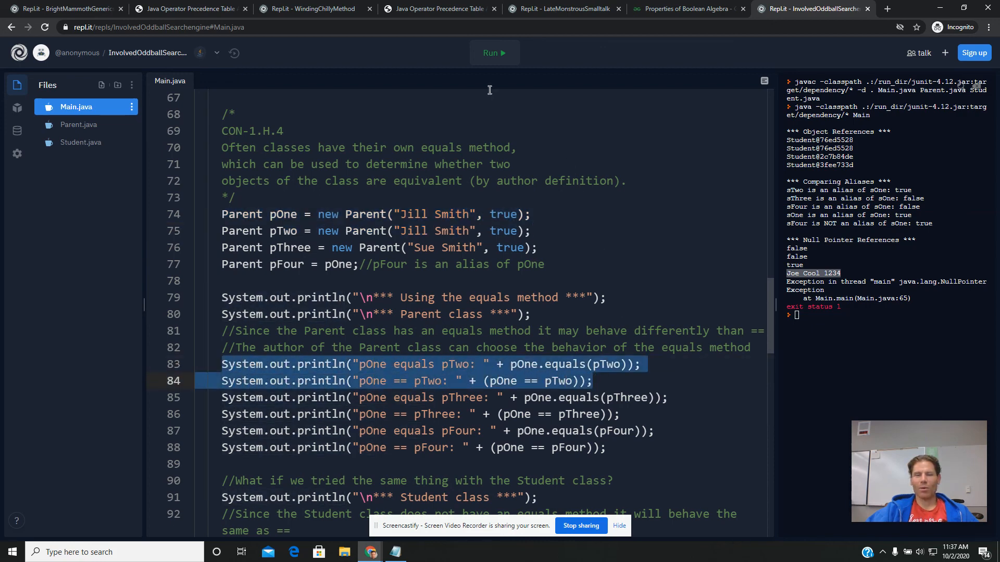
- Run the program, then annotate pOne equals pTwo with //true and pOne == pTwo with //false
click(494, 52)
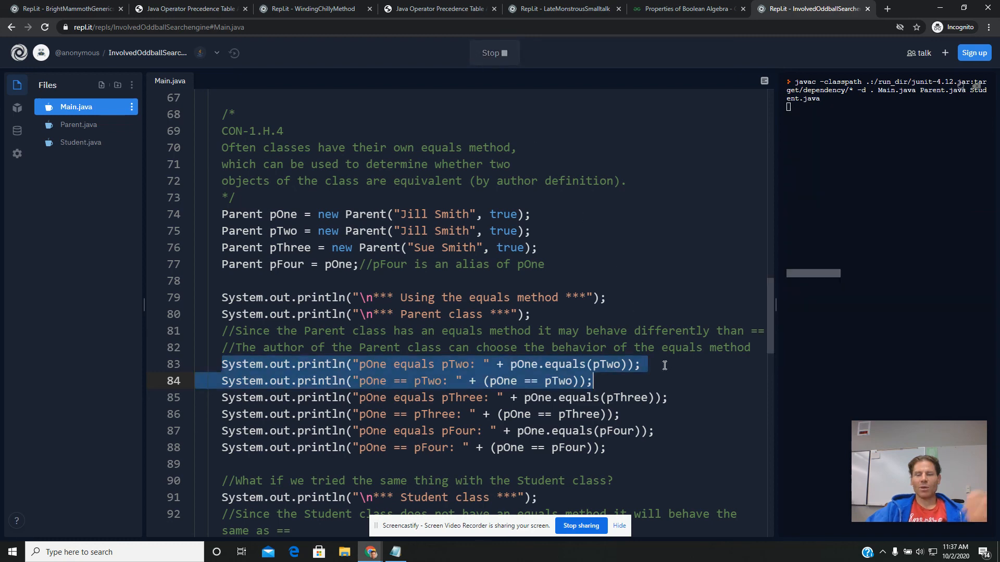
mouse_move(644, 364)
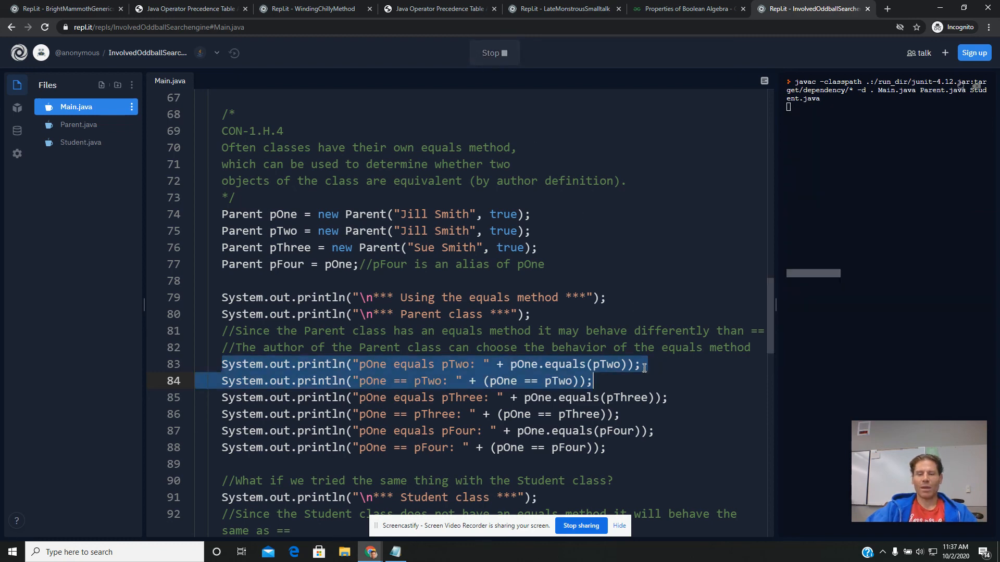
text(//true)
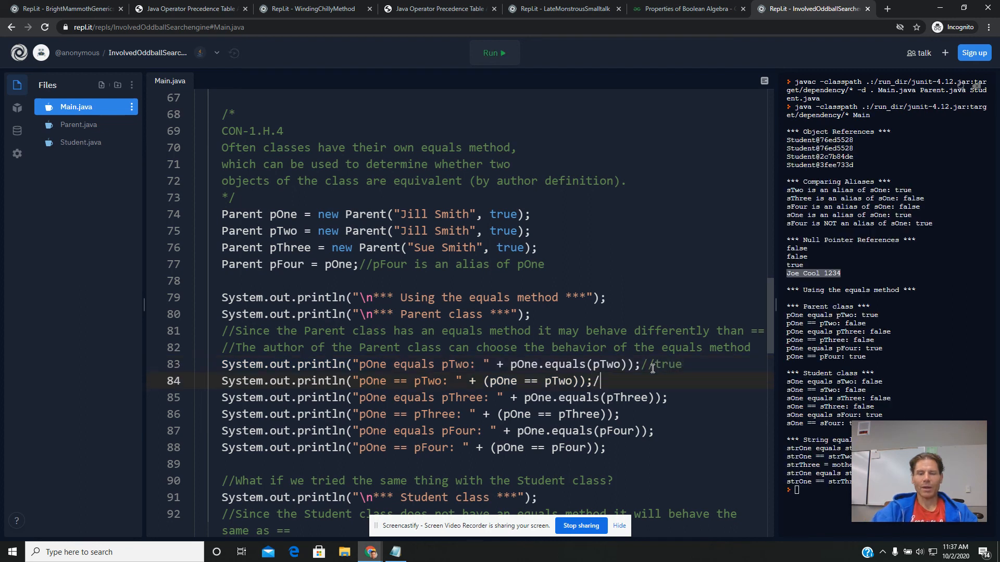
text(/false)
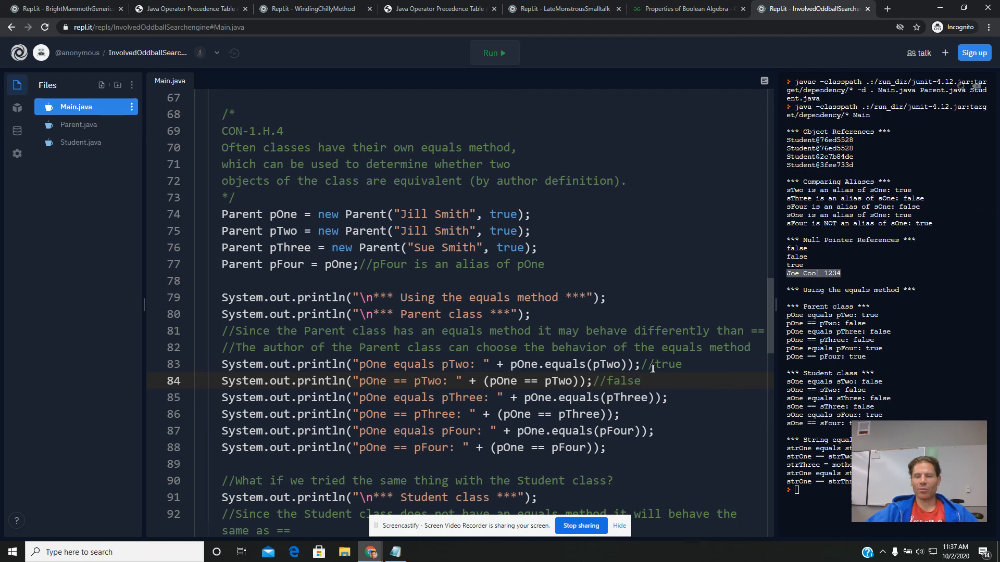
mouse_move(787, 320)
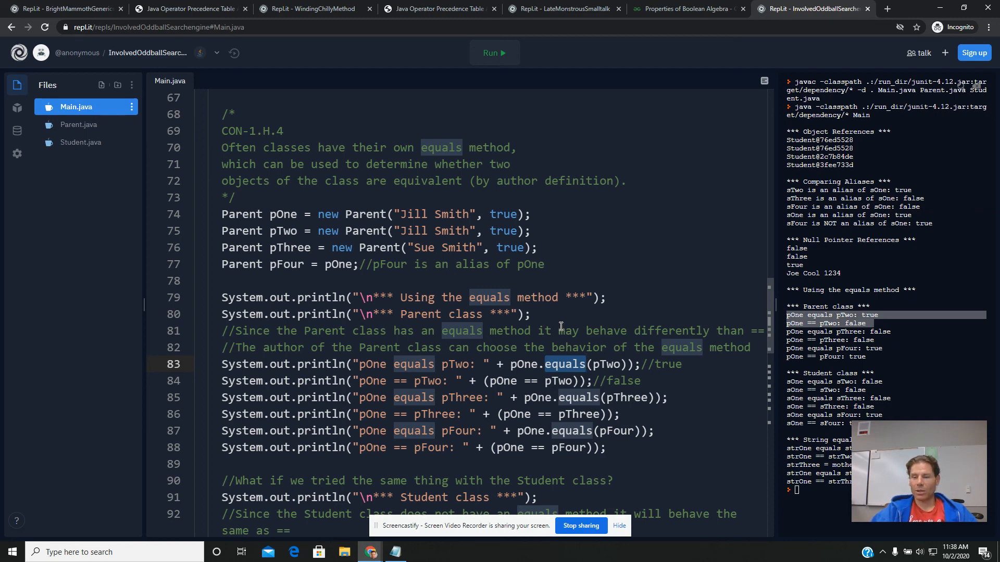
mouse_move(547, 374)
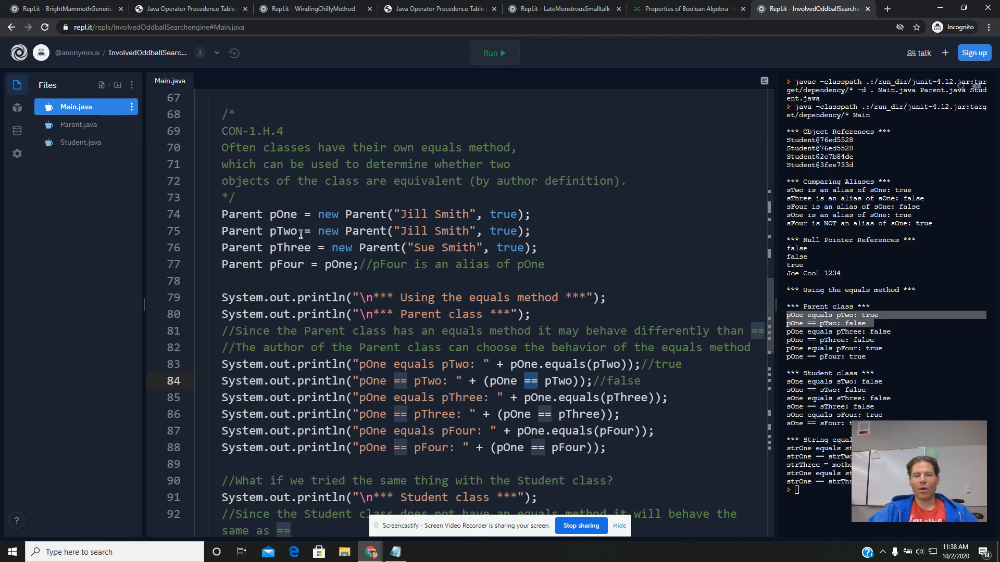
double_click(284, 231)
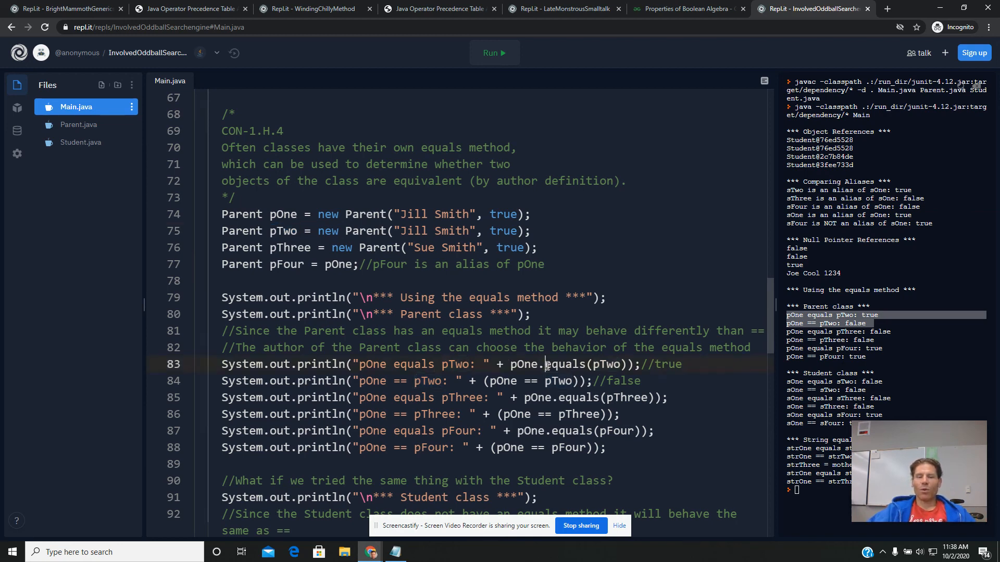
double_click(565, 364)
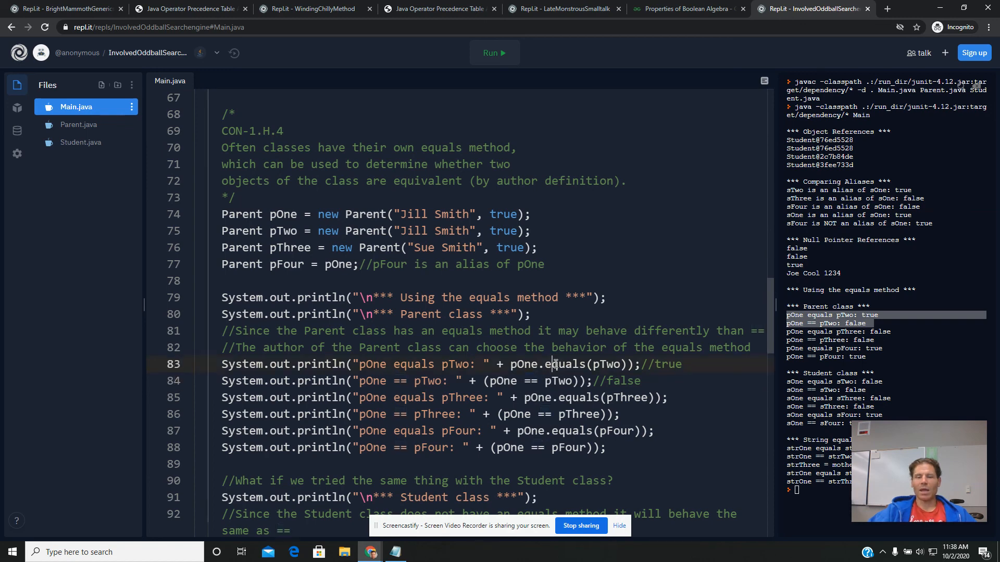
double_click(563, 364)
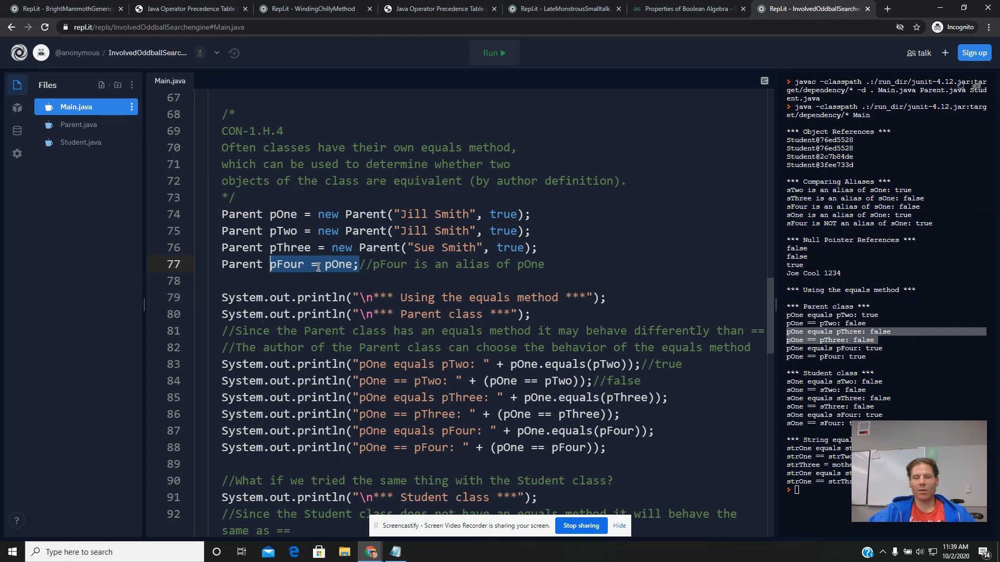
scroll(down, 3)
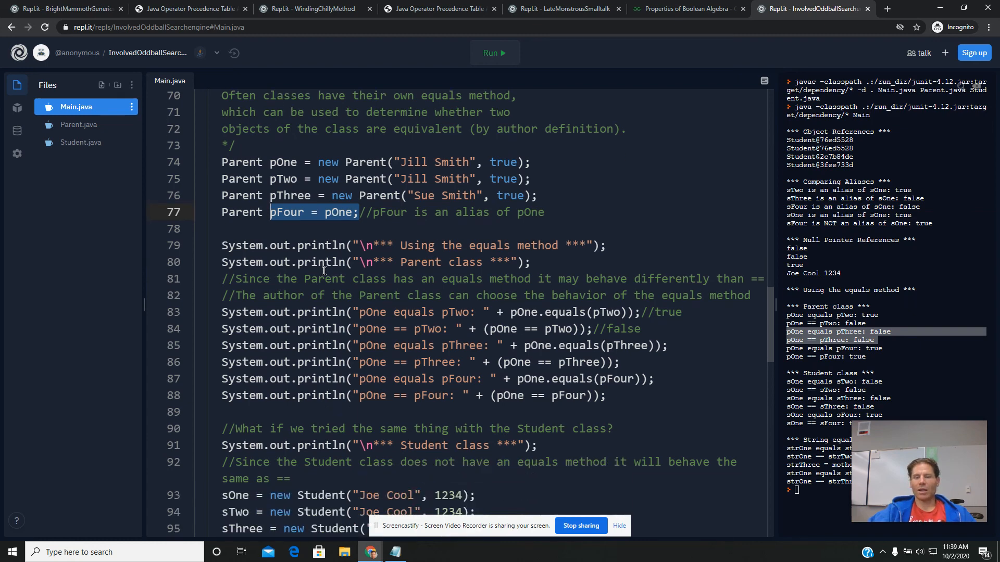
scroll(down, 3)
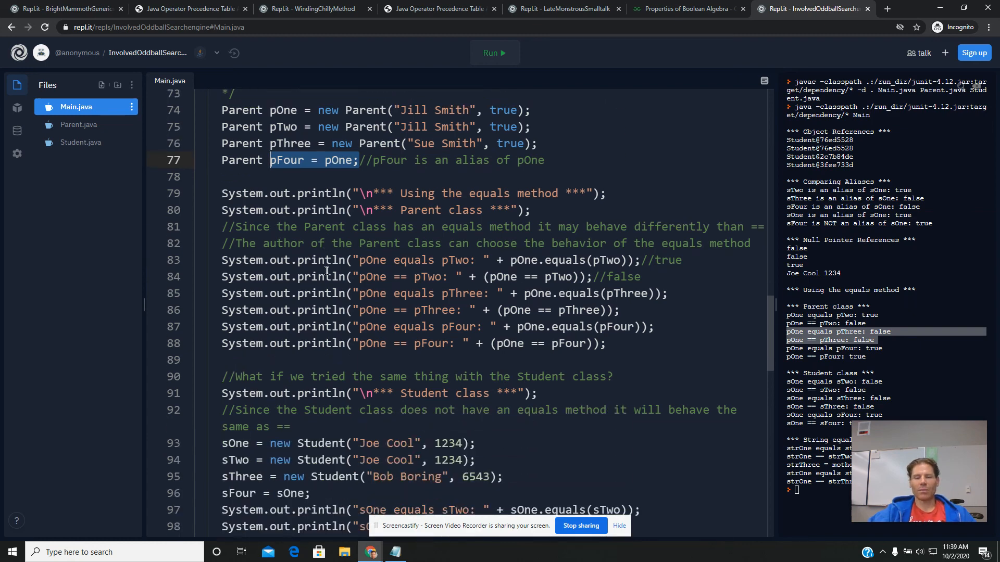
scroll(down, 3)
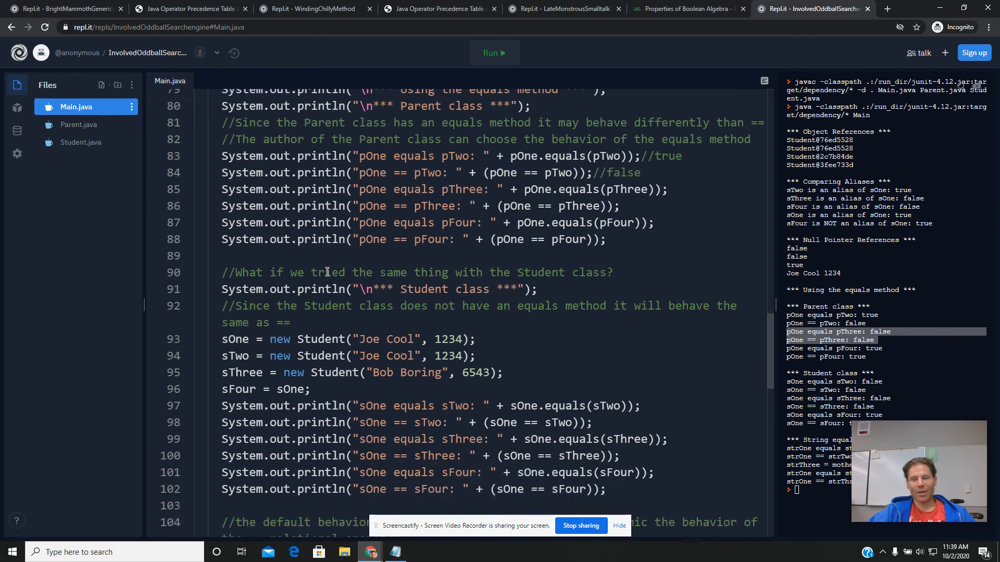
scroll(down, 3)
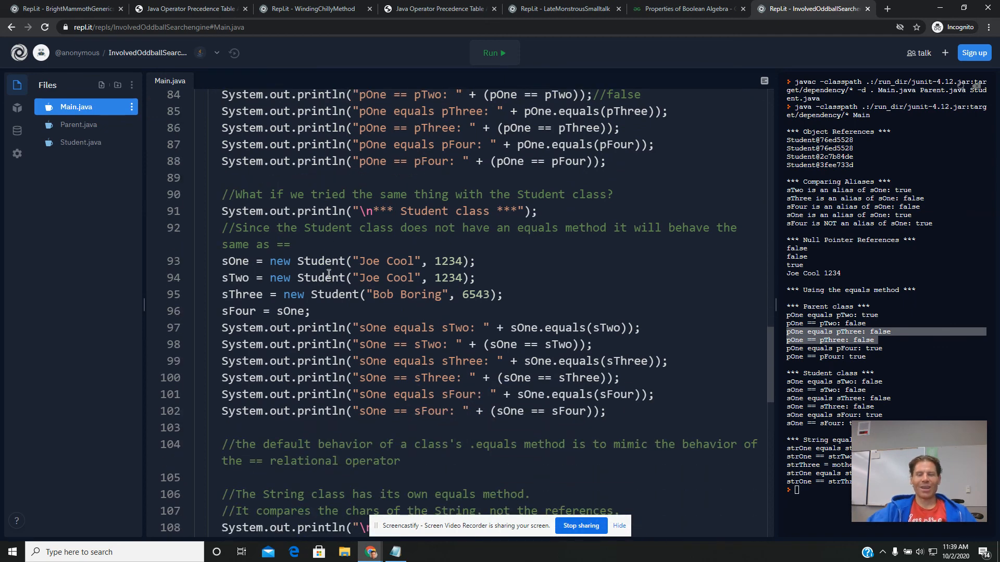
mouse_move(81, 142)
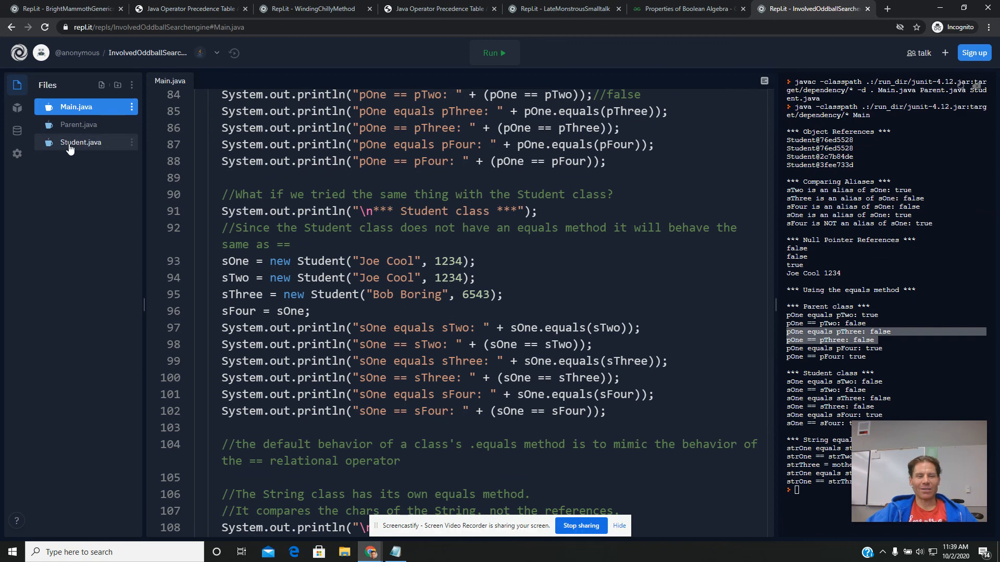
click(81, 142)
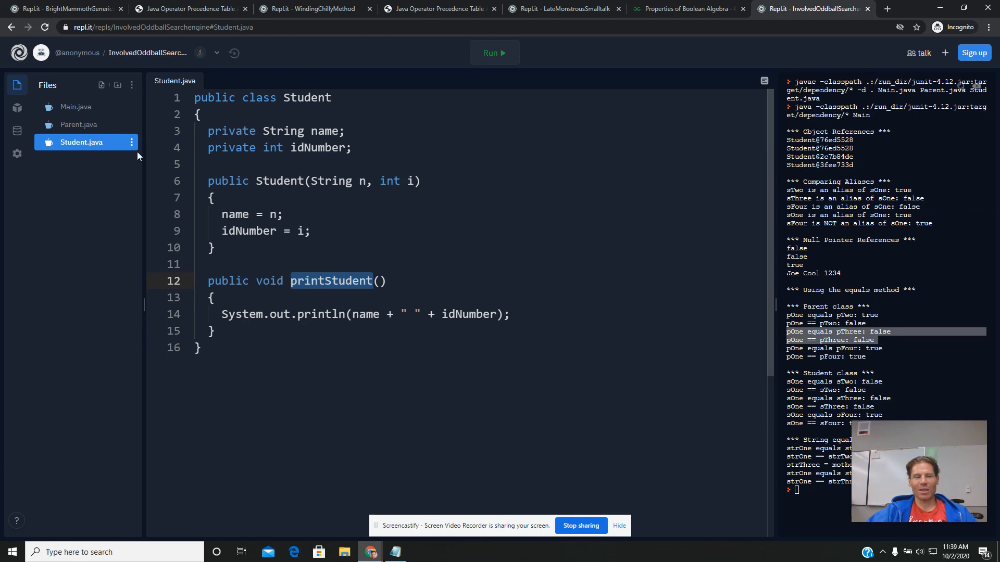
click(76, 106)
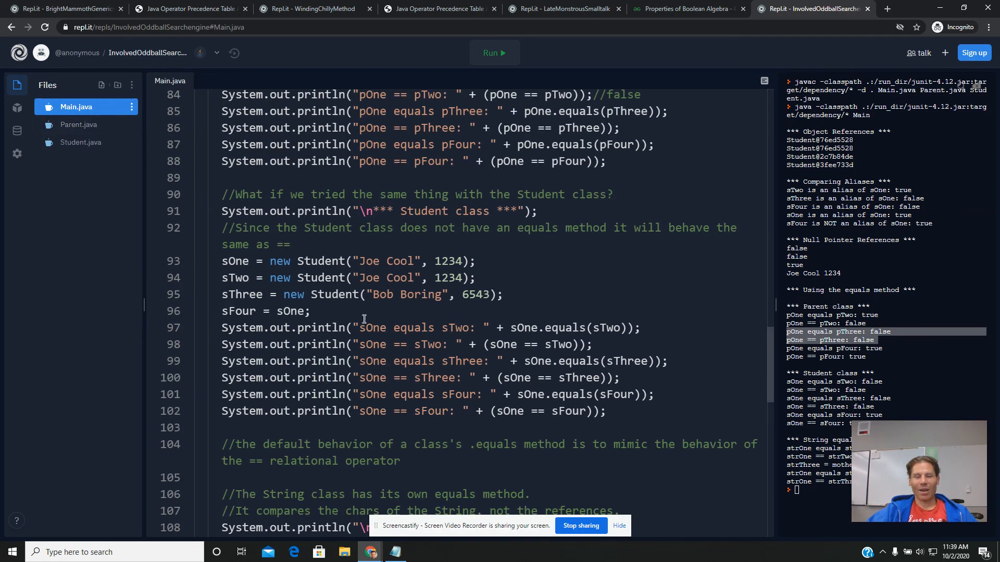
double_click(564, 327)
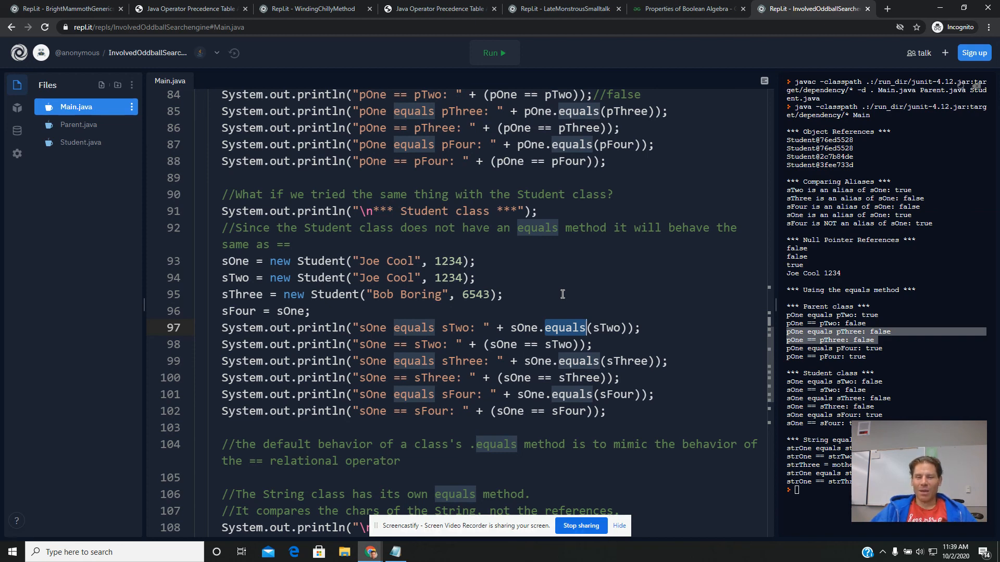
mouse_move(534, 337)
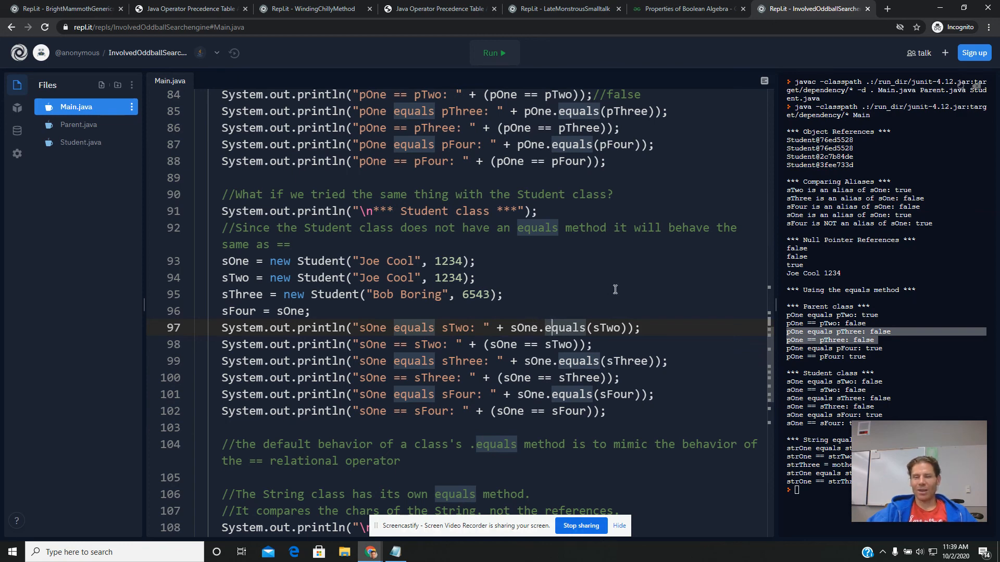
scroll(down, 3)
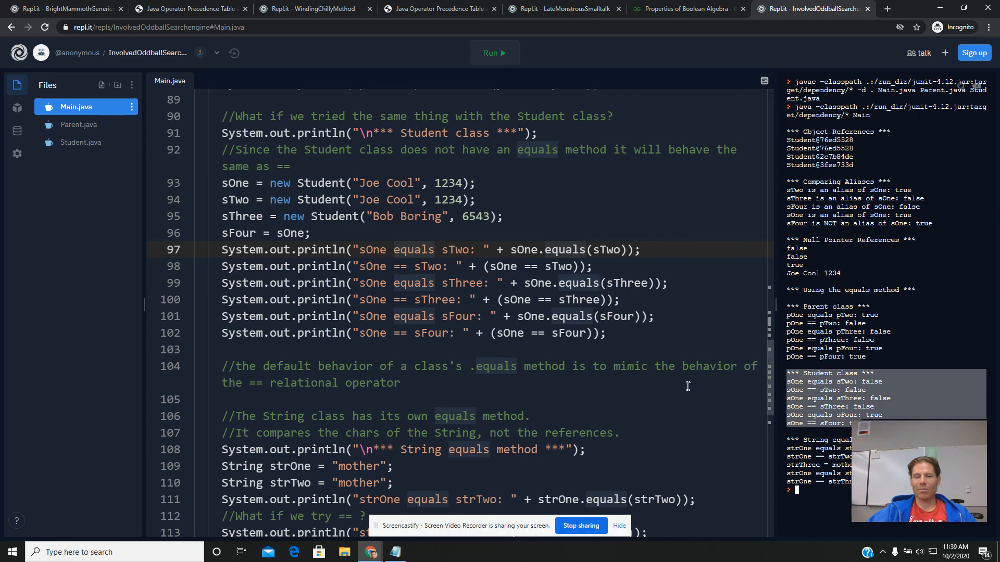
mouse_move(655, 254)
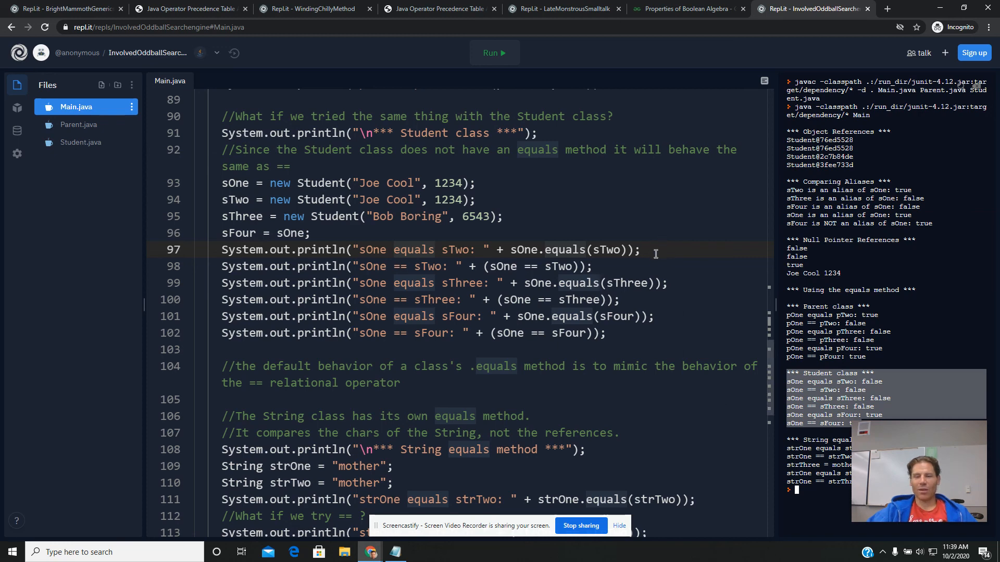
mouse_move(588, 313)
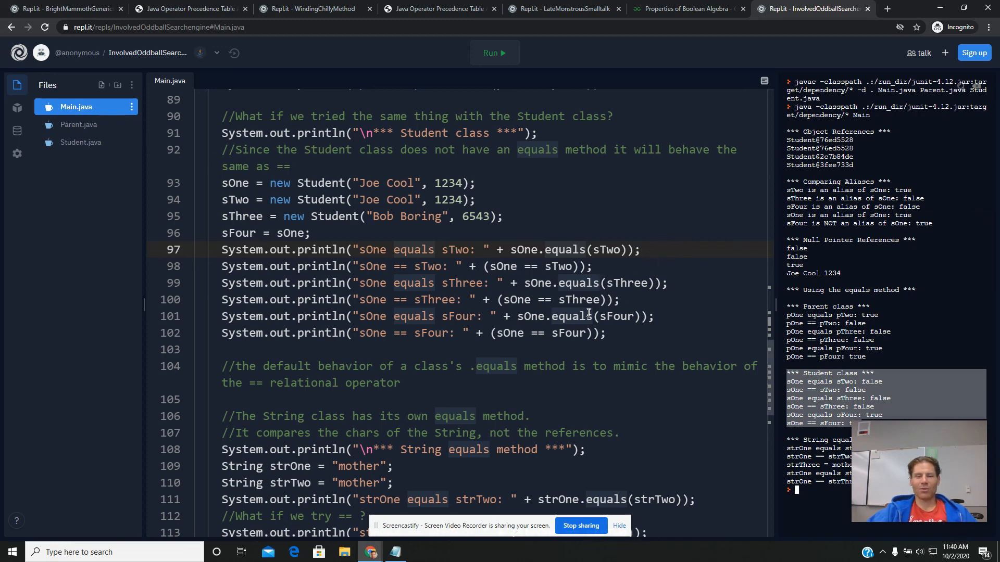
- Add //true comments to the sOne equals sFour and sOne == sFour lines
double_click(566, 316)
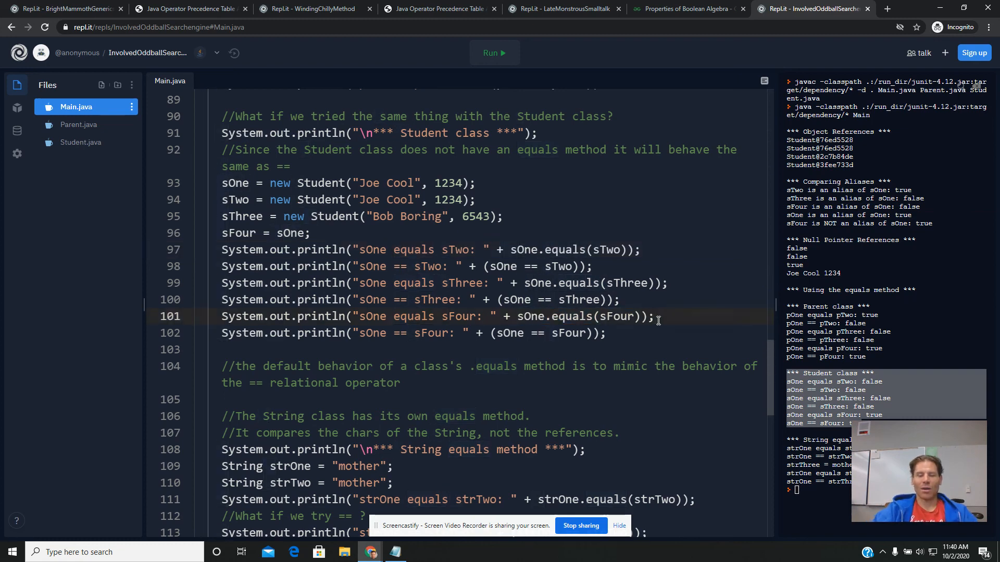
text(//true)
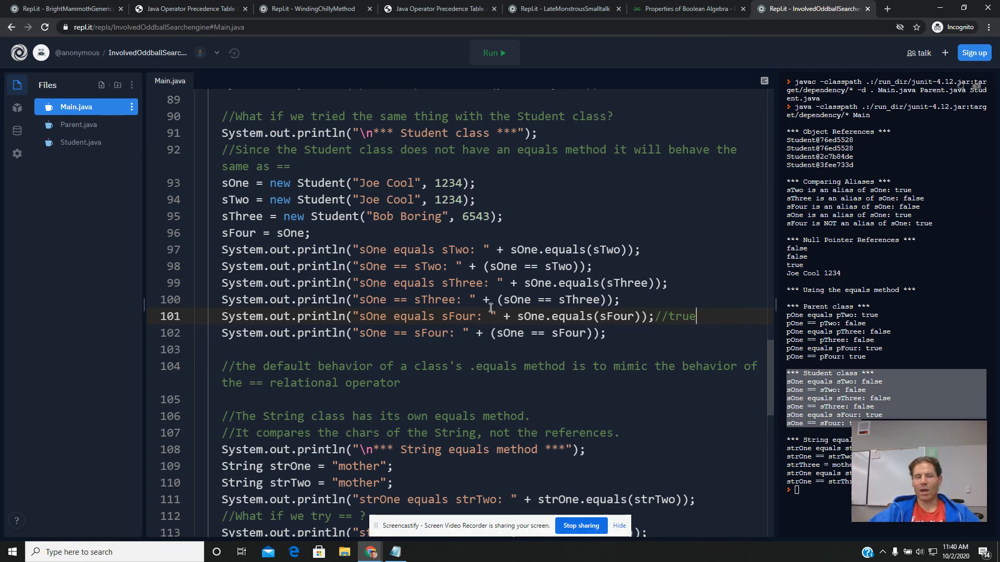
click(613, 333)
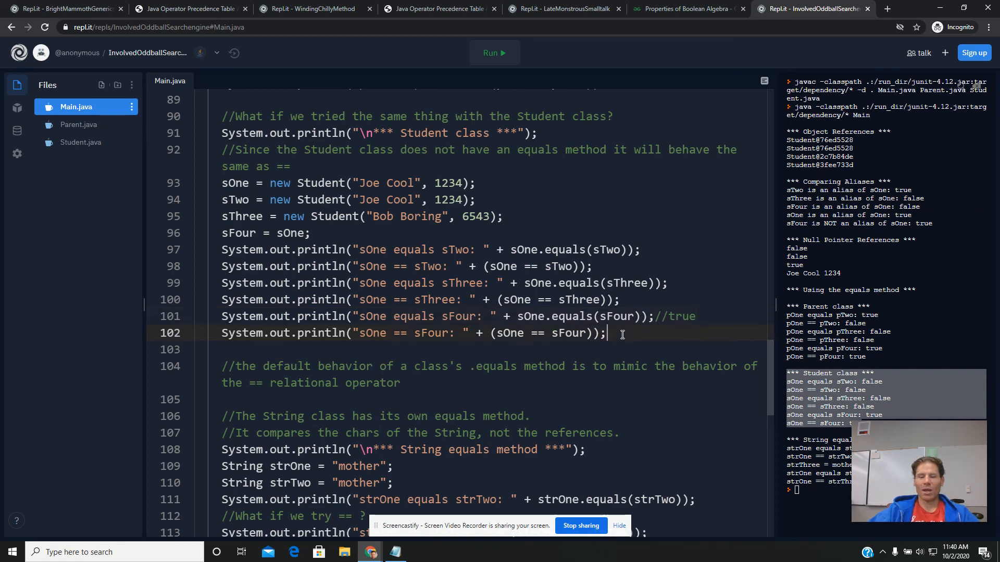
text(/true)
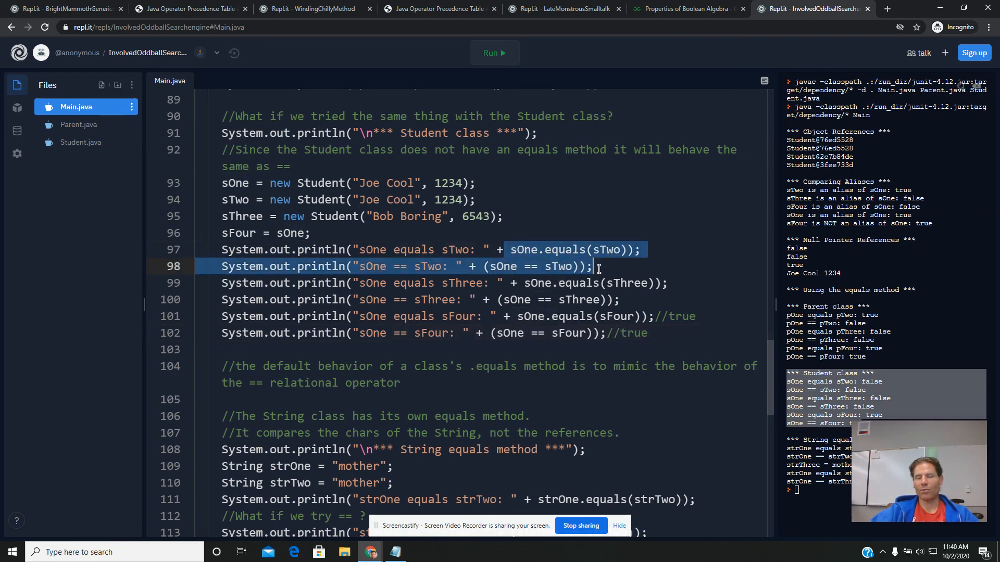
- Add a //false comment to the sOne equals sTwo line and highlight every 'equals'
click(650, 249)
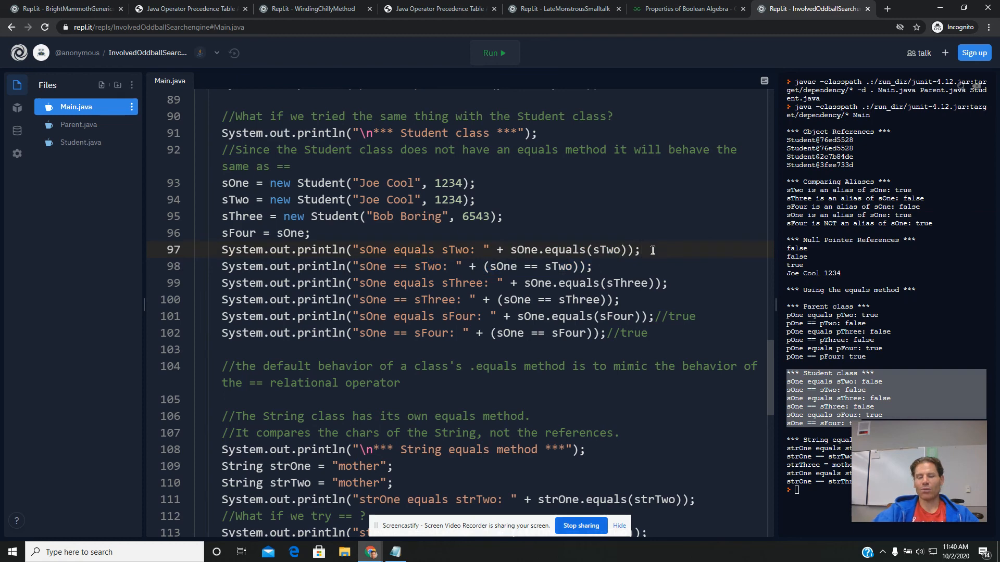
text(//false)
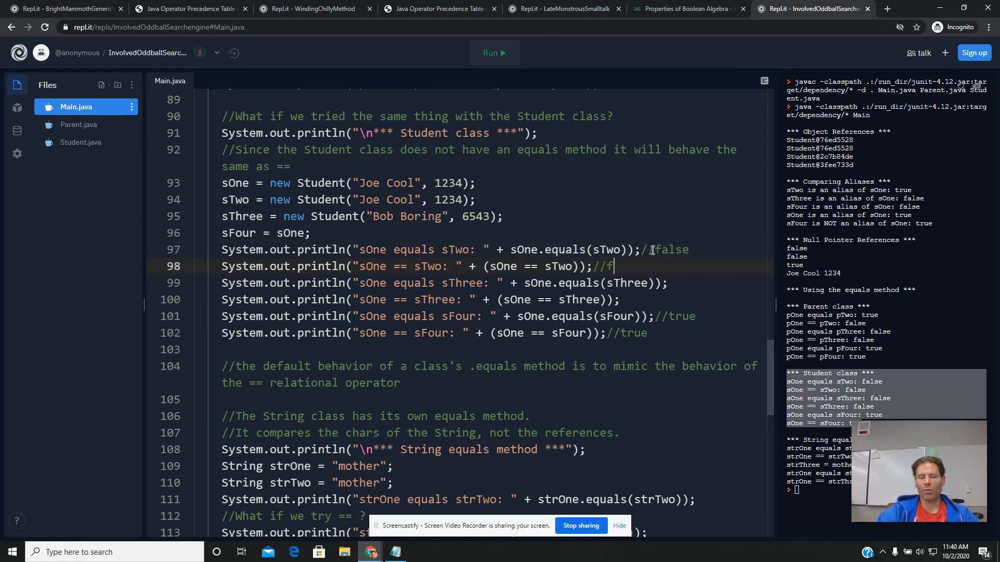
text(alse)
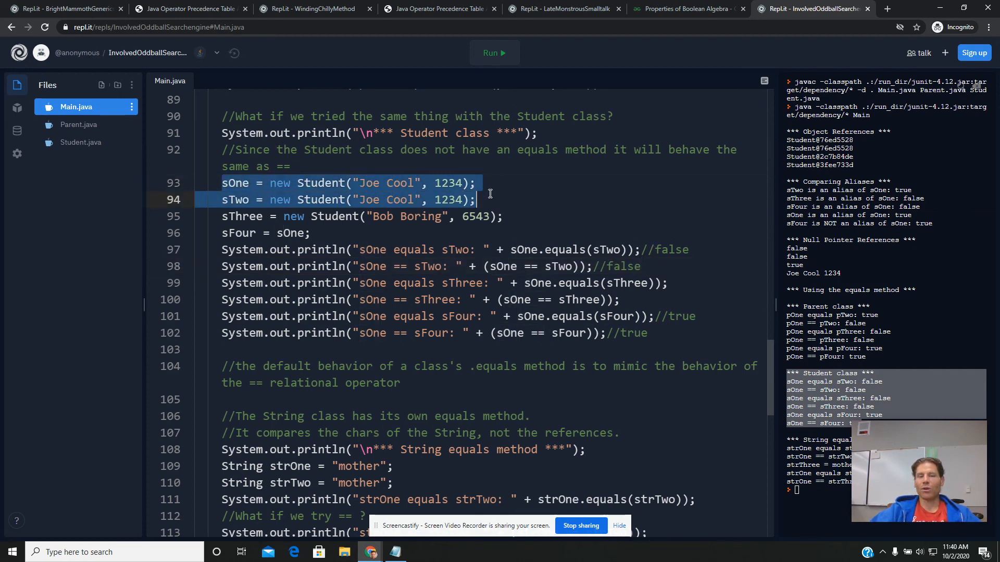
click(561, 249)
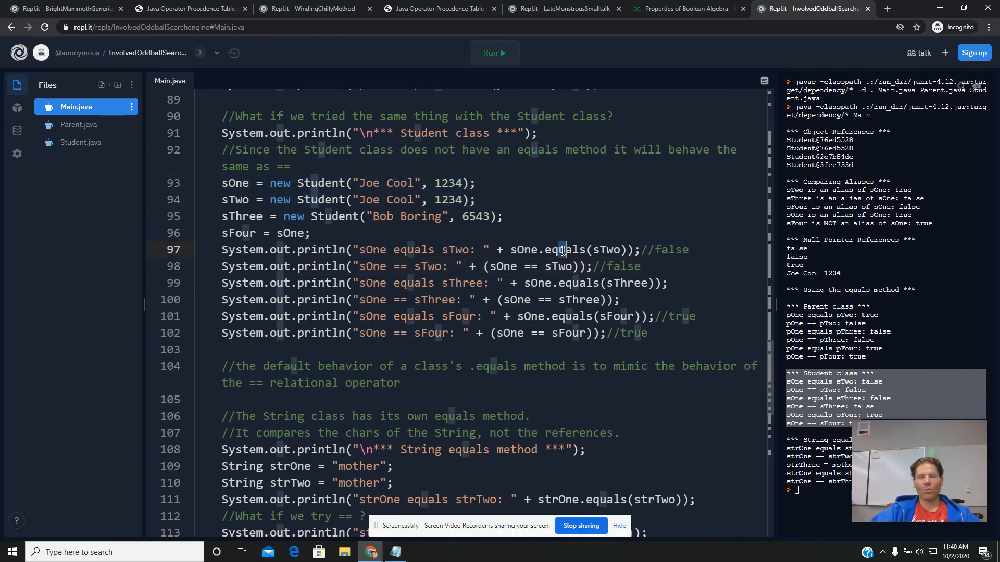
double_click(562, 249)
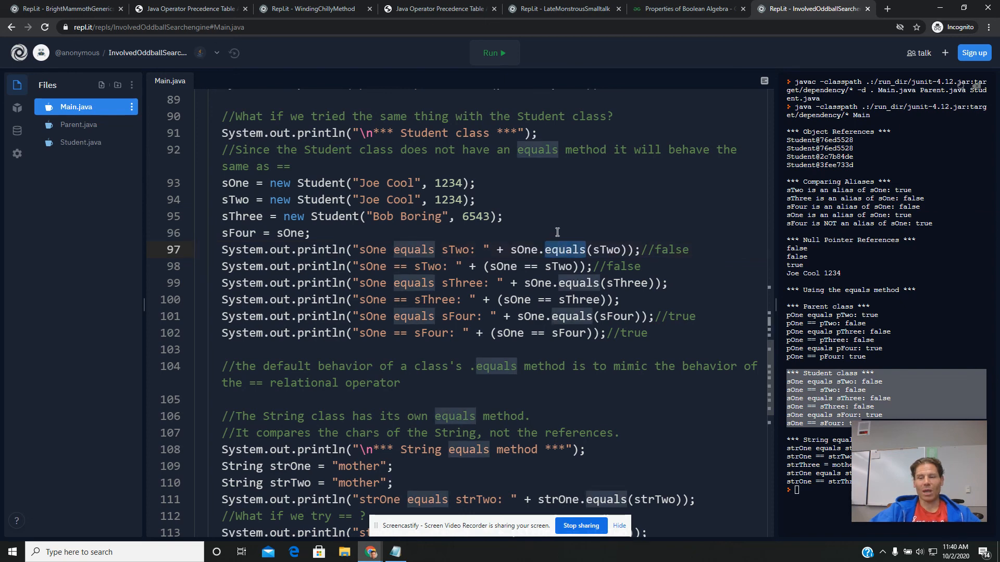
mouse_move(501, 264)
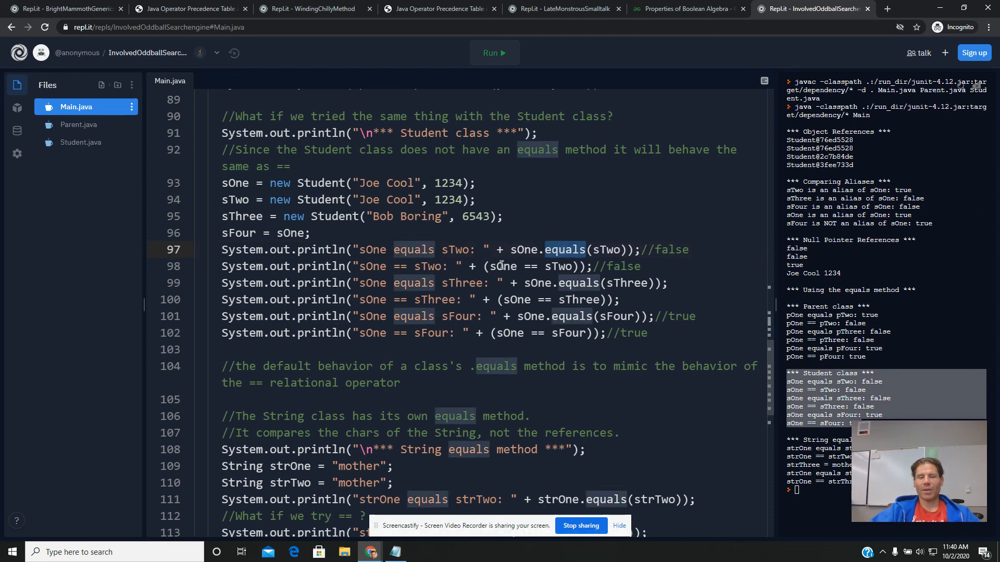
scroll(down, 3)
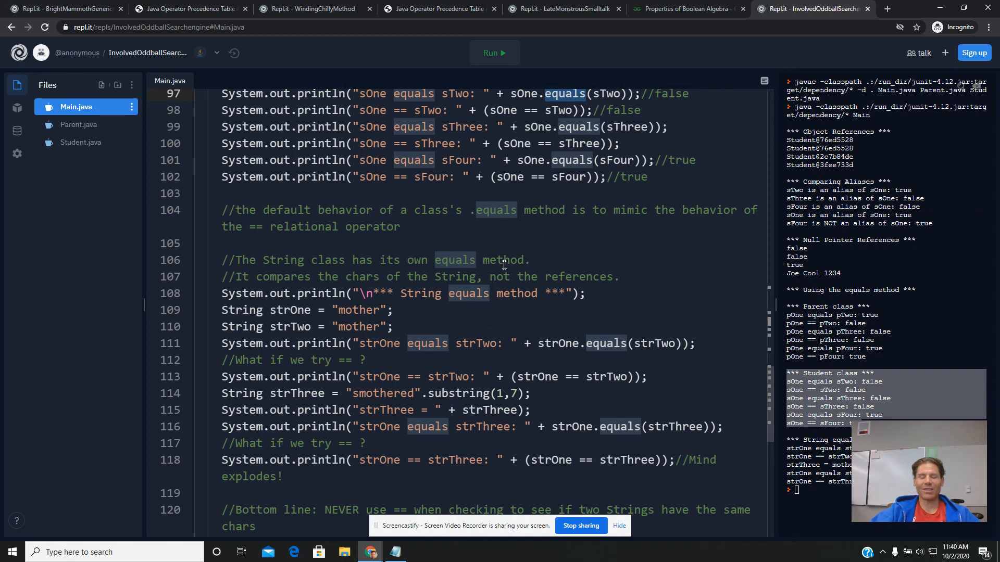
scroll(down, 3)
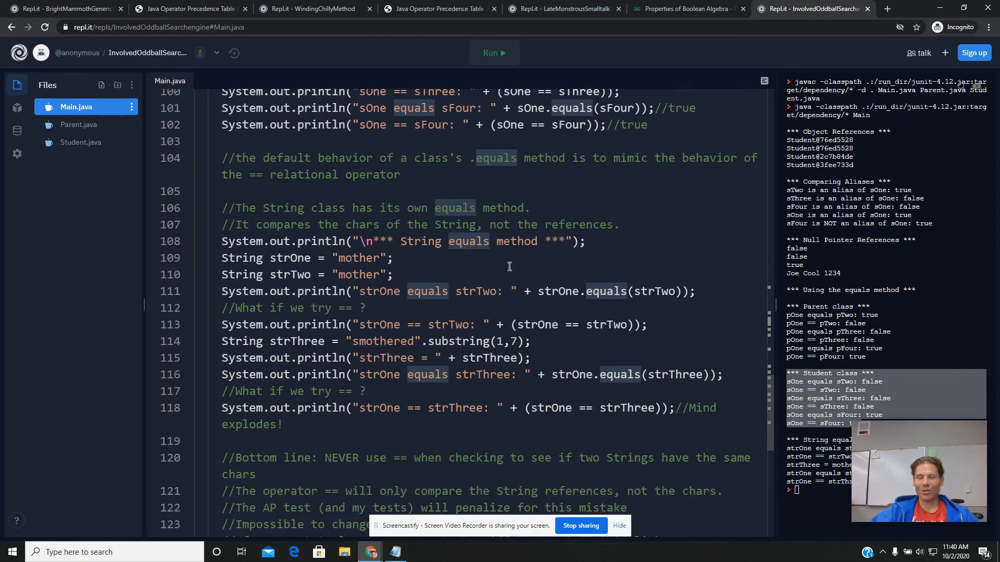
scroll(down, 3)
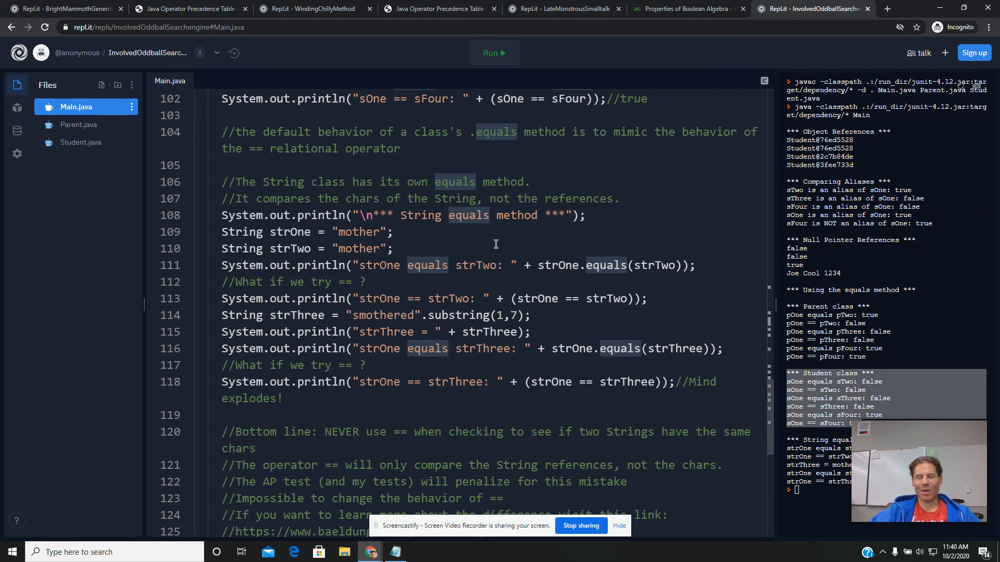
mouse_move(536, 283)
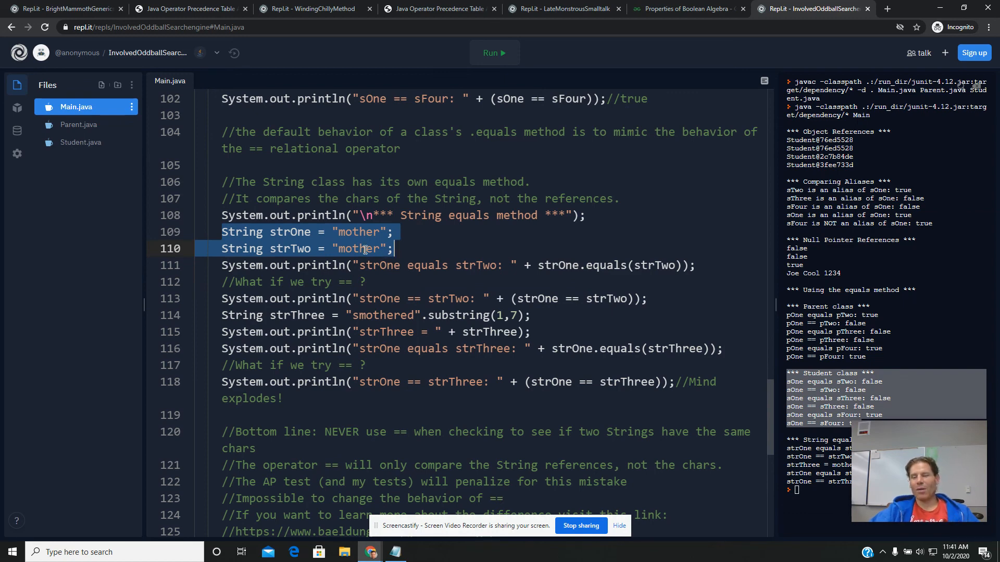
double_click(290, 231)
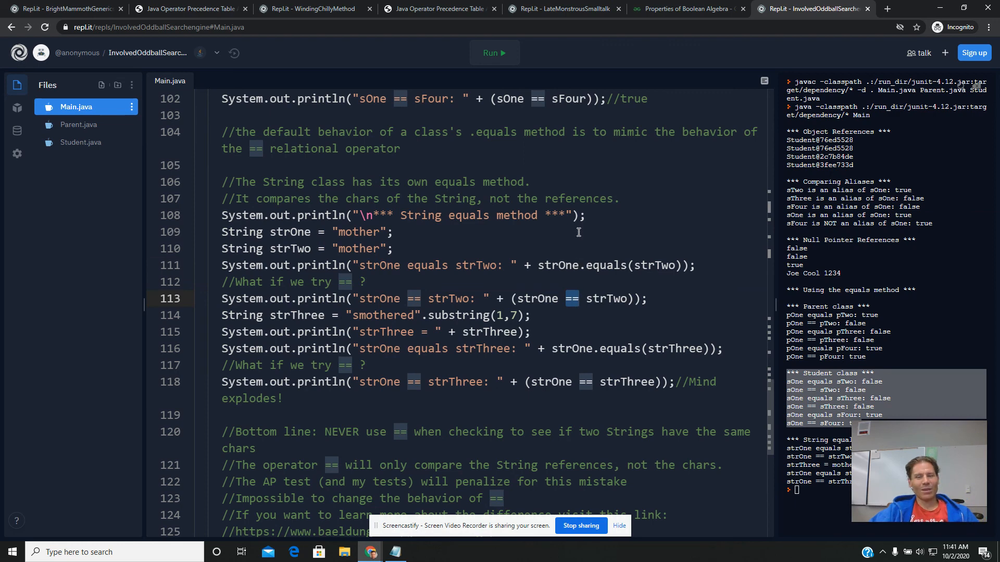
mouse_move(525, 255)
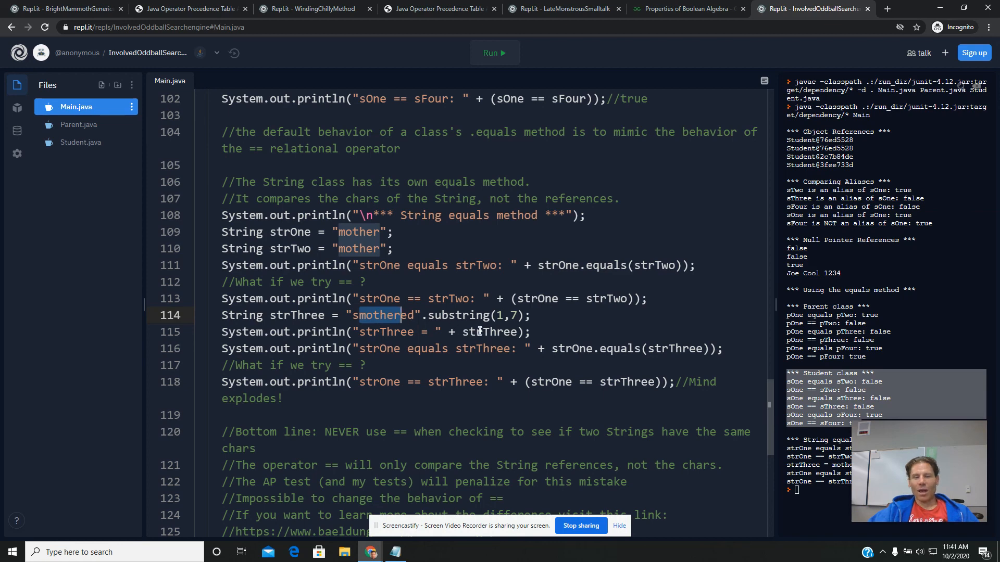
- Add a //mother comment after the strThree print line, then highlight the strOne == strThree operator
double_click(486, 332)
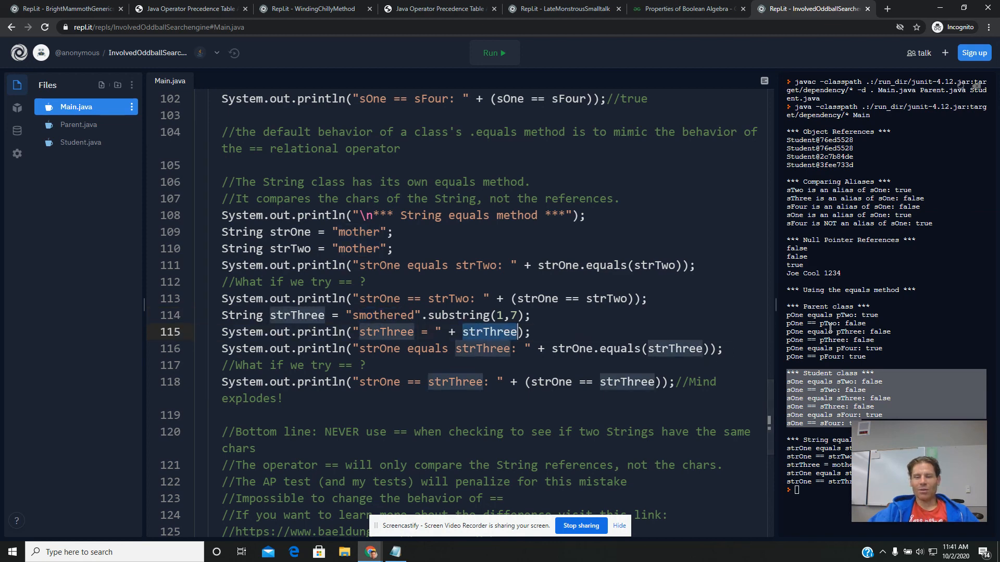
click(548, 332)
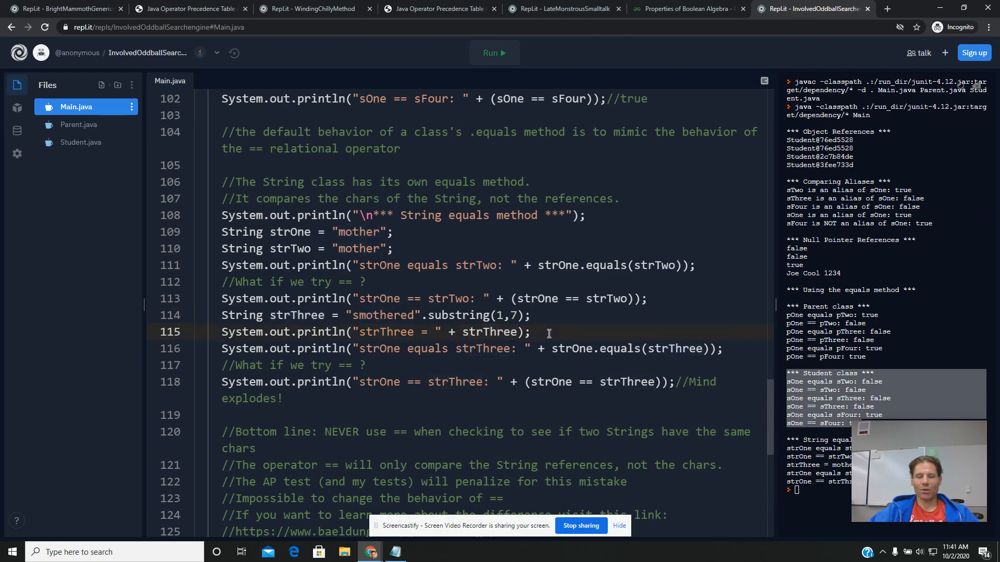
text(//mother)
click(493, 349)
text(//true)
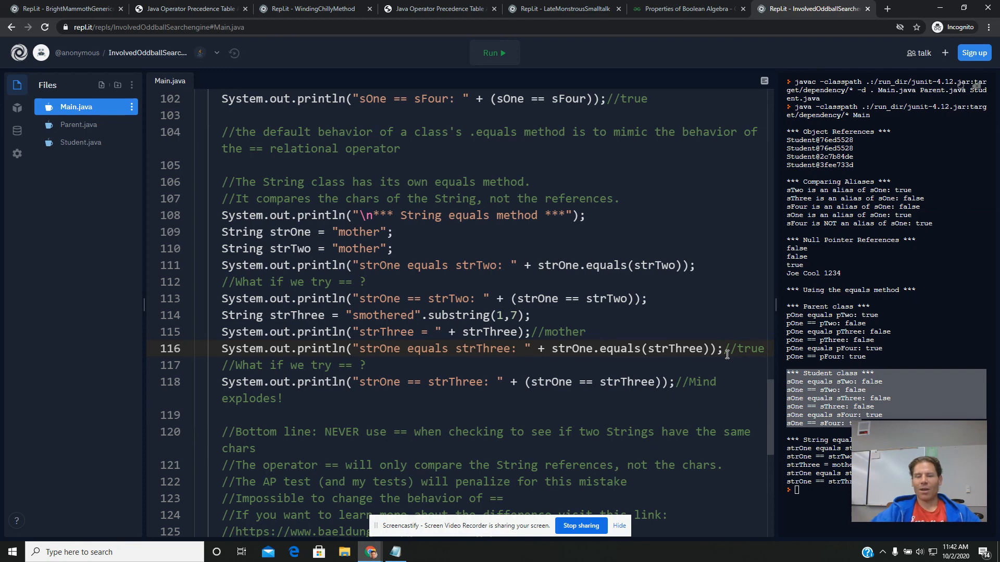
mouse_move(582, 382)
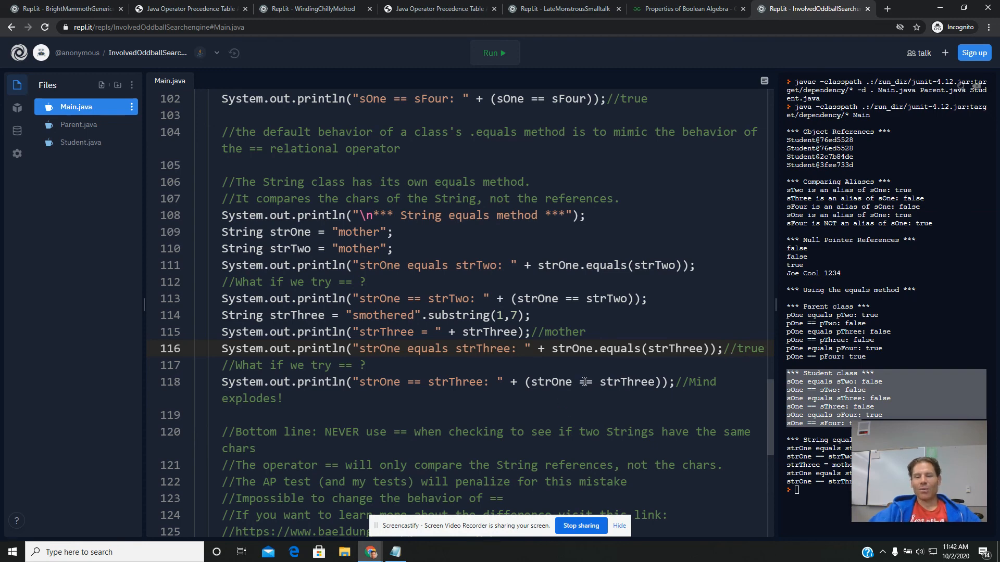
double_click(583, 382)
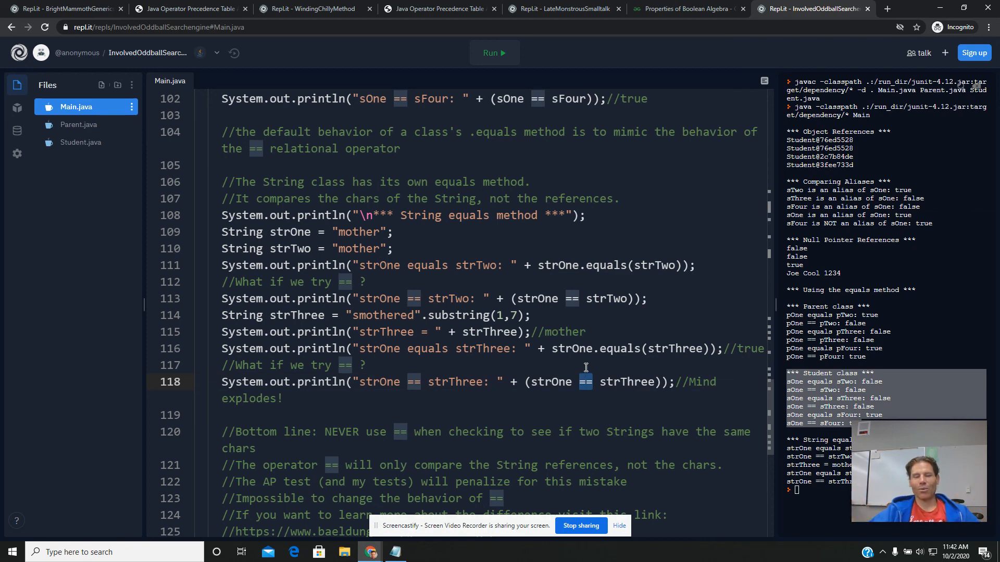
scroll(down, 3)
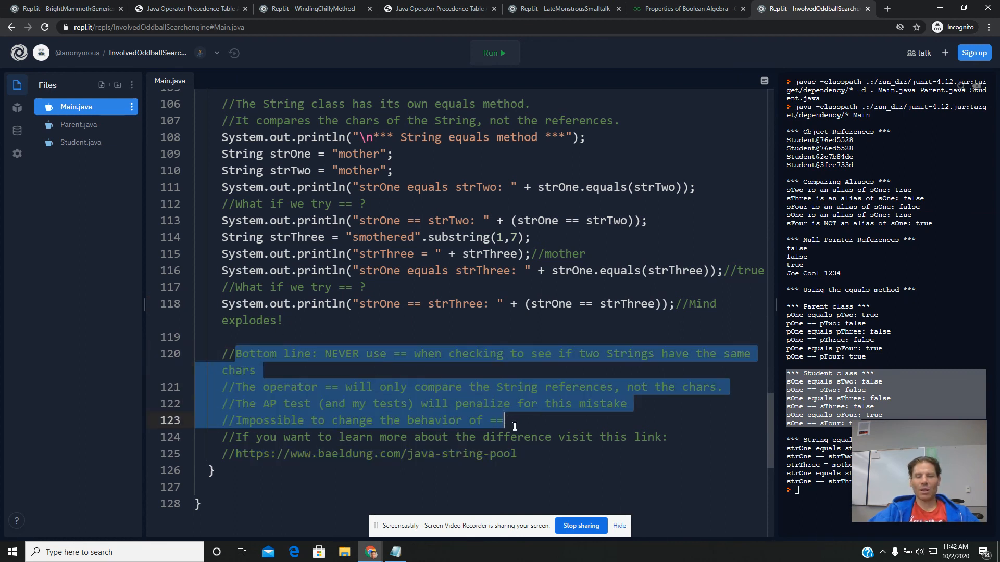
mouse_move(555, 304)
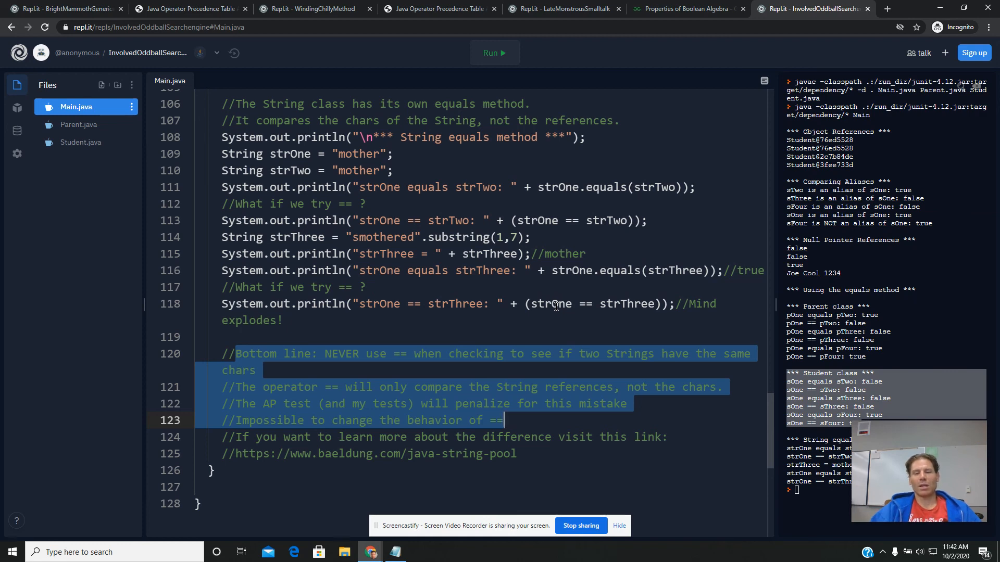
scroll(up, 3)
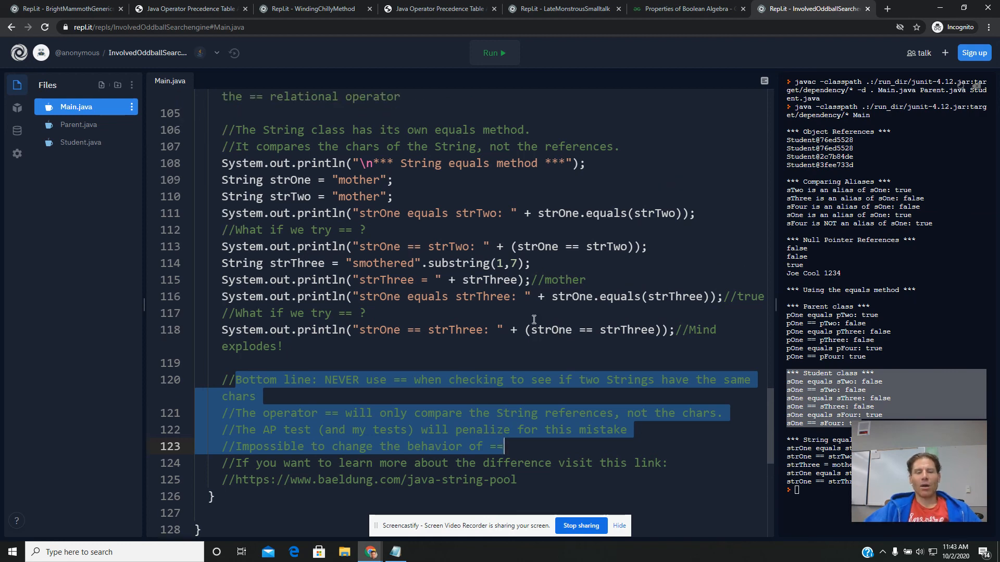
scroll(up, 3)
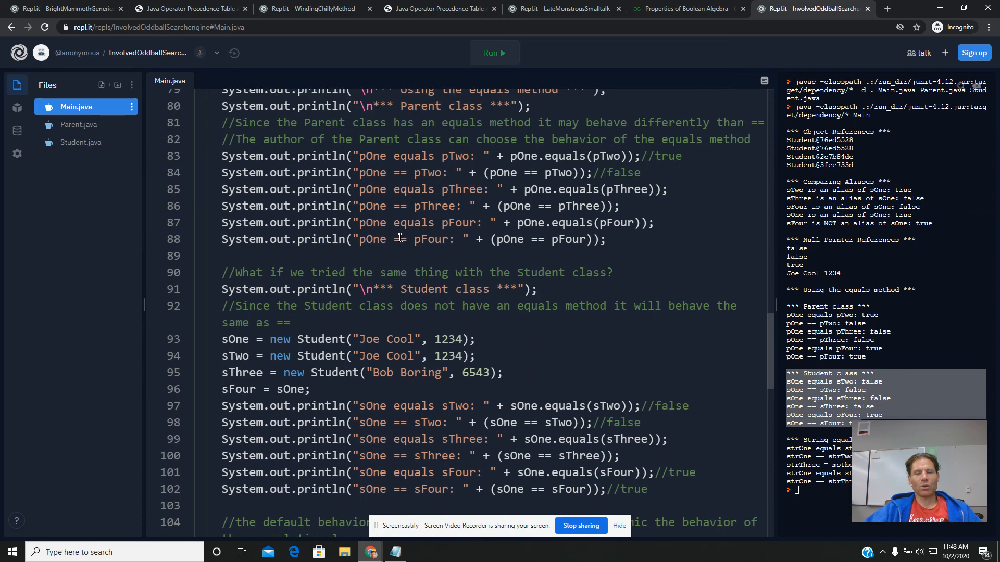
scroll(up, 3)
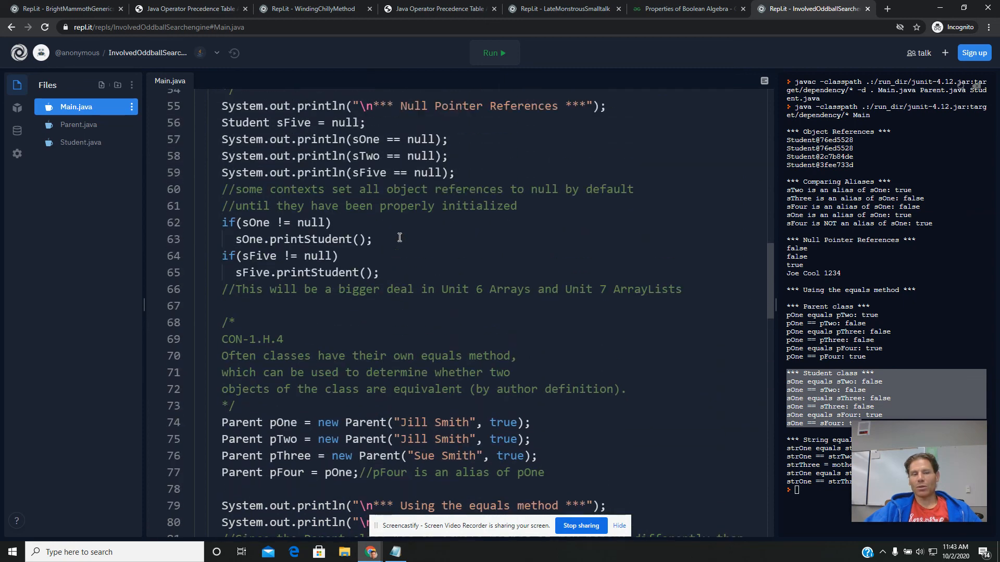
mouse_move(219, 111)
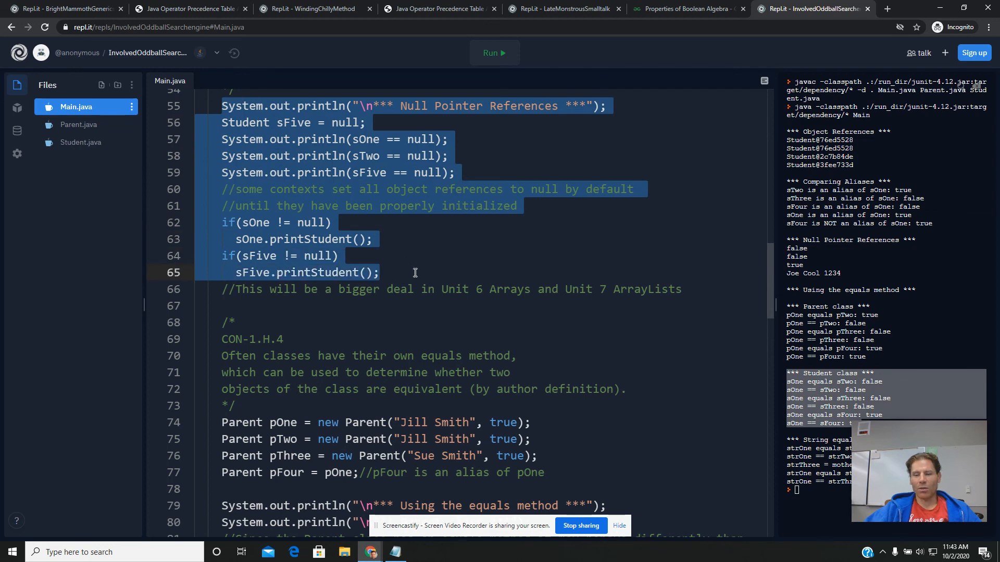
mouse_move(460, 128)
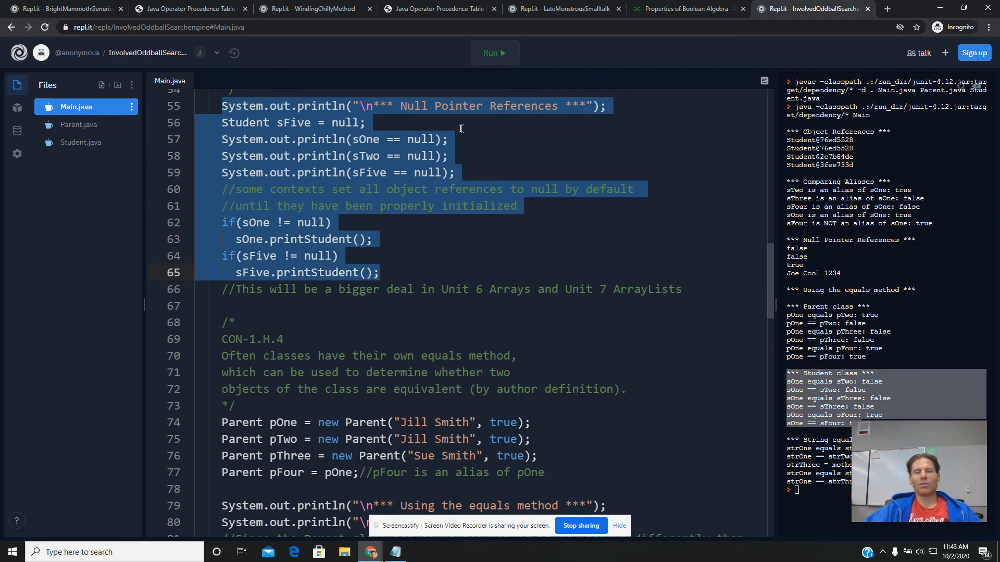
mouse_move(406, 253)
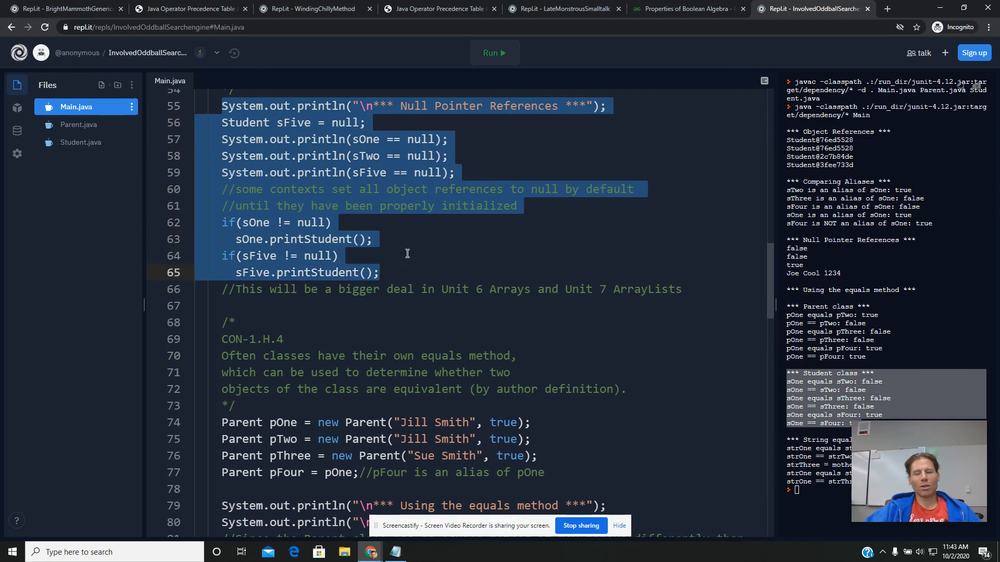
mouse_move(546, 456)
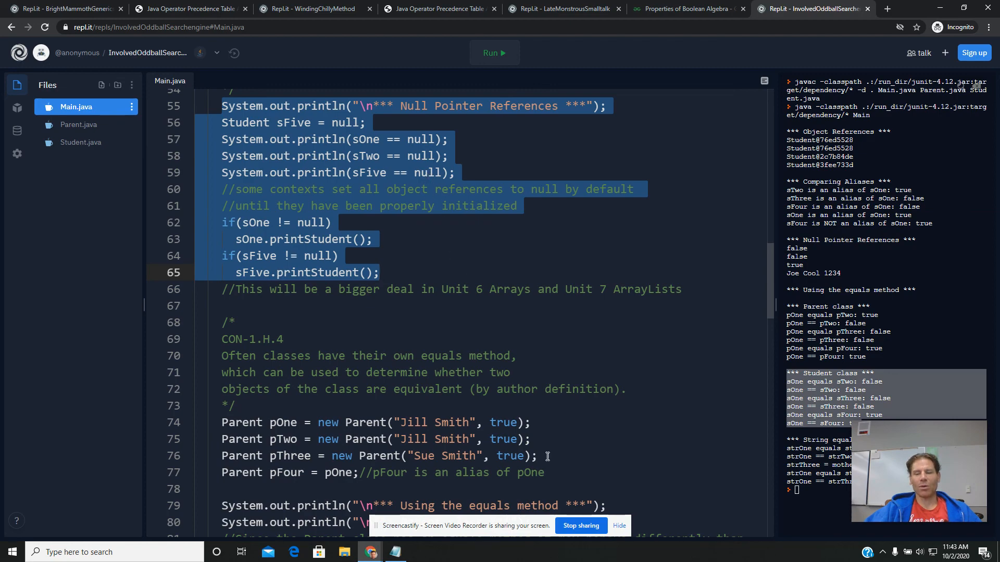